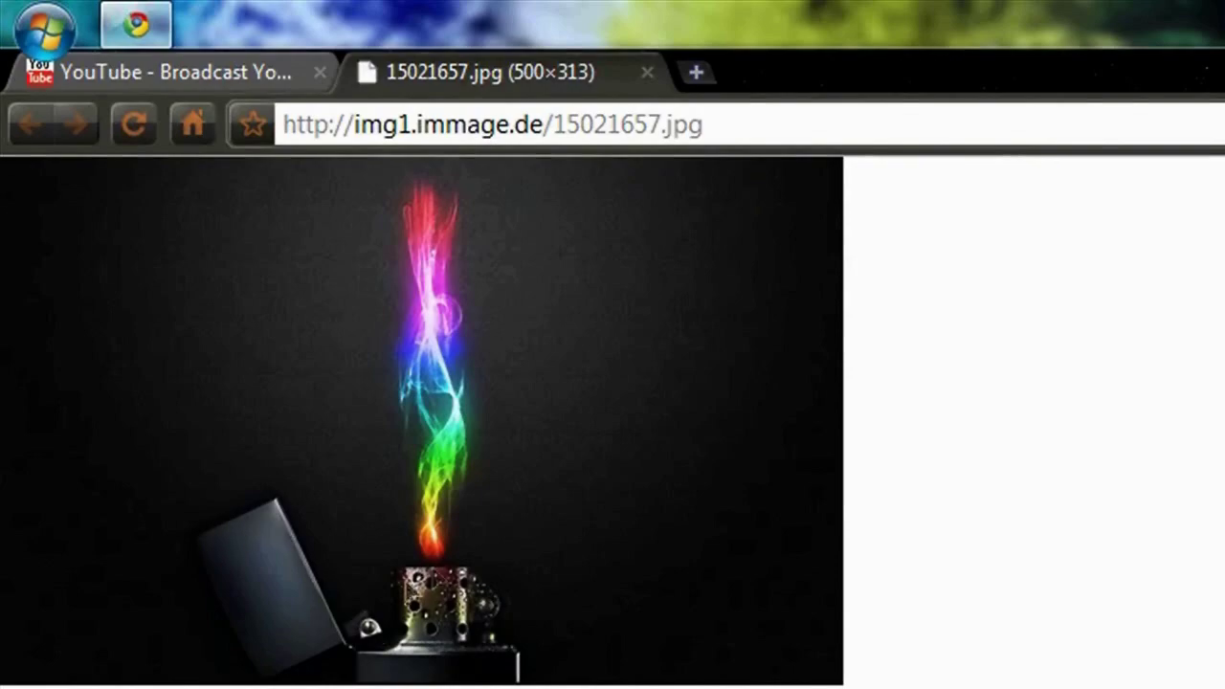
Step: Search Google Images for 'lighter' in a new tab, filtered to large images
left_click(697, 71)
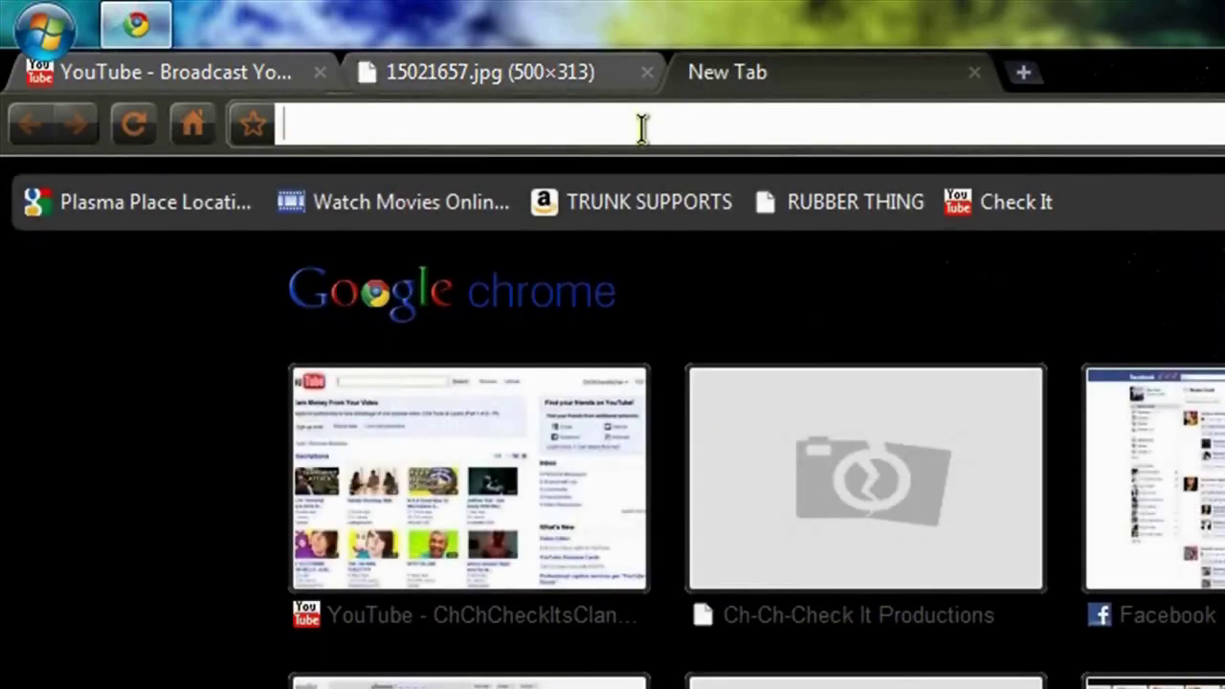
type("lighter")
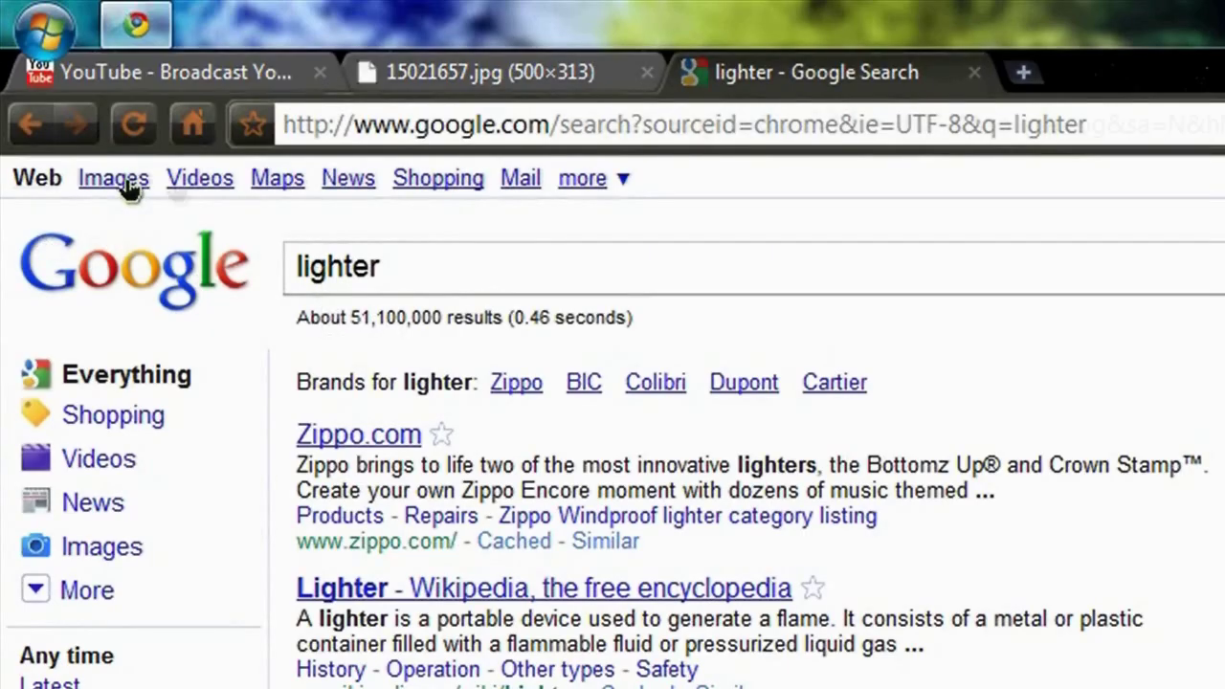
left_click(113, 178)
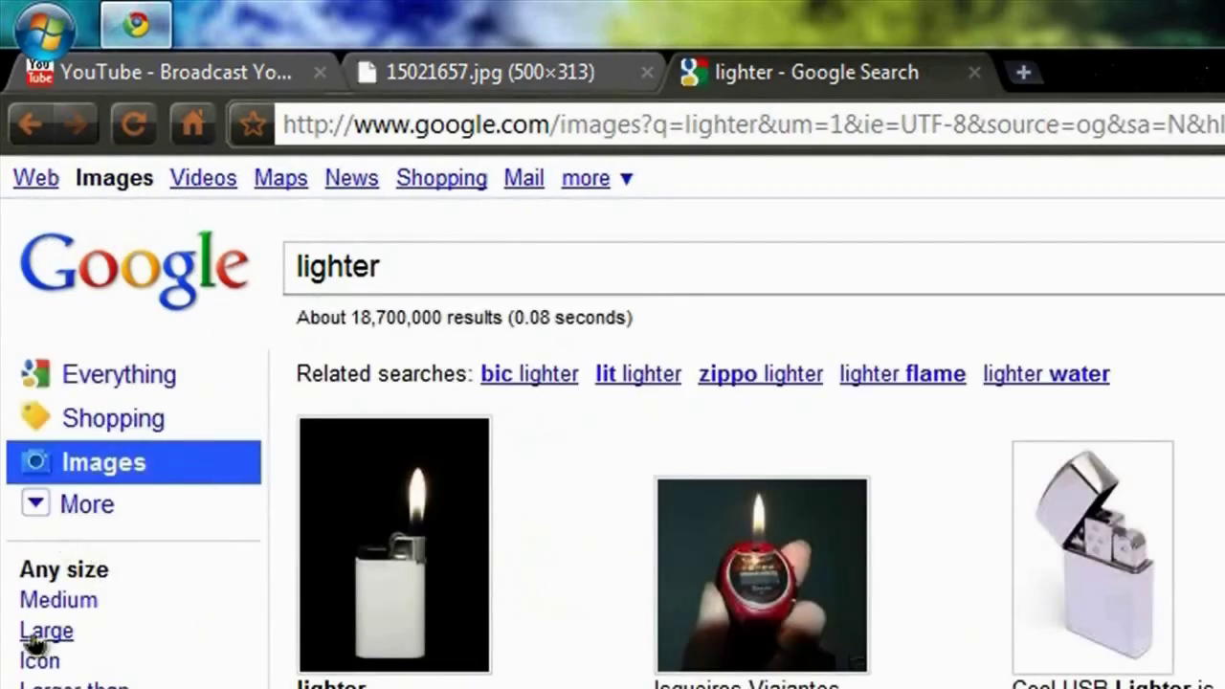
left_click(46, 631)
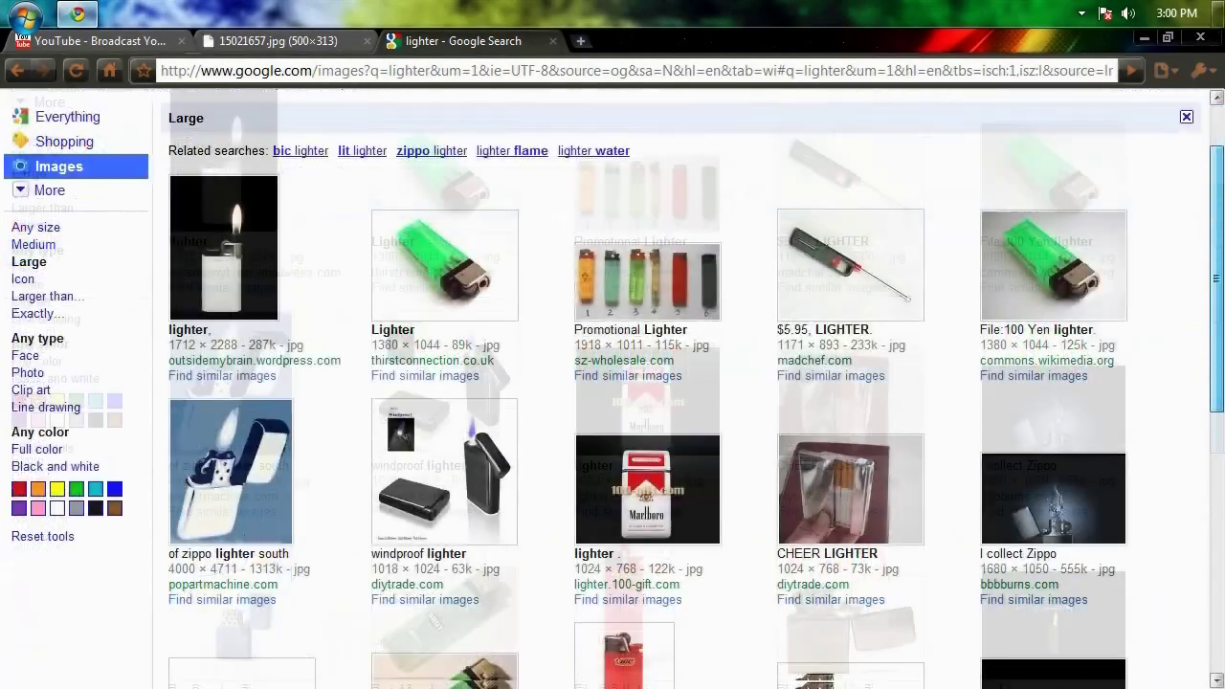
Step: View the open Zippo lighter photo at full size and fit it to the window
left_click(1053, 498)
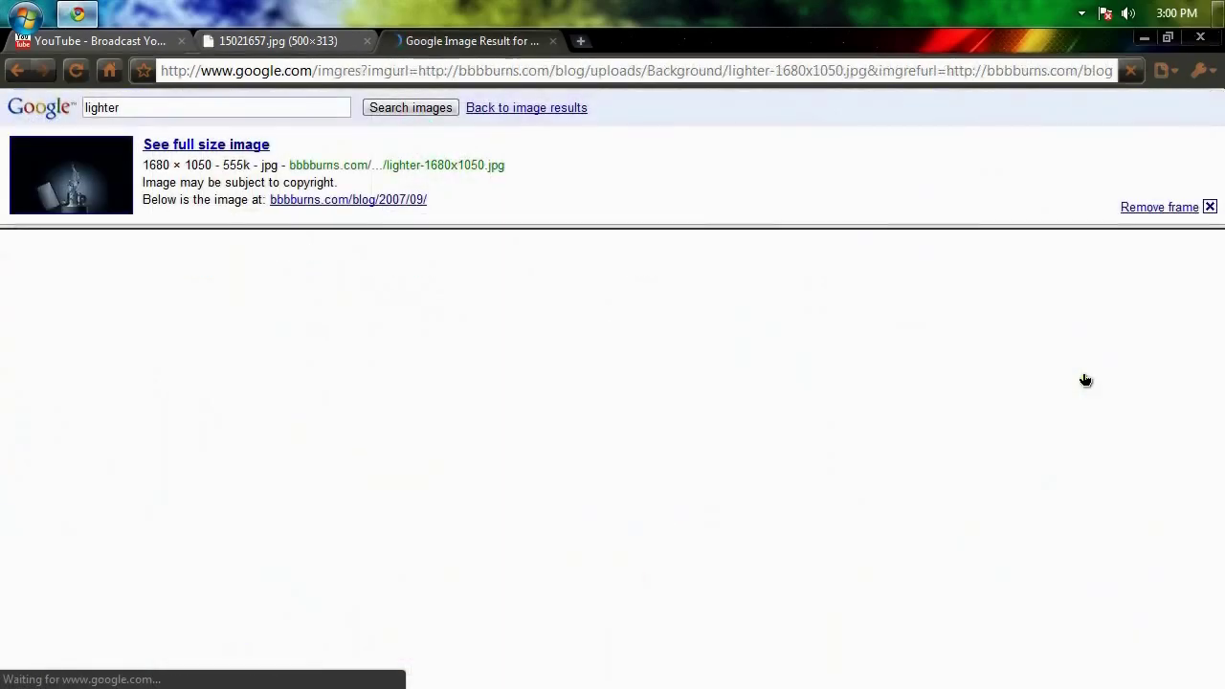
left_click(206, 145)
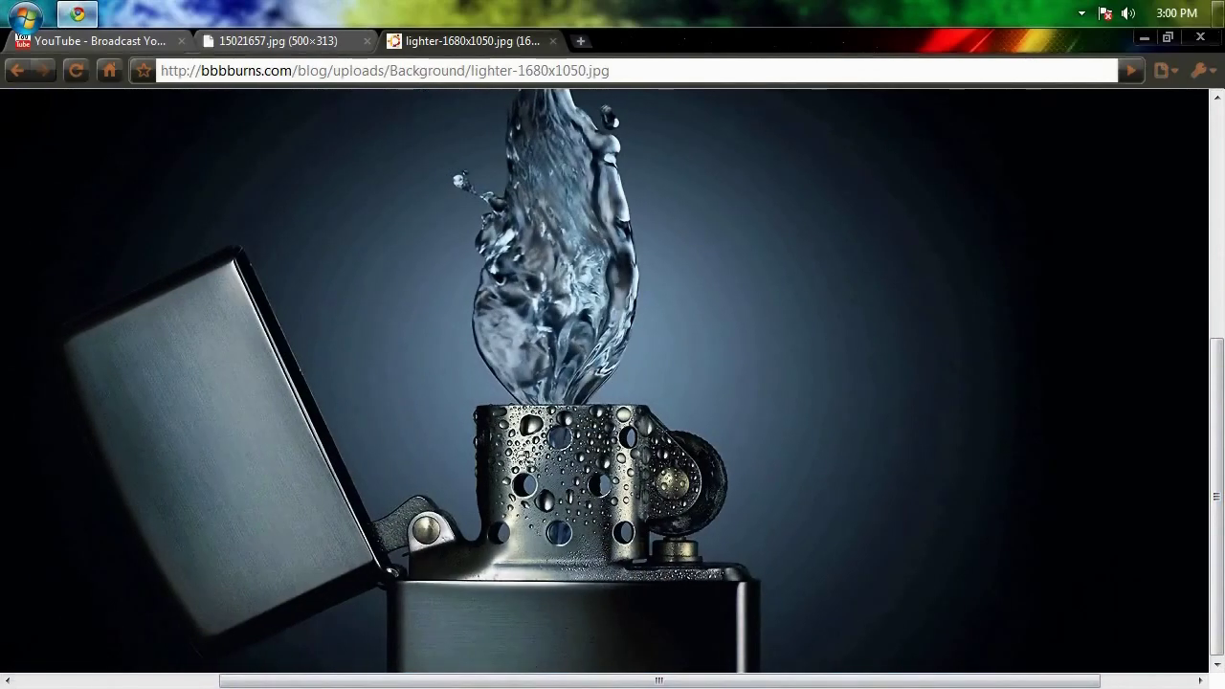
left_click(277, 42)
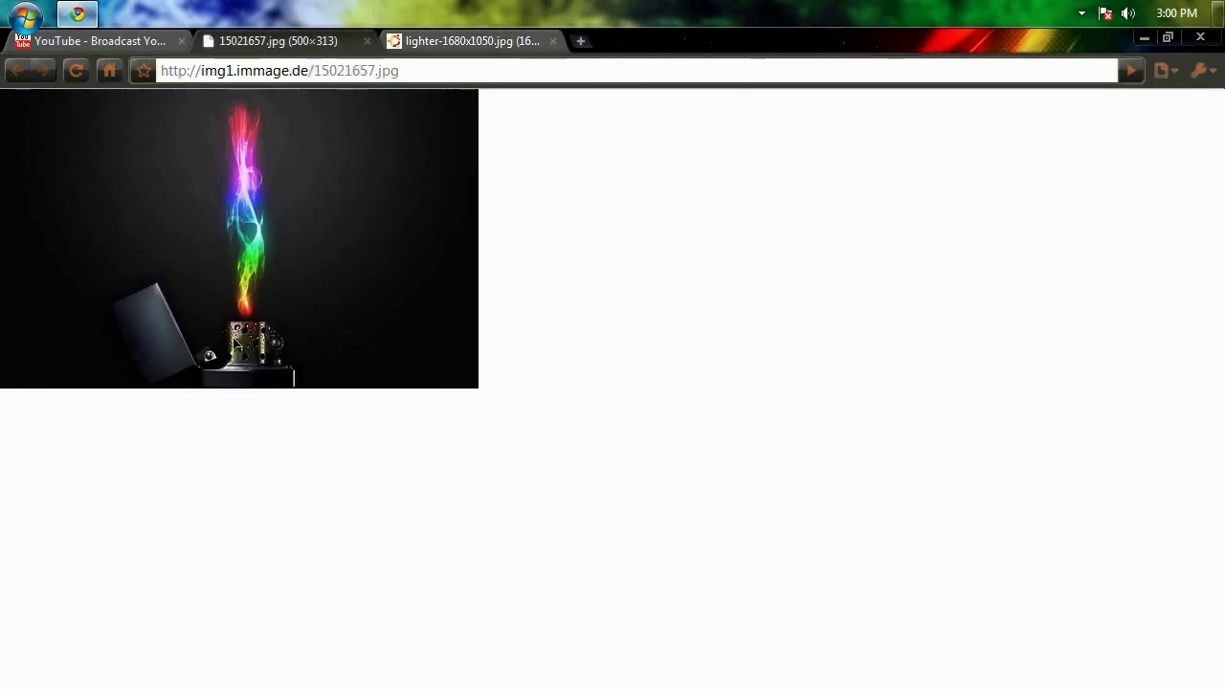
left_click(478, 40)
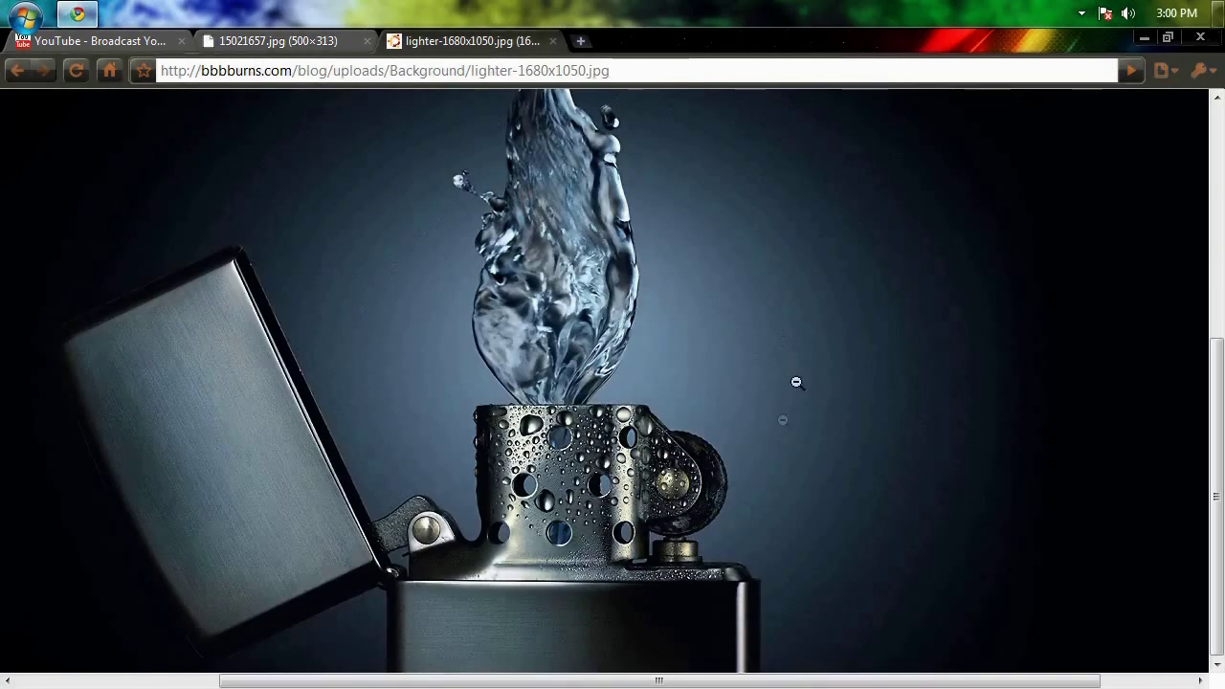
left_click(796, 383)
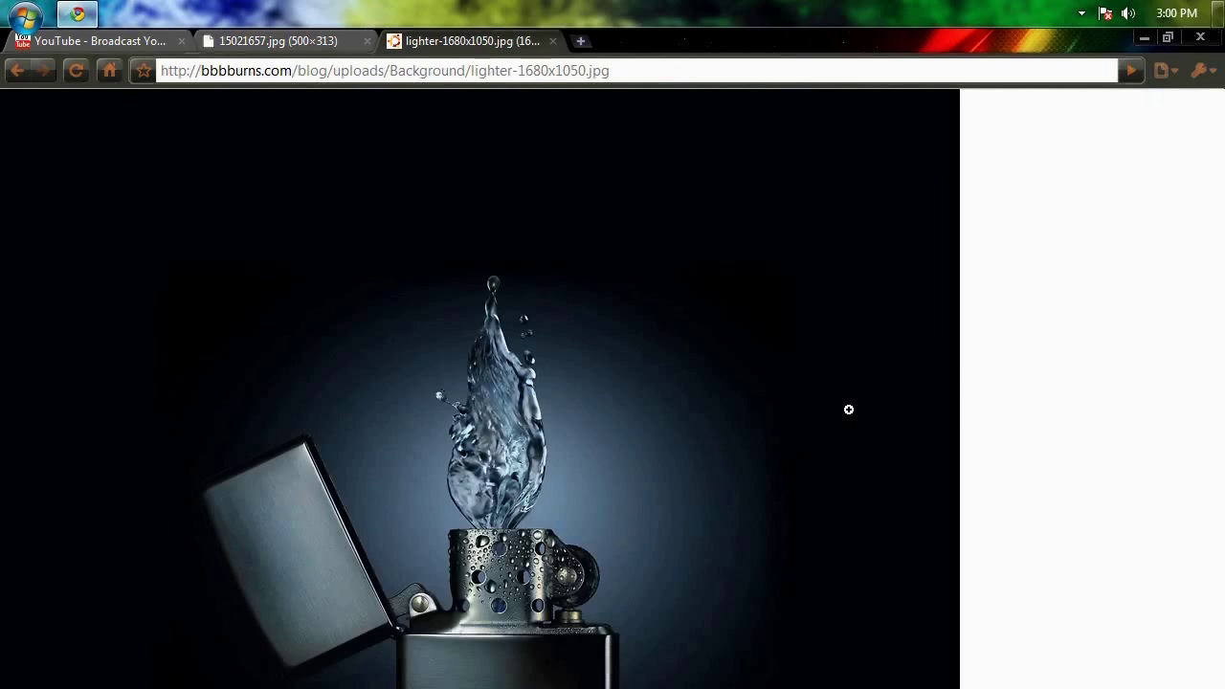
mouse_move(731, 406)
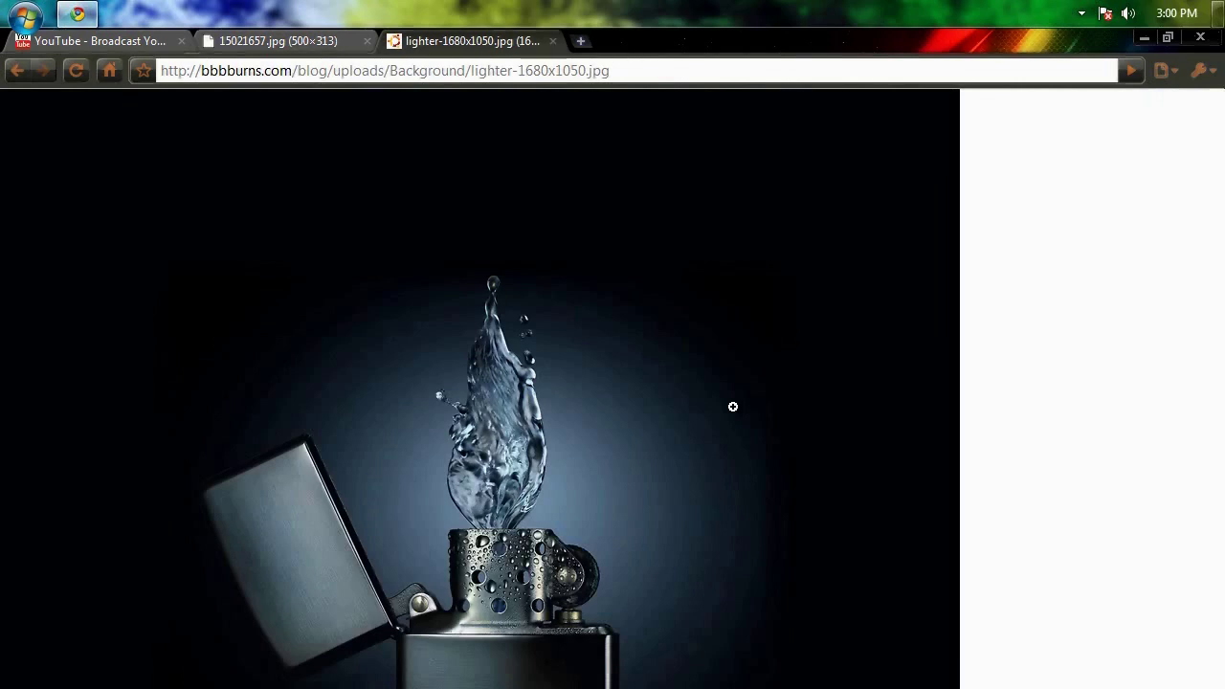
mouse_move(1068, 350)
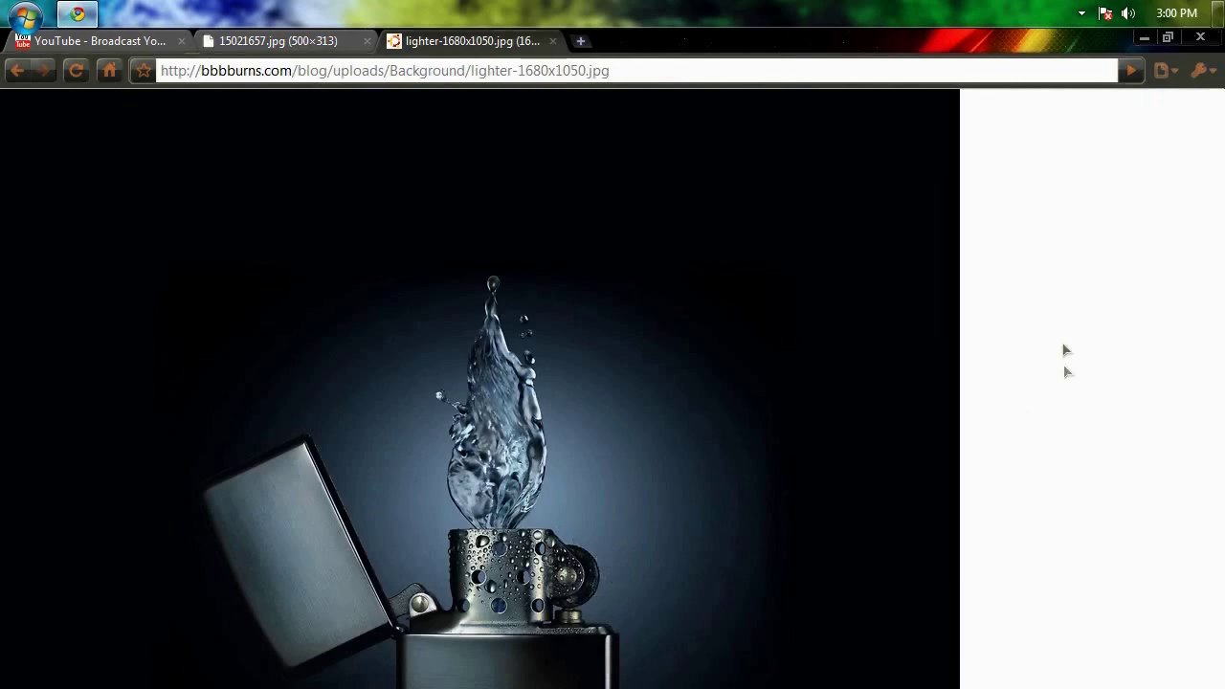
mouse_move(1066, 350)
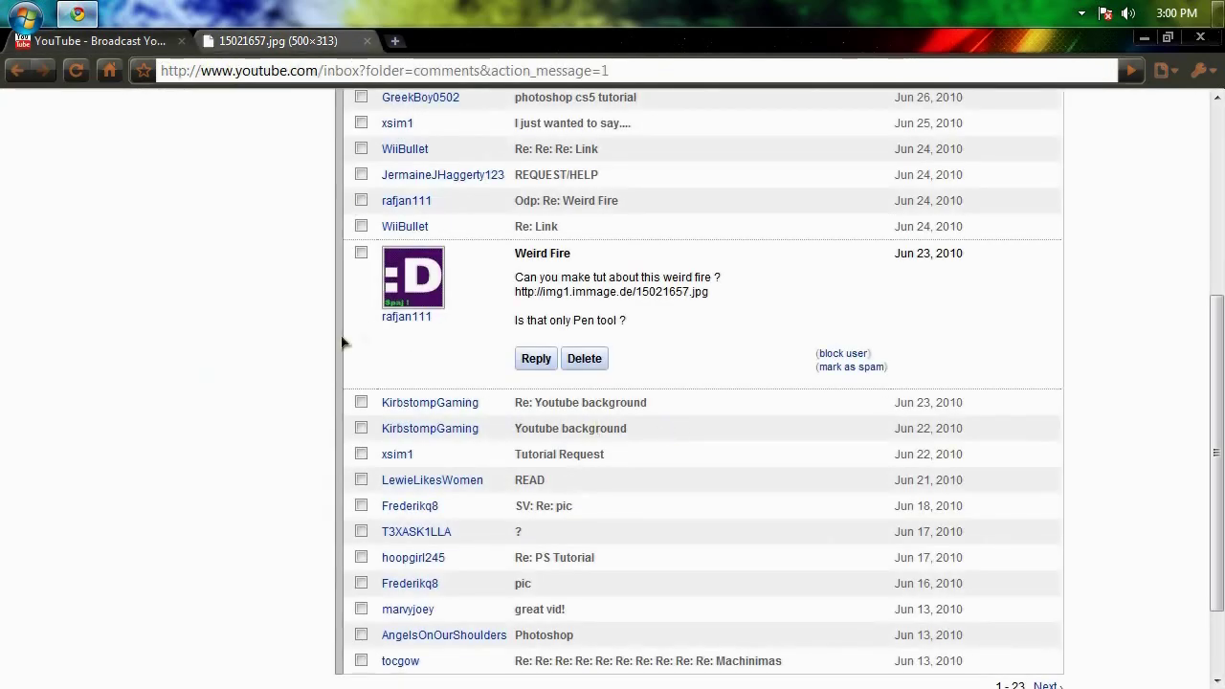
mouse_move(513, 320)
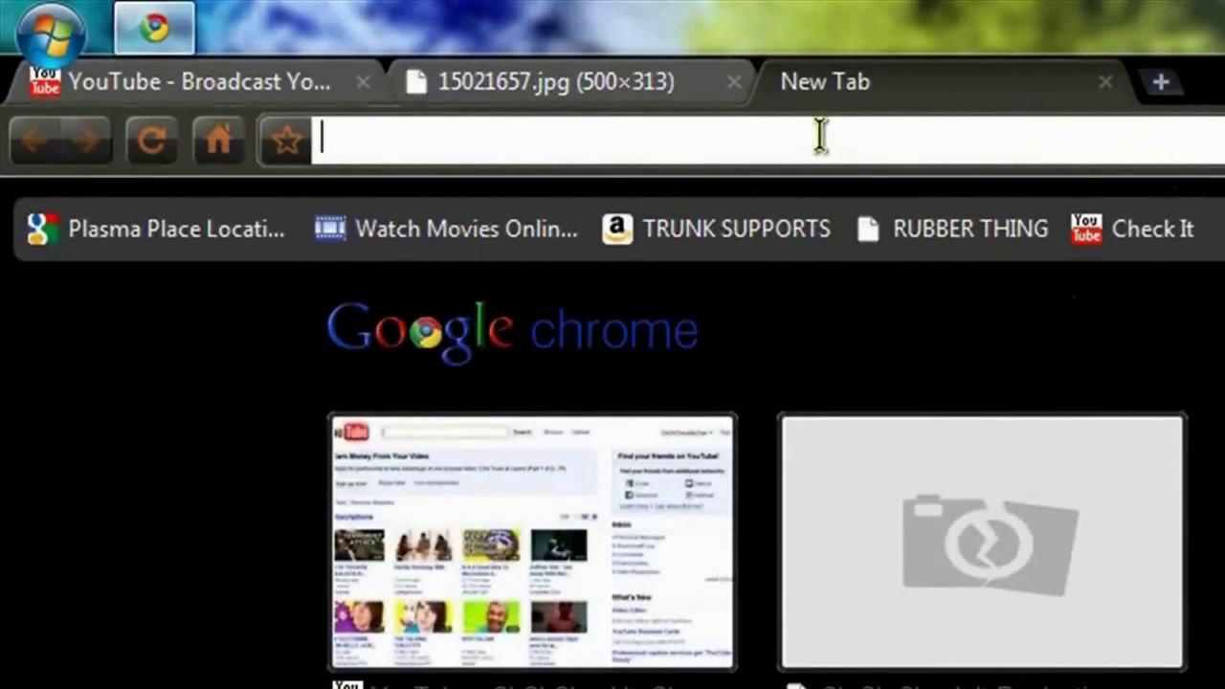
Step: Search 'fire brush photoshop', reach the firebrushes_GUA.abr download from the GiveUpAlready tutorial, then show the desktop
type("fire b")
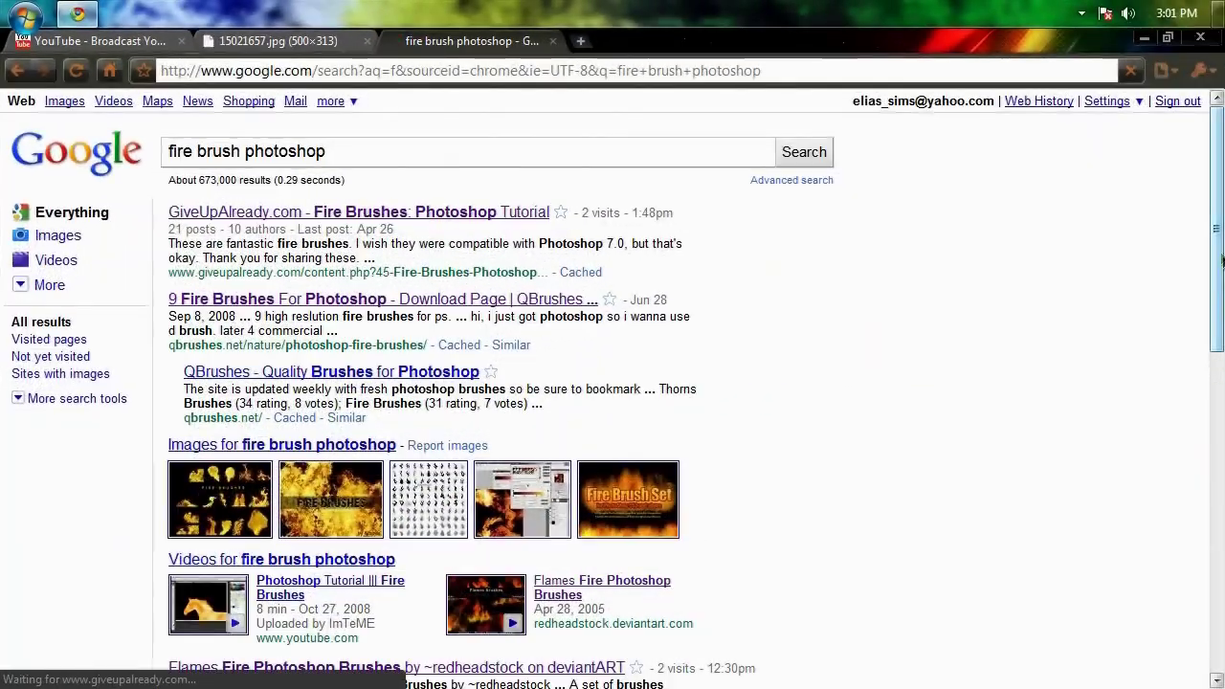
left_click(358, 211)
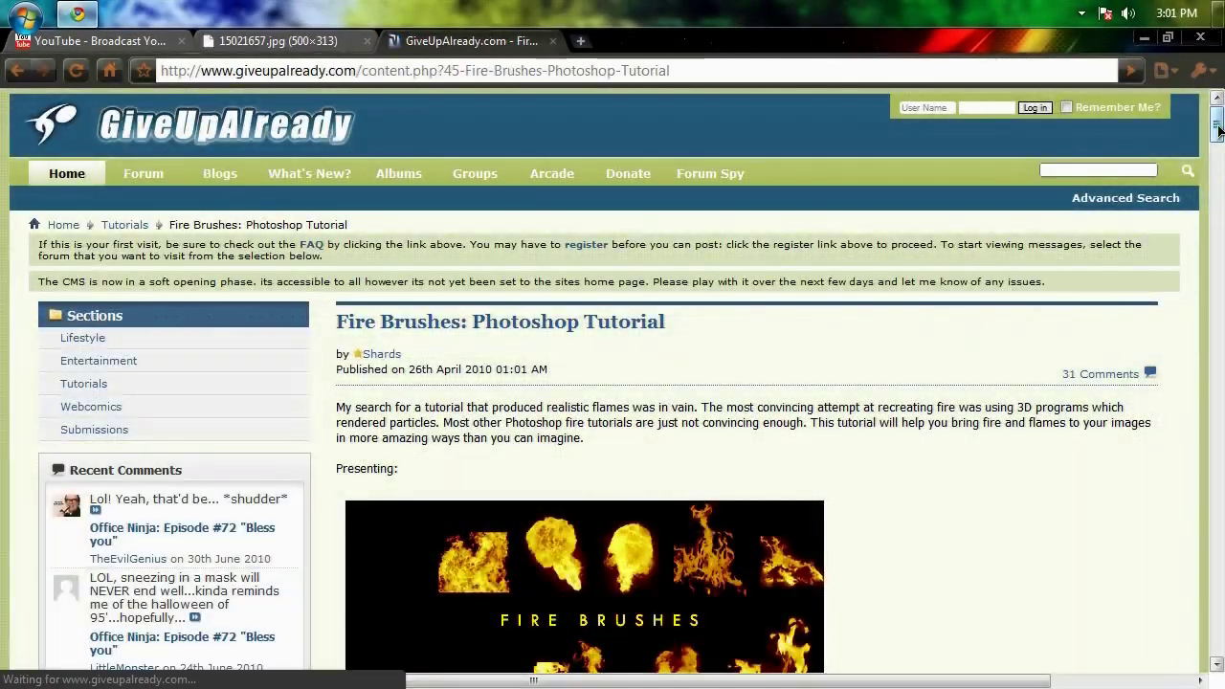
scroll("down", 3)
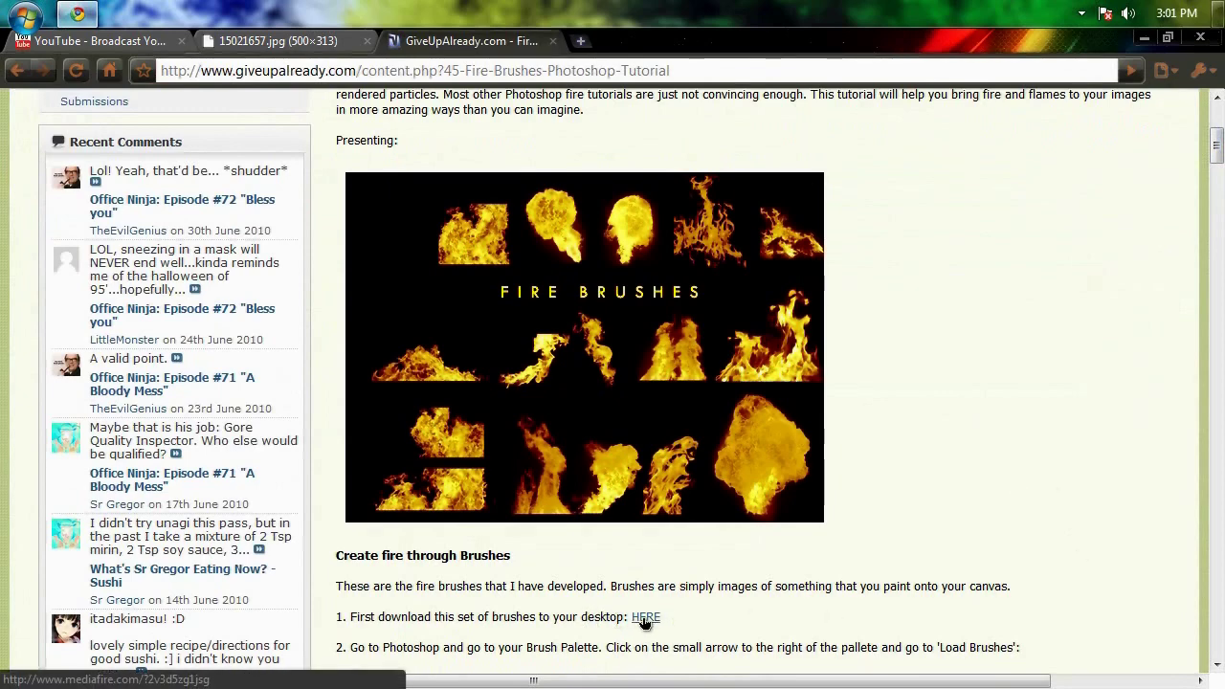
left_click(646, 616)
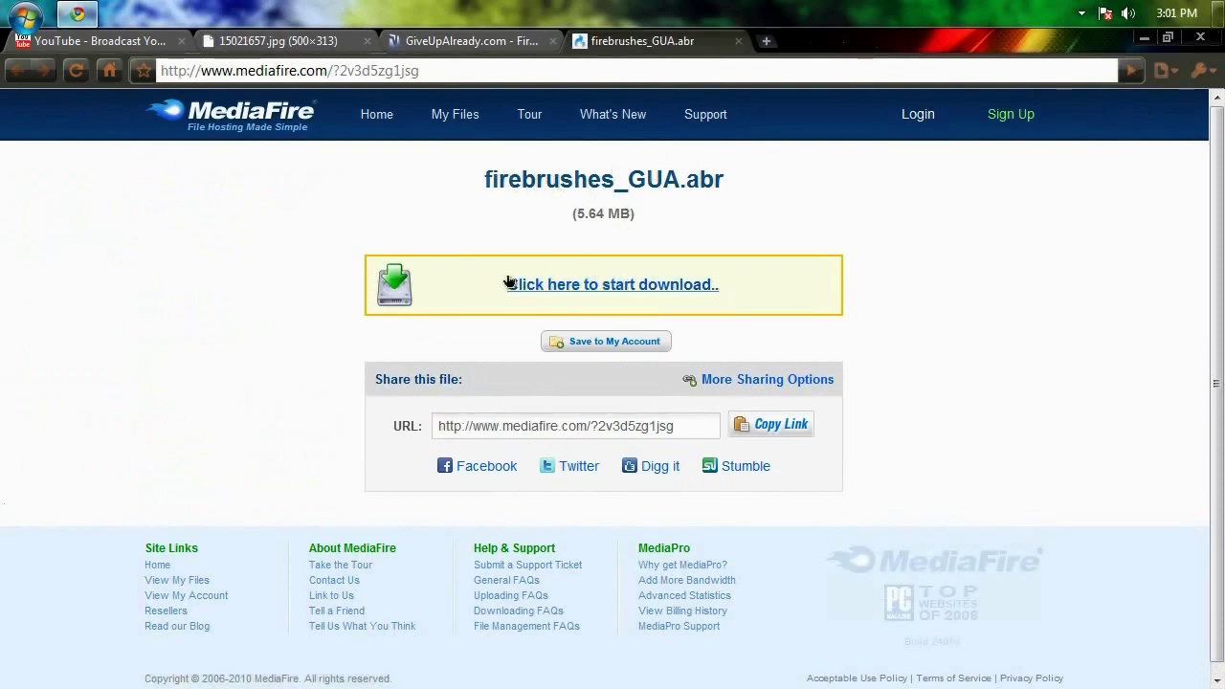
mouse_move(437, 285)
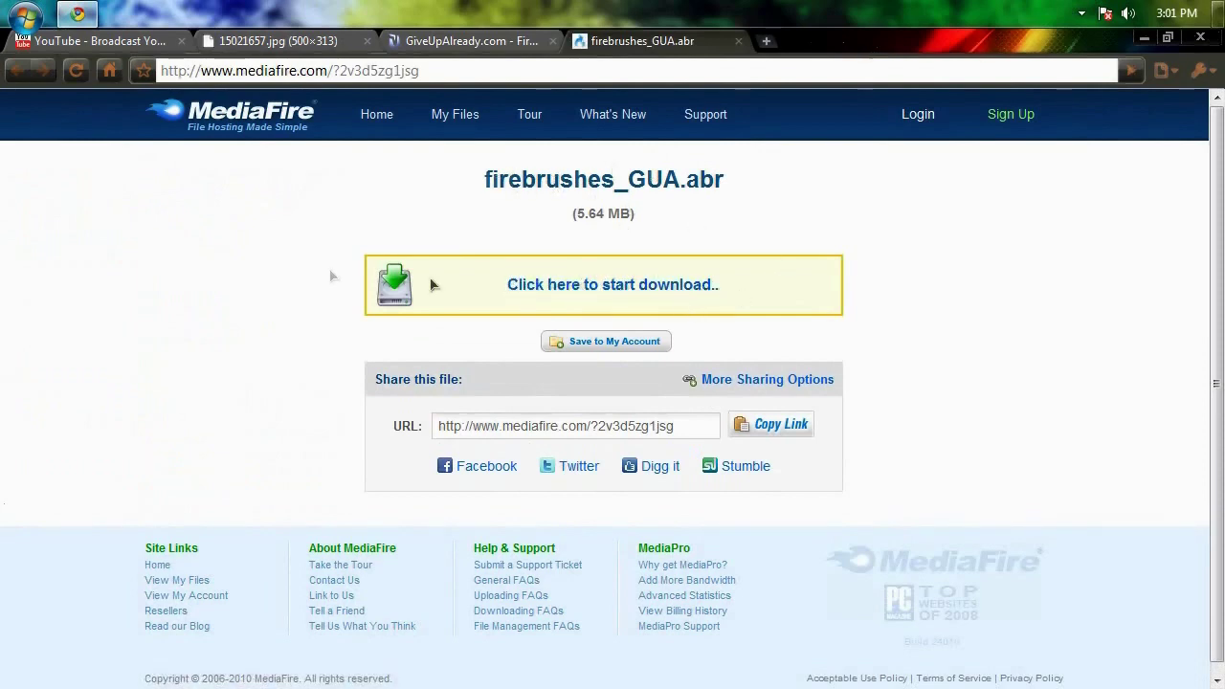
mouse_move(481, 180)
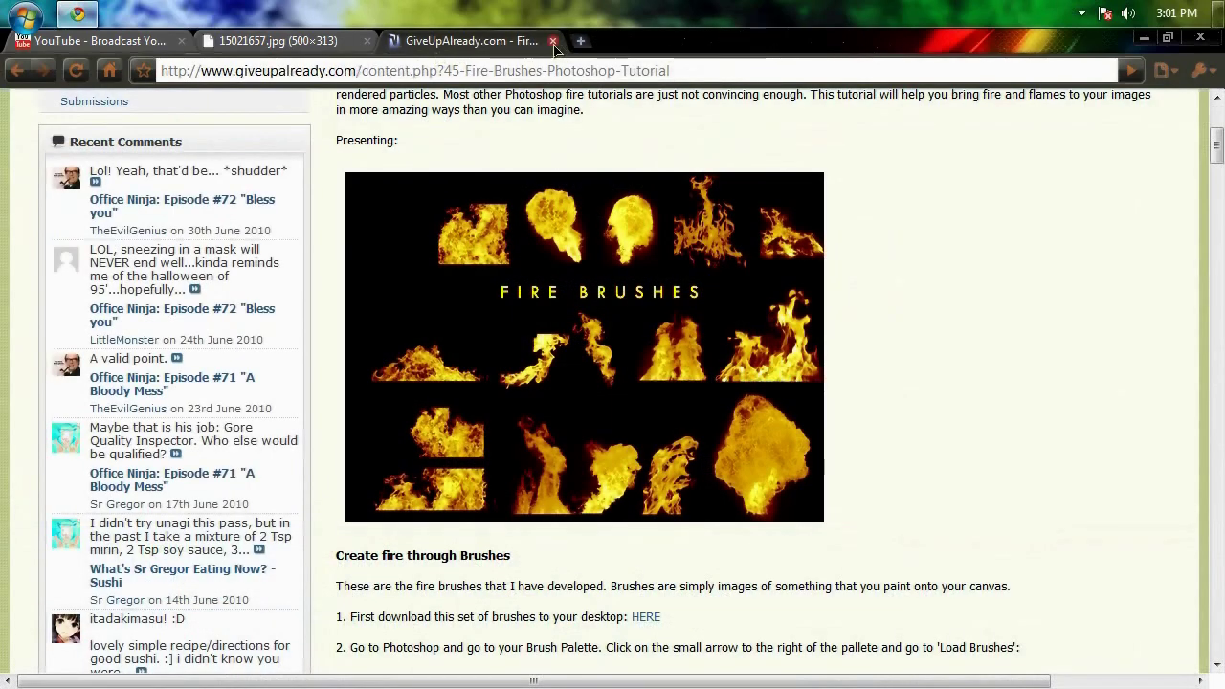
left_click(555, 40)
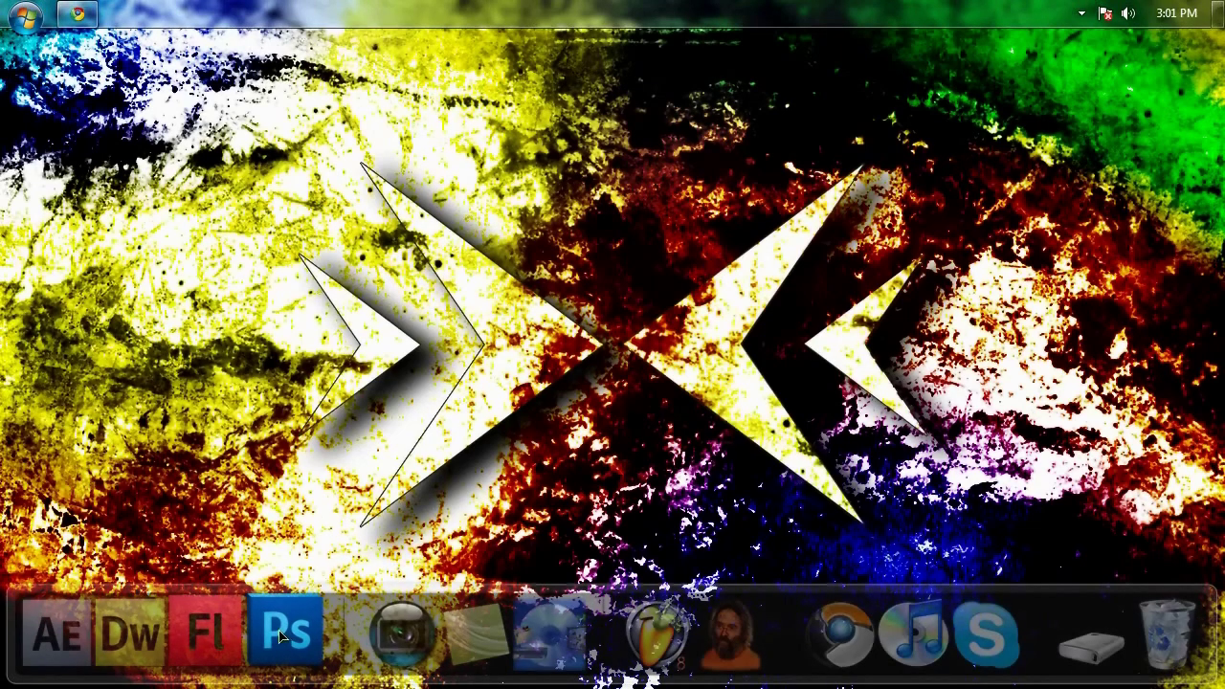
Step: Launch Photoshop and load the recent Lighter.psd document
left_click(285, 639)
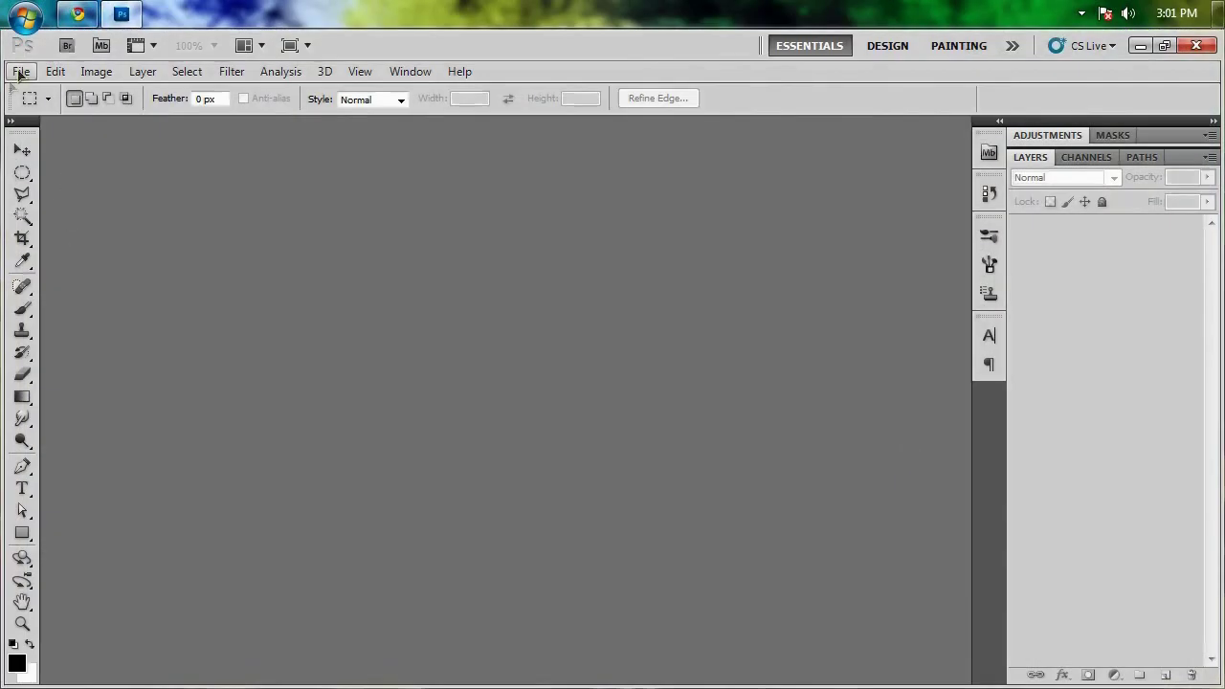
left_click(27, 69)
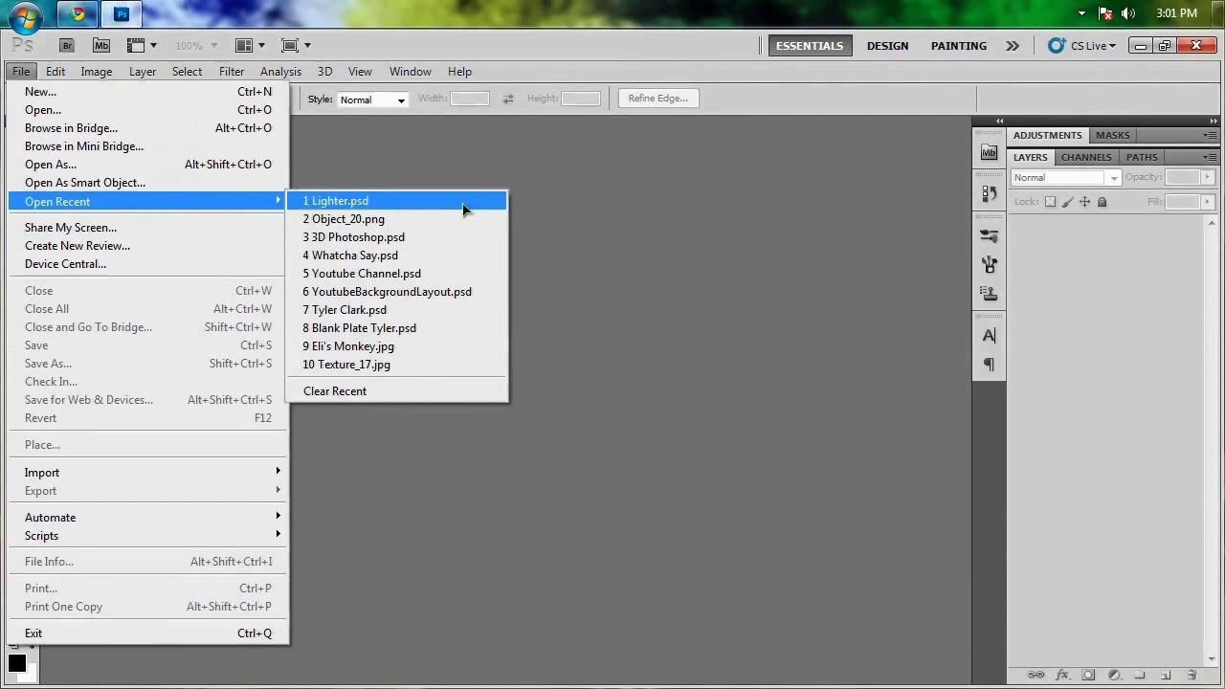
left_click(336, 201)
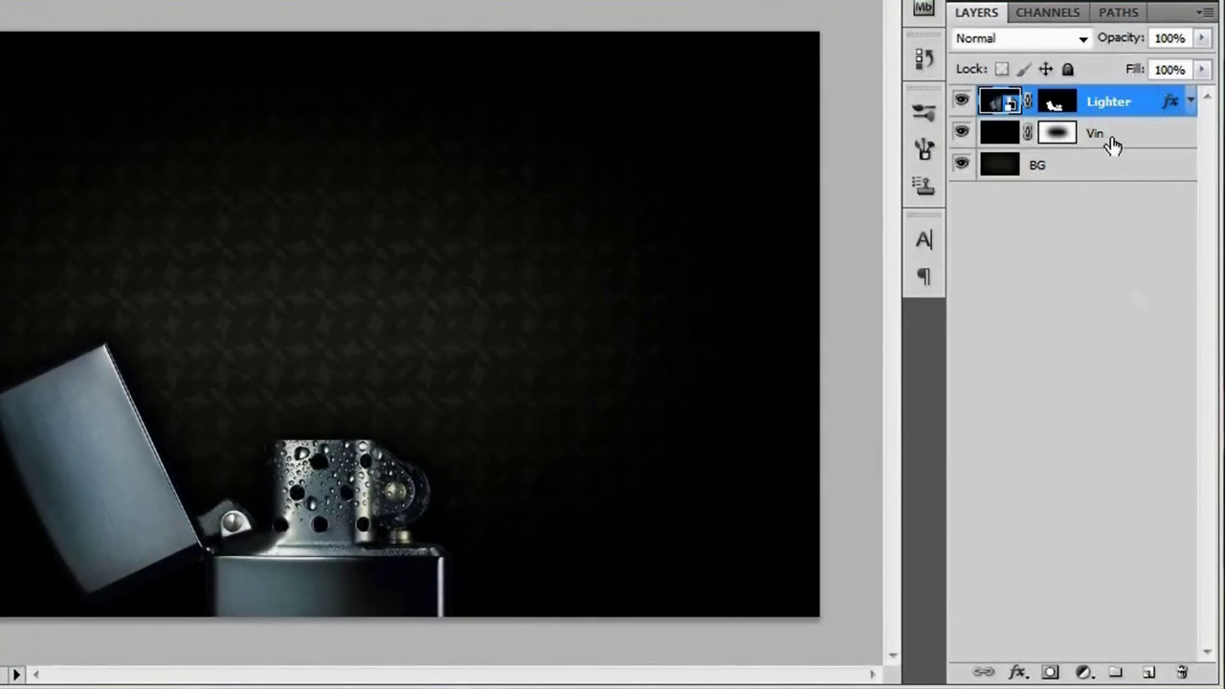
Step: Create Layer 1 and Layer 2 above Vin and fill Layer 1 with black using the Paint Bucket
left_click(1094, 134)
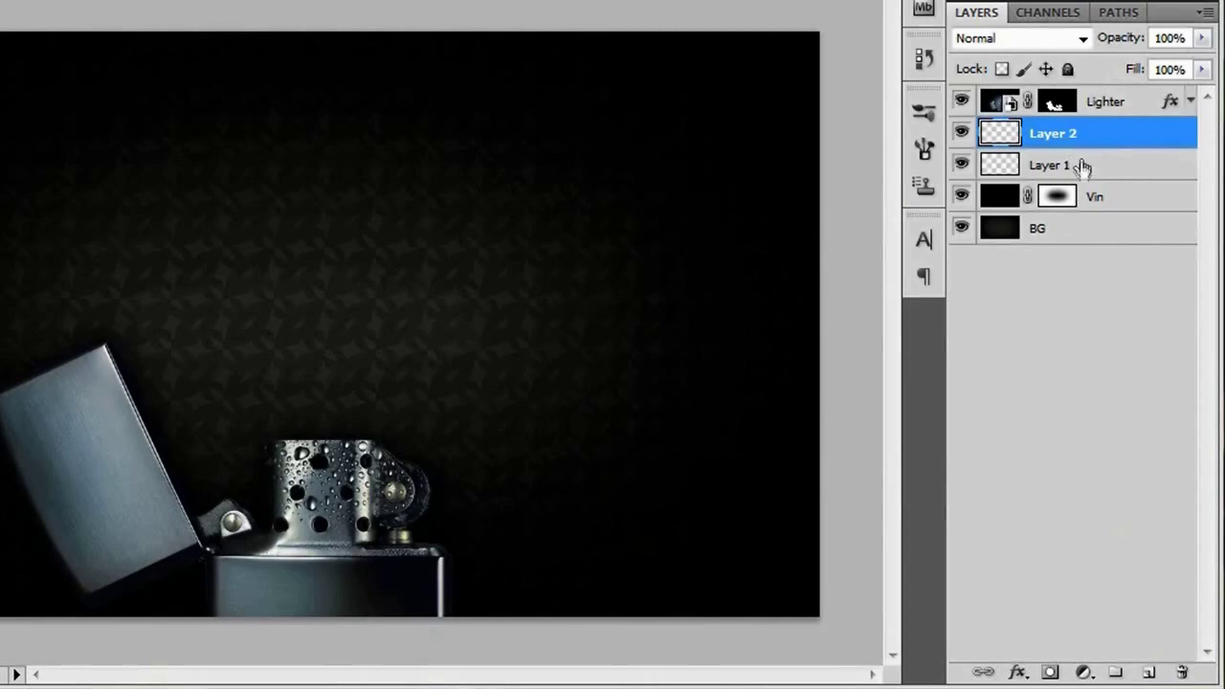
left_click(1062, 164)
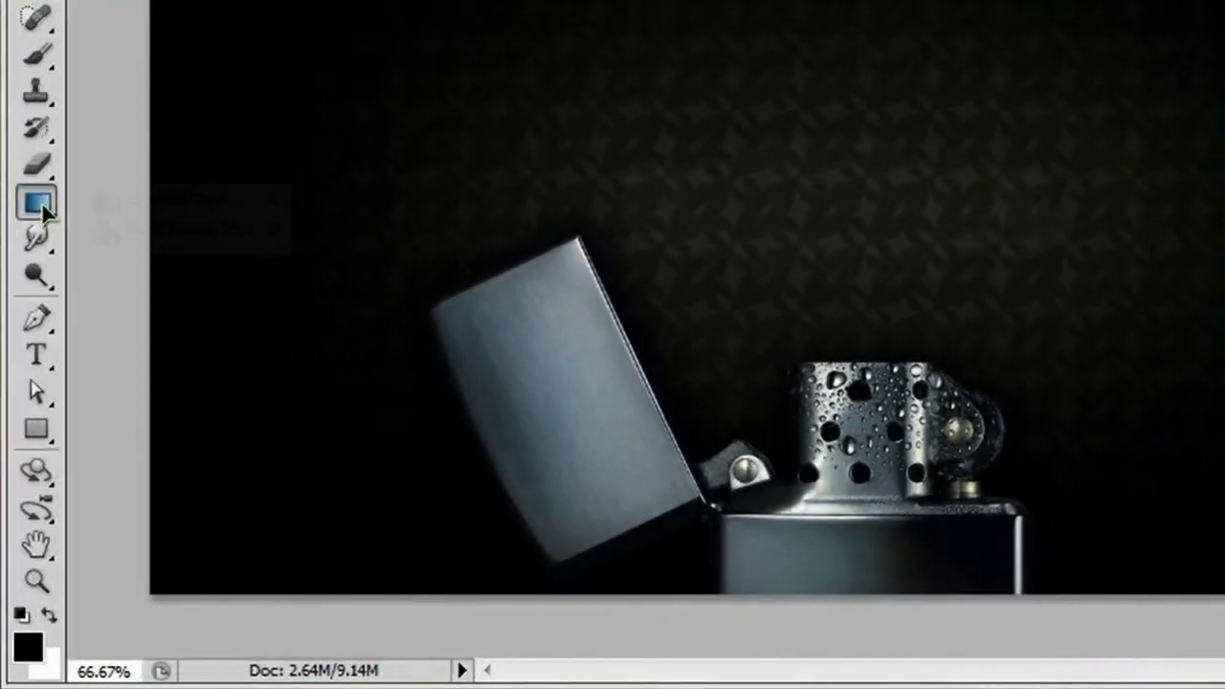
left_click(36, 200)
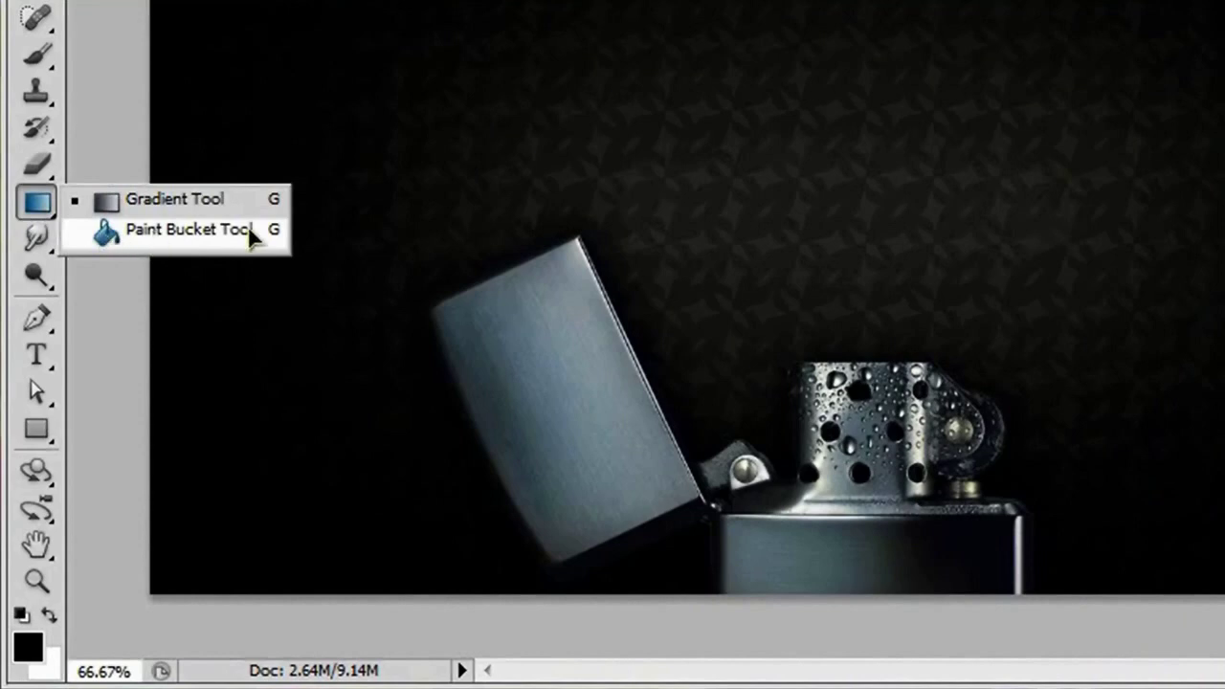
left_click(187, 230)
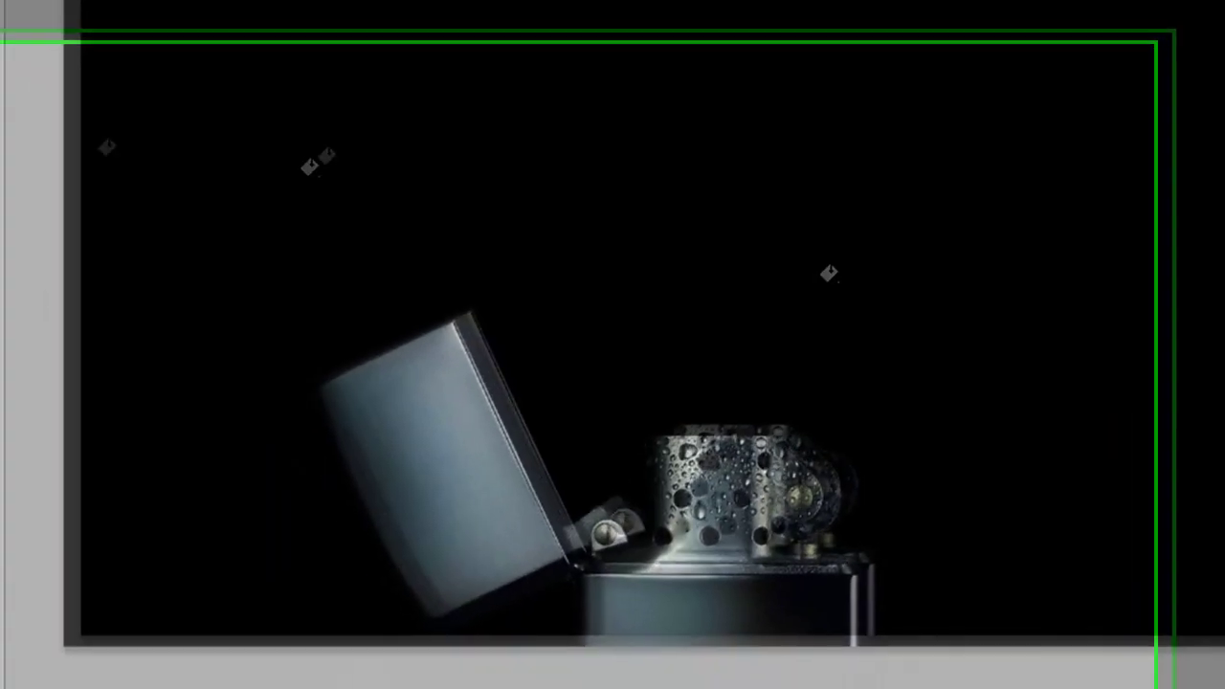
left_click(34, 245)
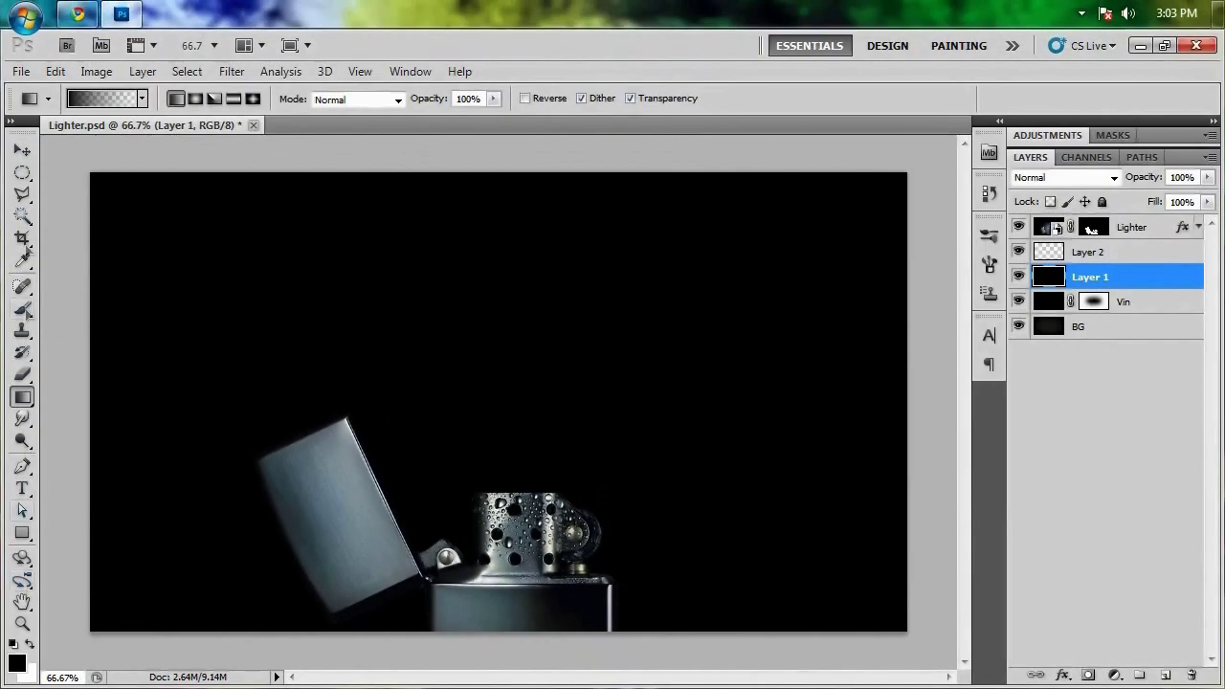
mouse_move(628, 367)
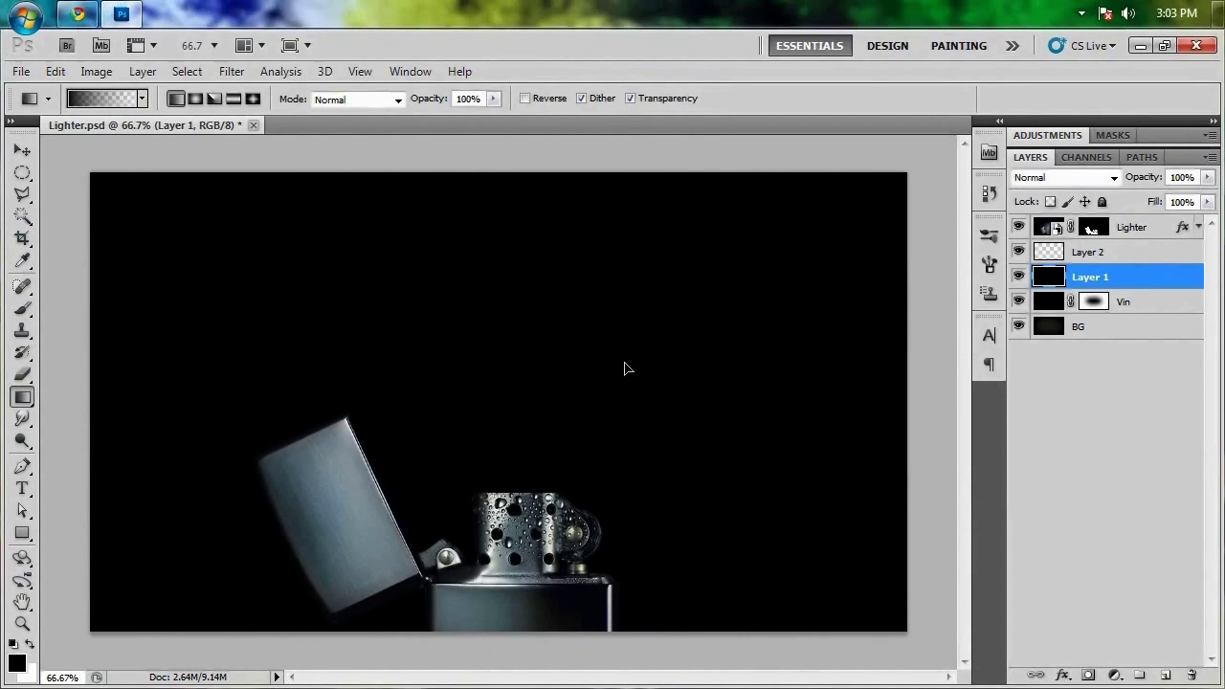
mouse_move(1142, 345)
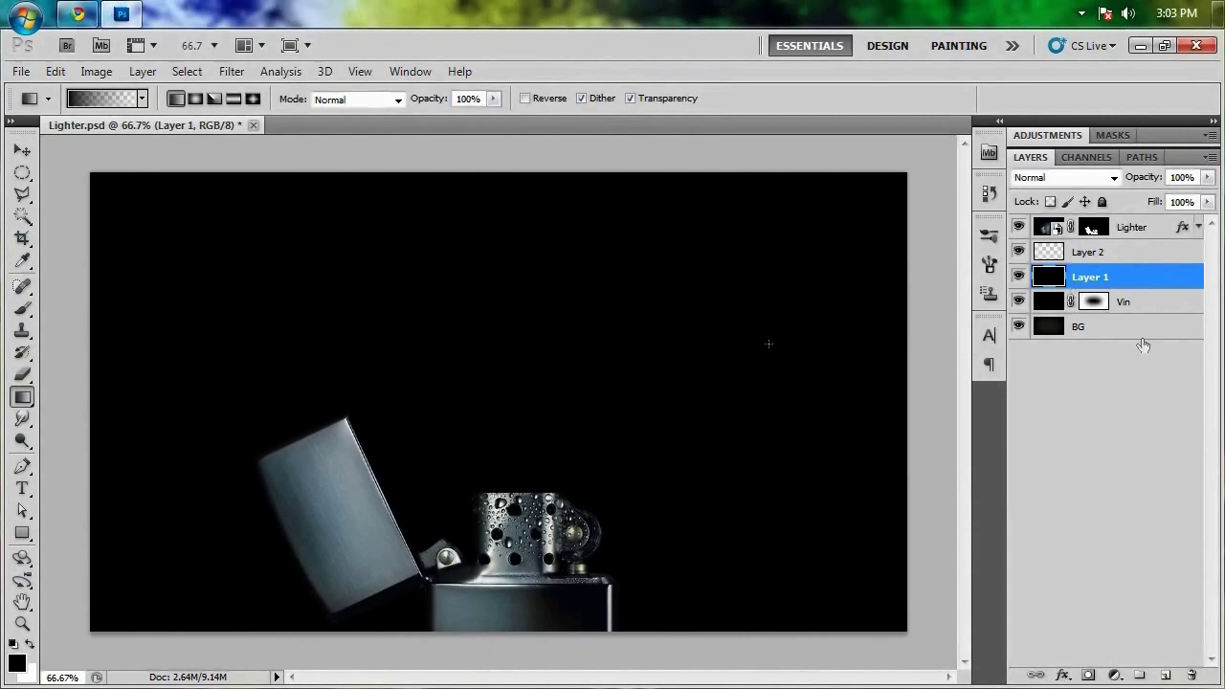
Step: With Layer 2 active, replace the current brushes with the Fire Brushes set
left_click(1087, 253)
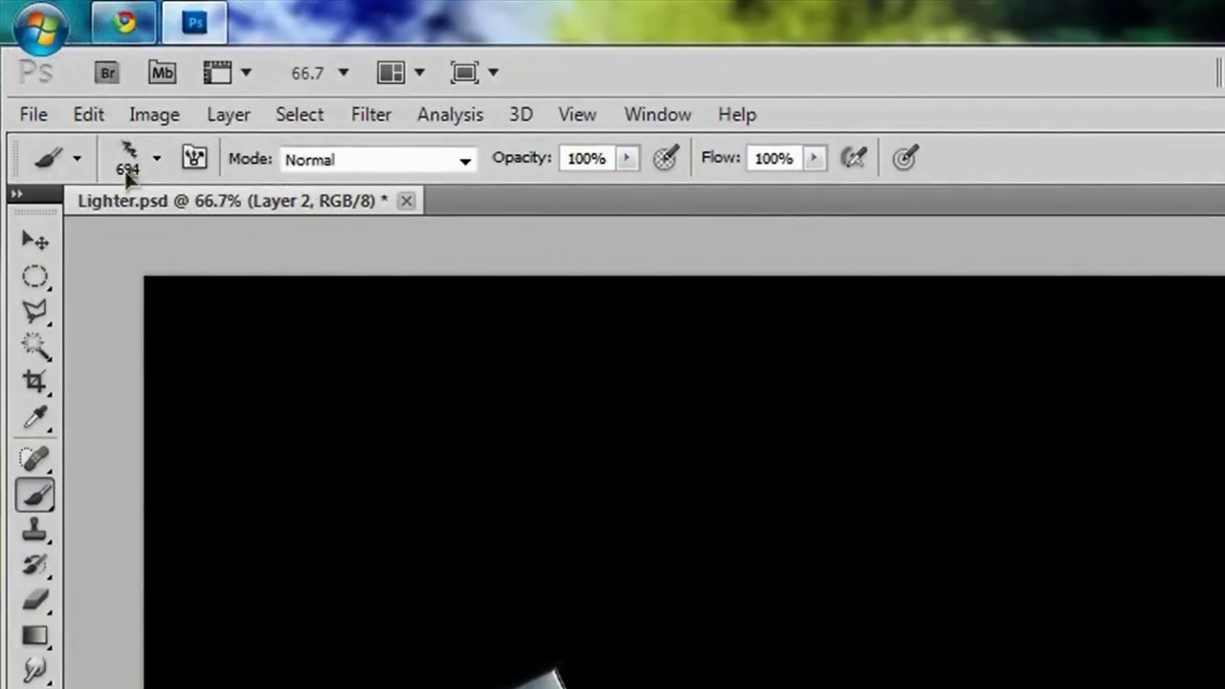
left_click(157, 157)
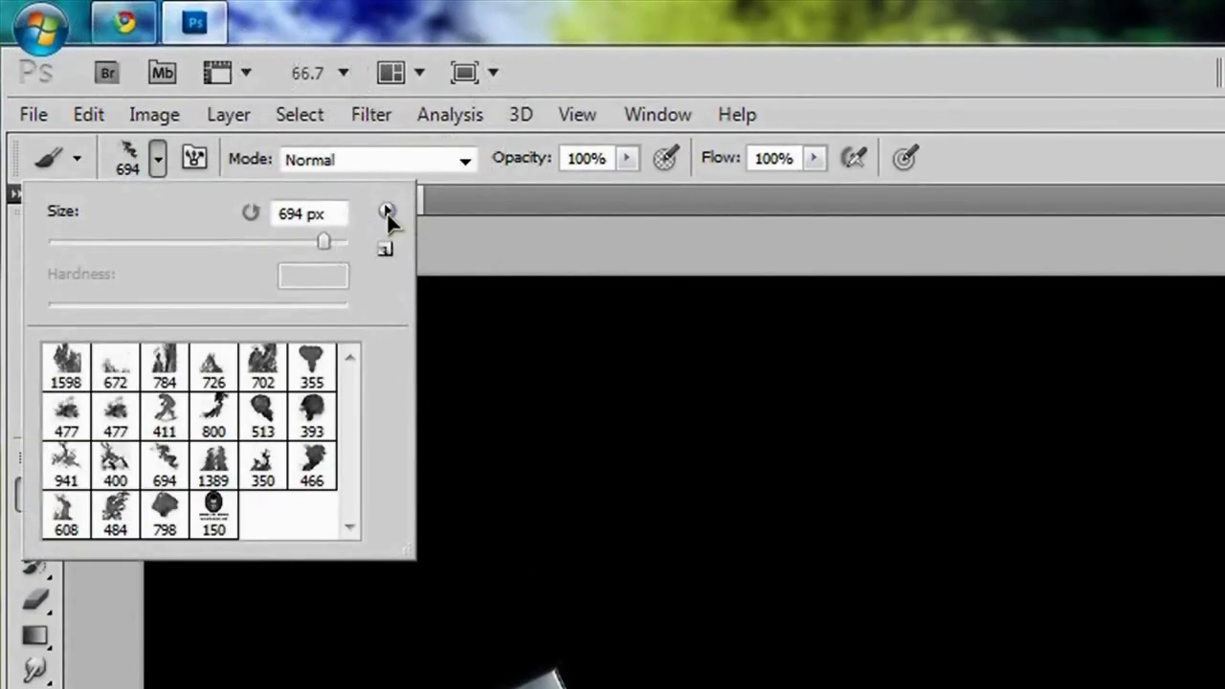
mouse_move(153, 213)
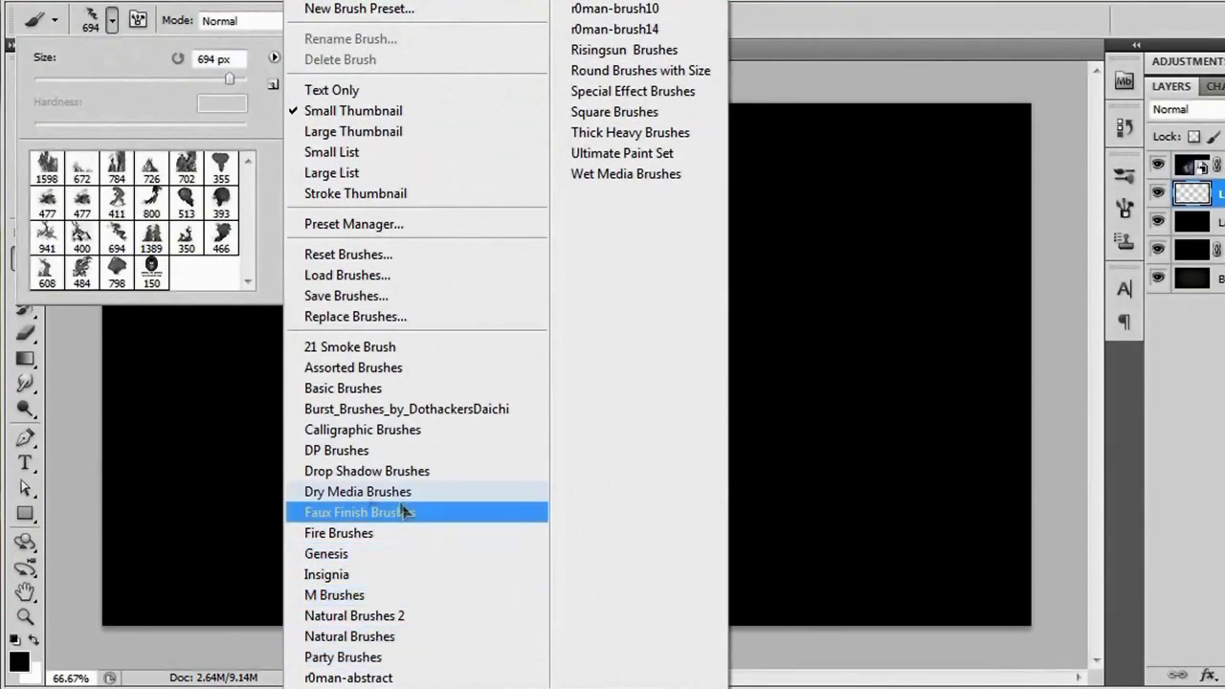
mouse_move(432, 542)
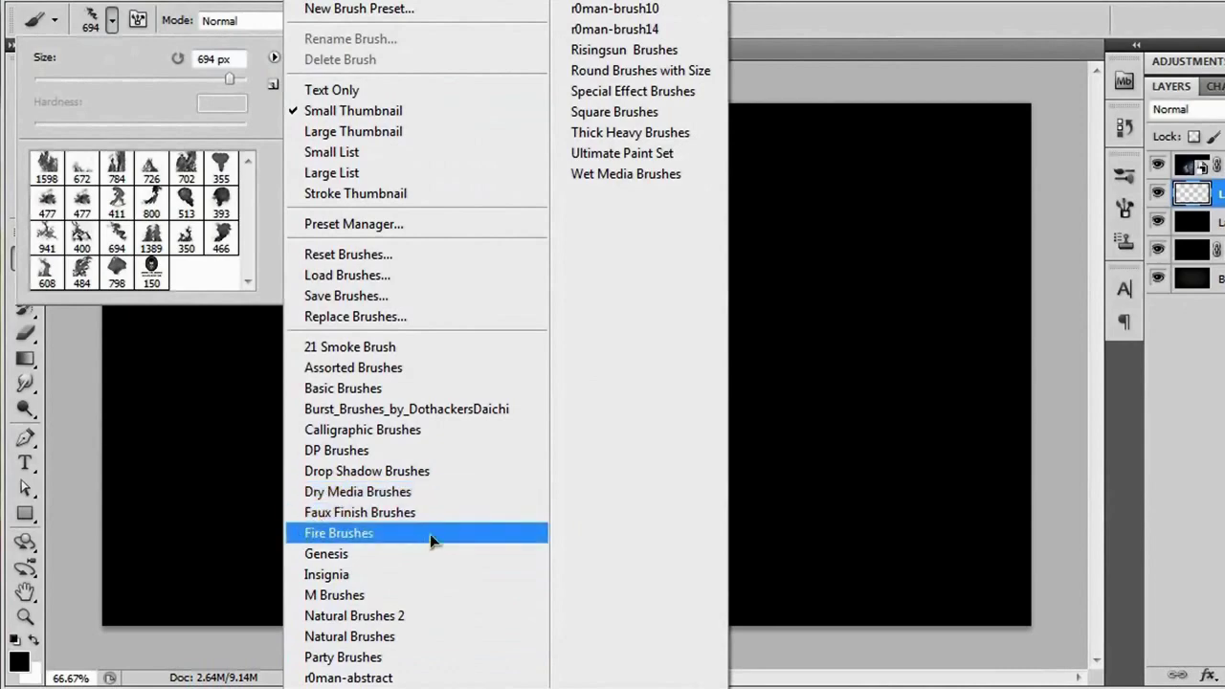
mouse_move(469, 540)
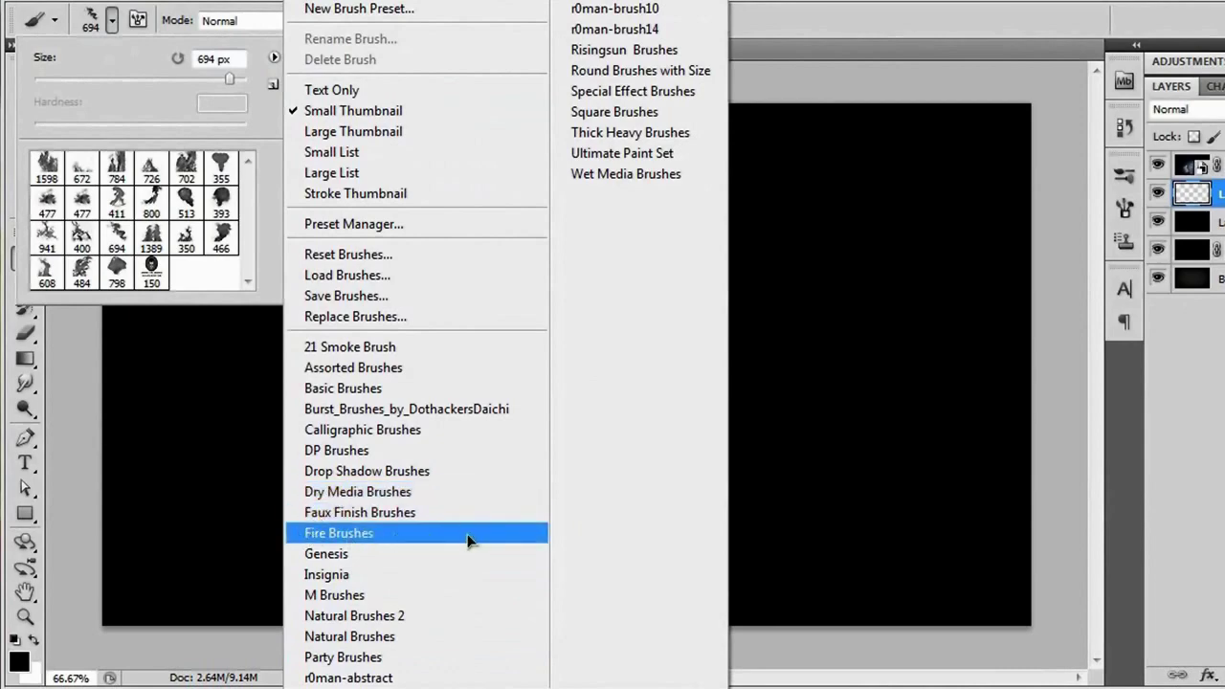
left_click(337, 532)
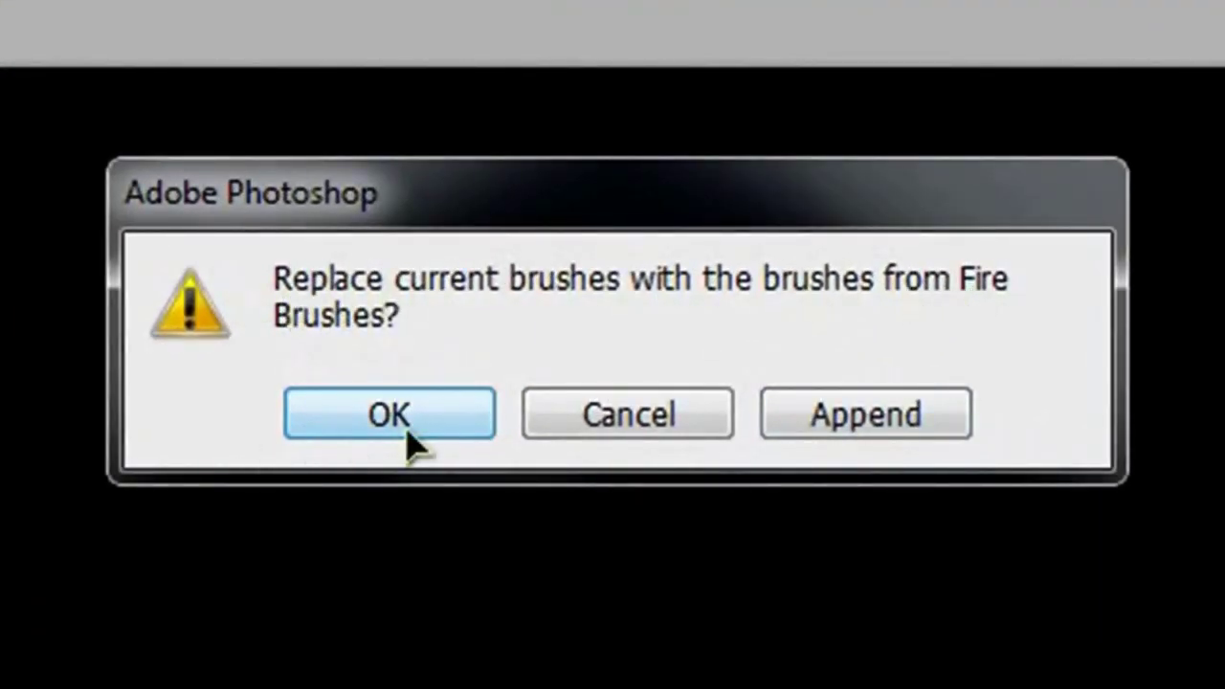
left_click(390, 414)
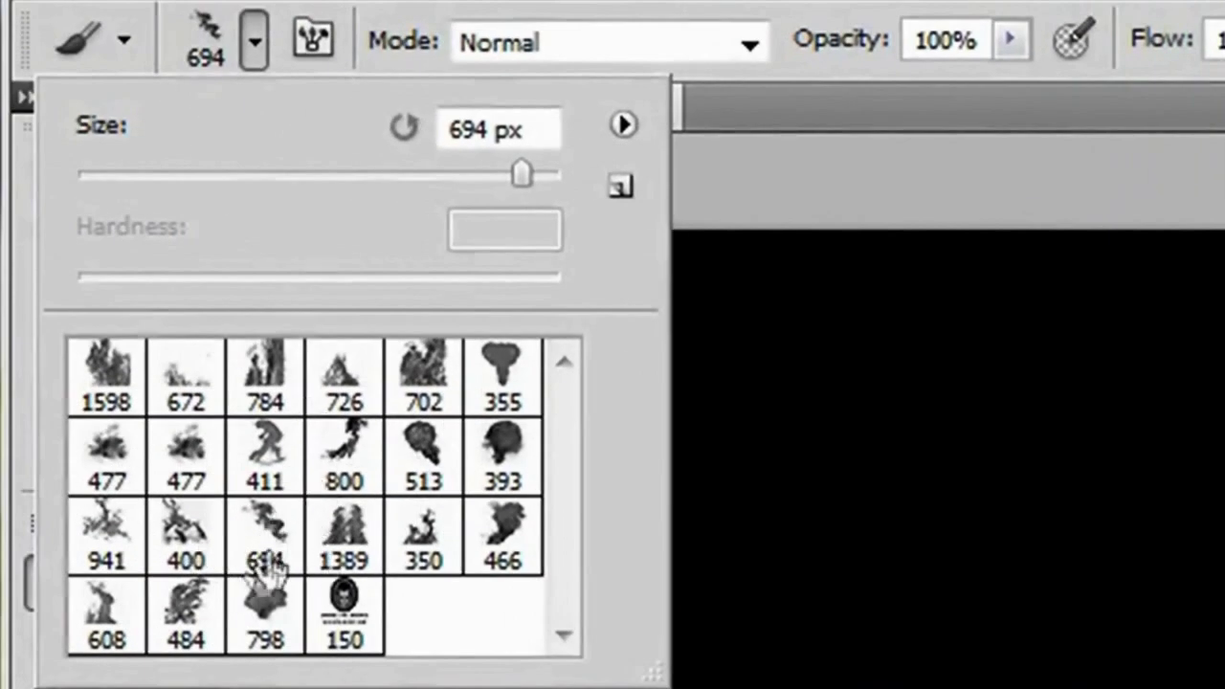
mouse_move(264, 564)
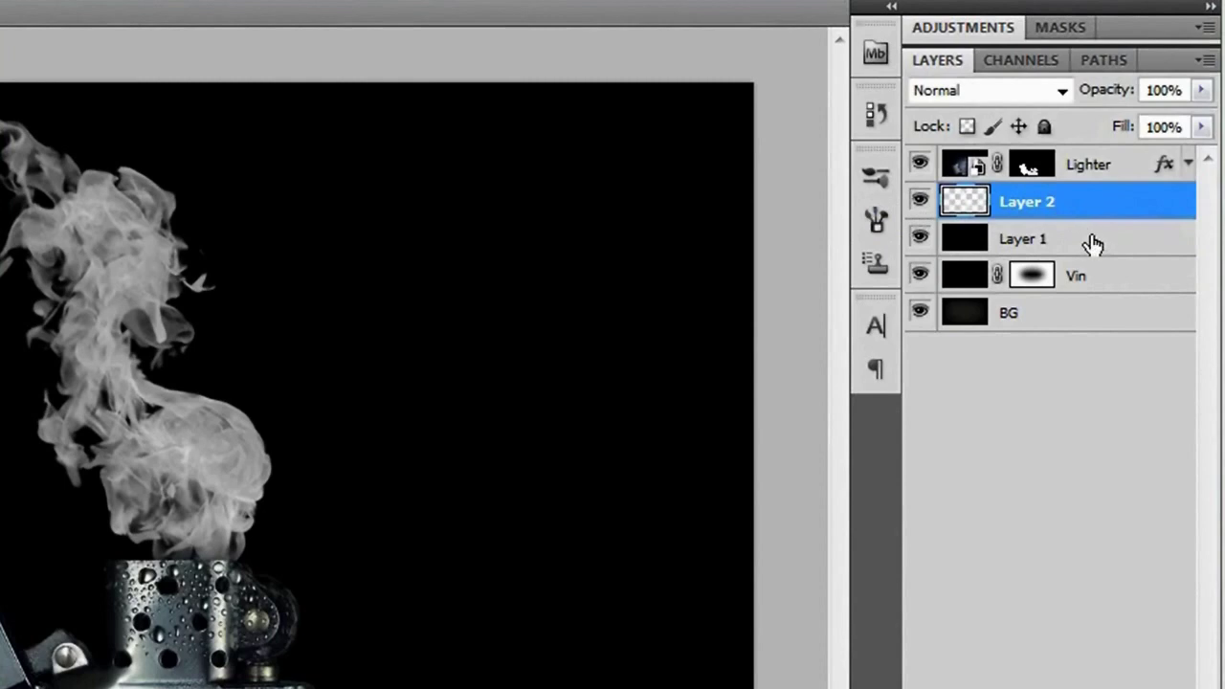
mouse_move(1102, 247)
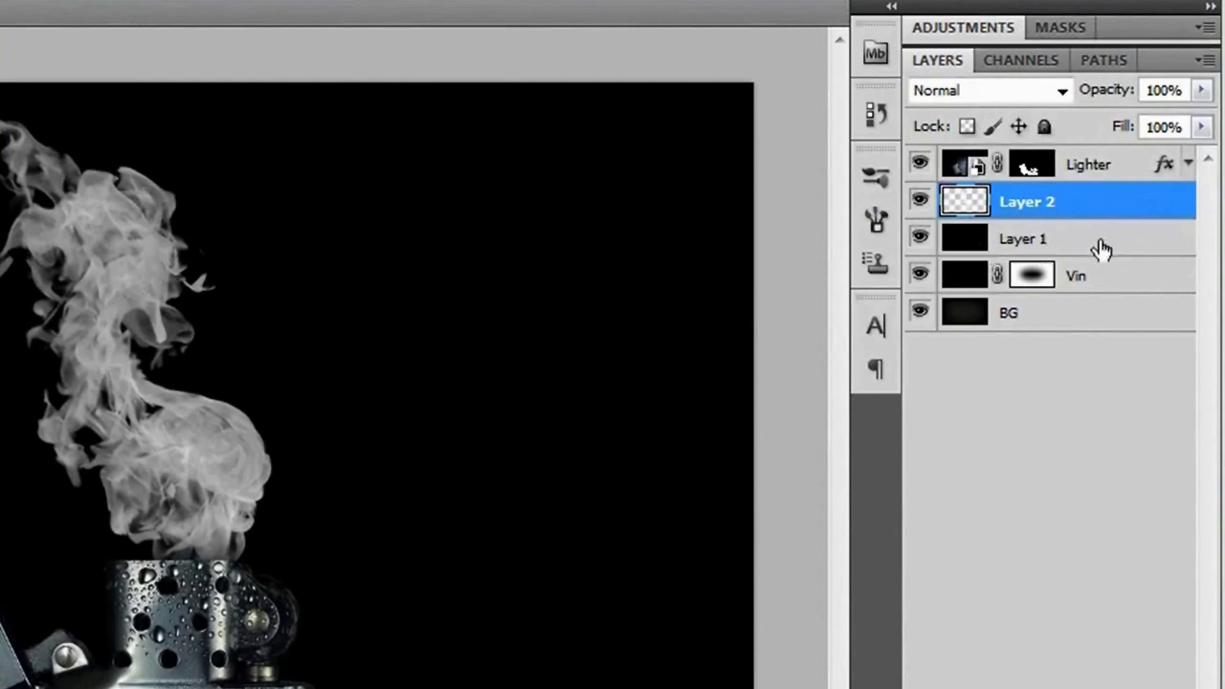
Step: In Levels, lower the smoke's white input point to about 180
left_click(1022, 237)
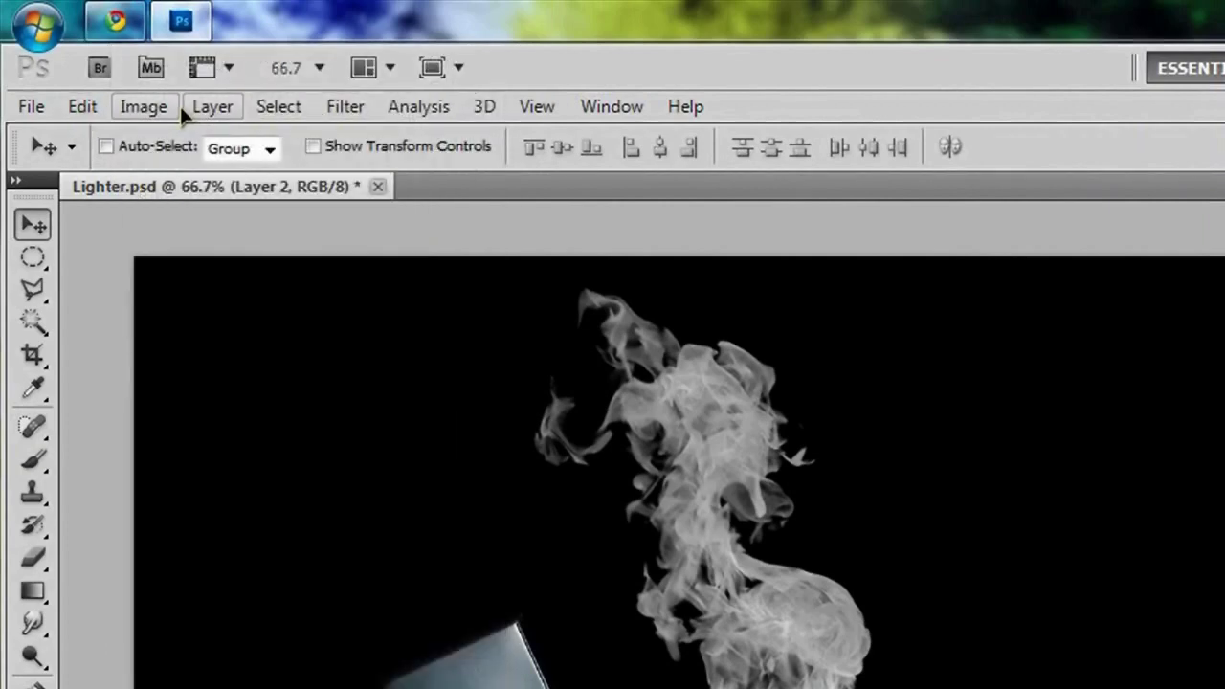
left_click(144, 106)
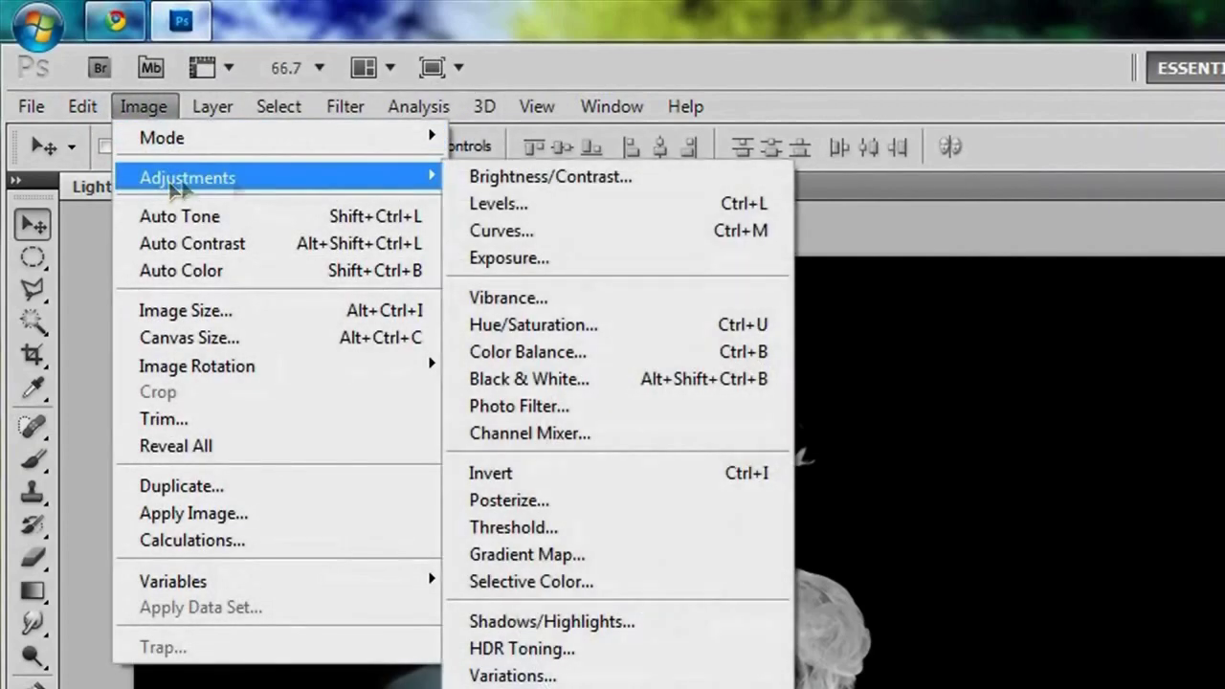
mouse_move(674, 205)
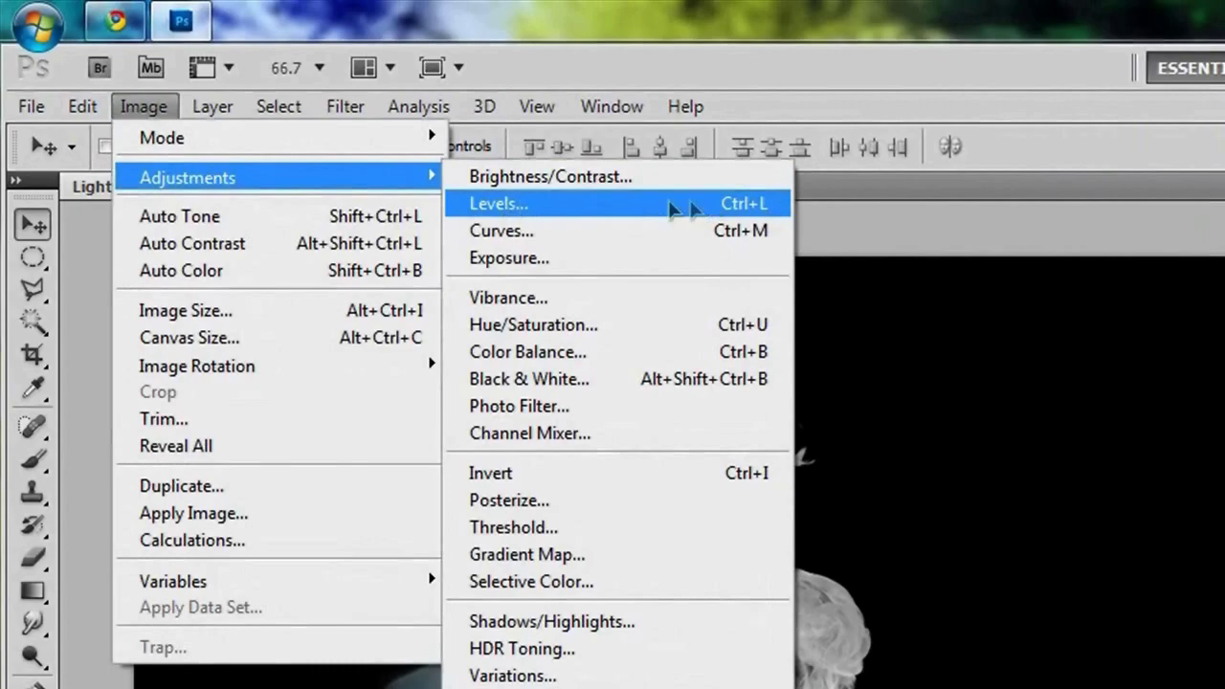
mouse_move(783, 213)
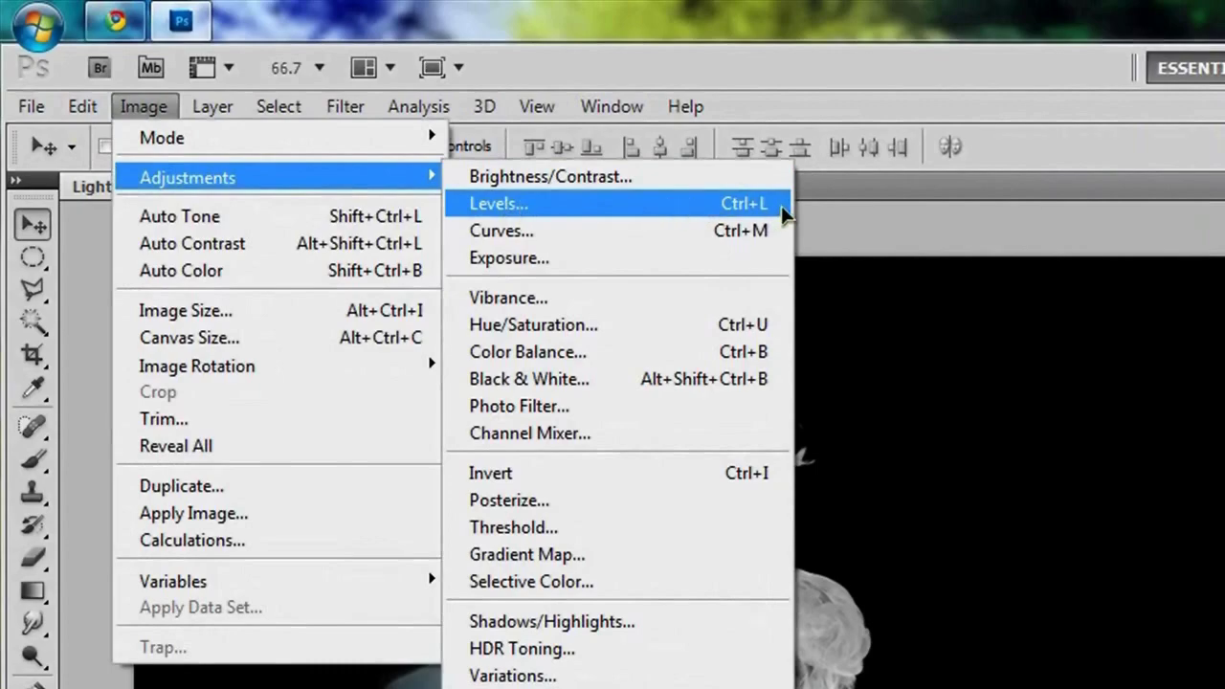
left_click(498, 203)
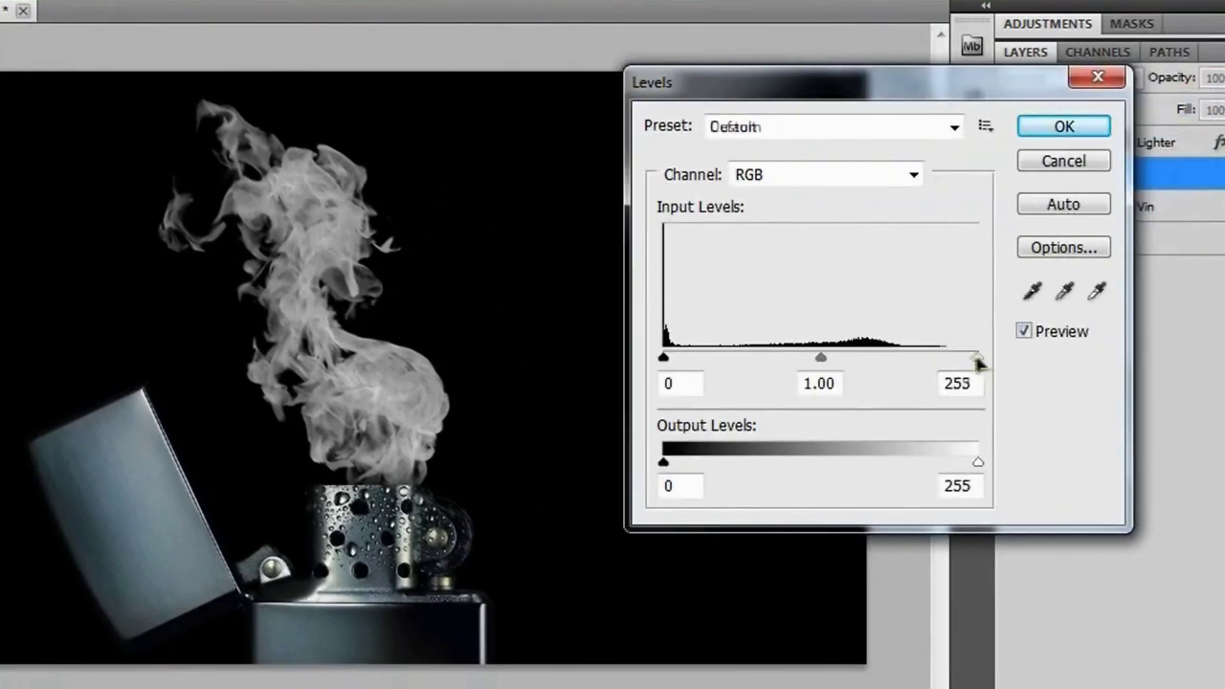
left_click_drag(978, 357, 903, 358)
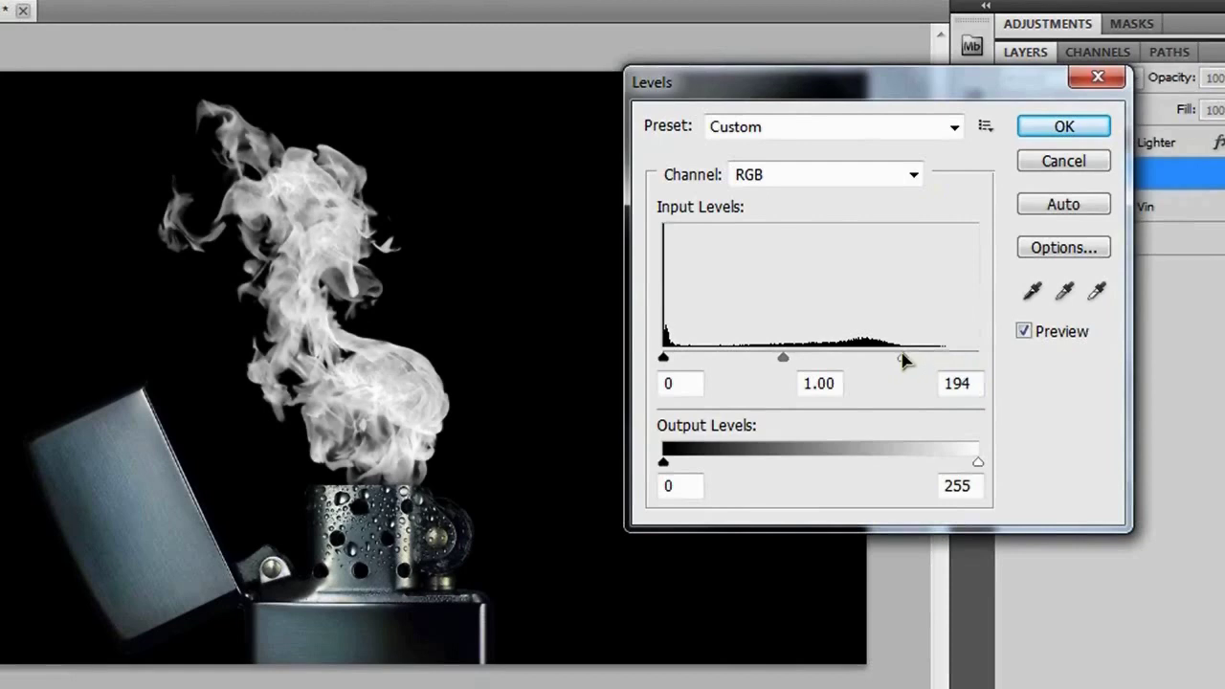
left_click_drag(903, 358, 845, 358)
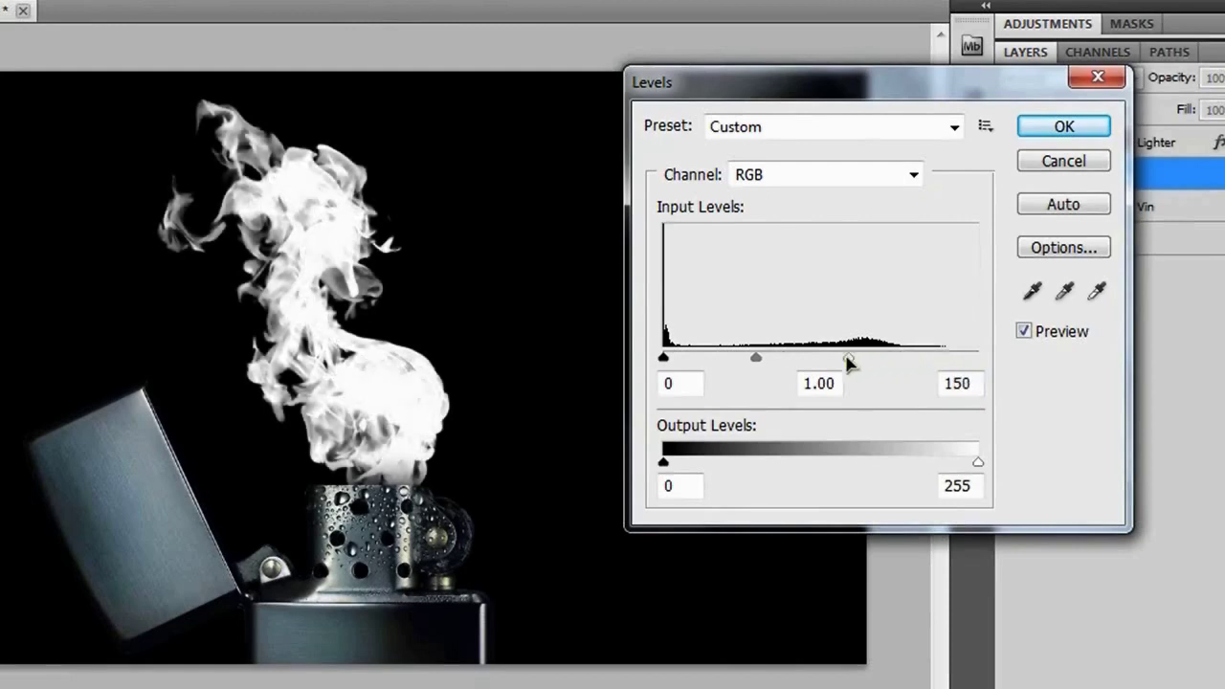
left_click_drag(845, 358, 880, 357)
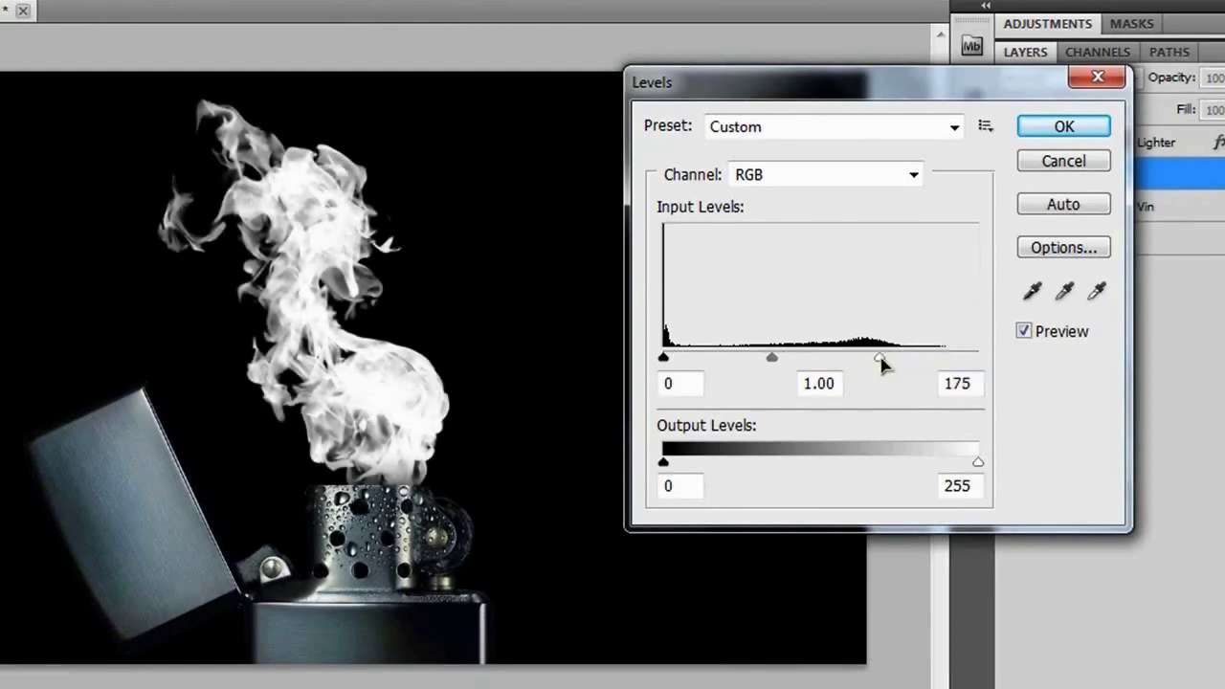
left_click_drag(880, 358, 888, 357)
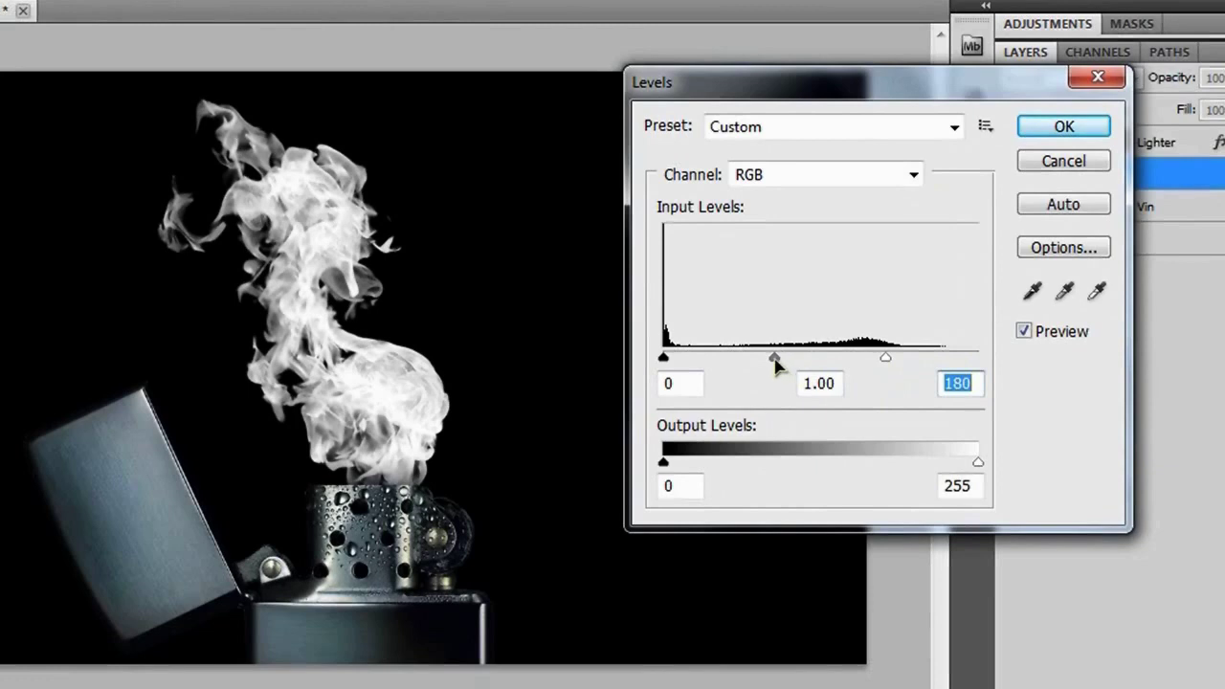
Step: Set the Levels midtones to 0.40 and apply the adjustment to the smoke
left_click_drag(775, 358, 807, 358)
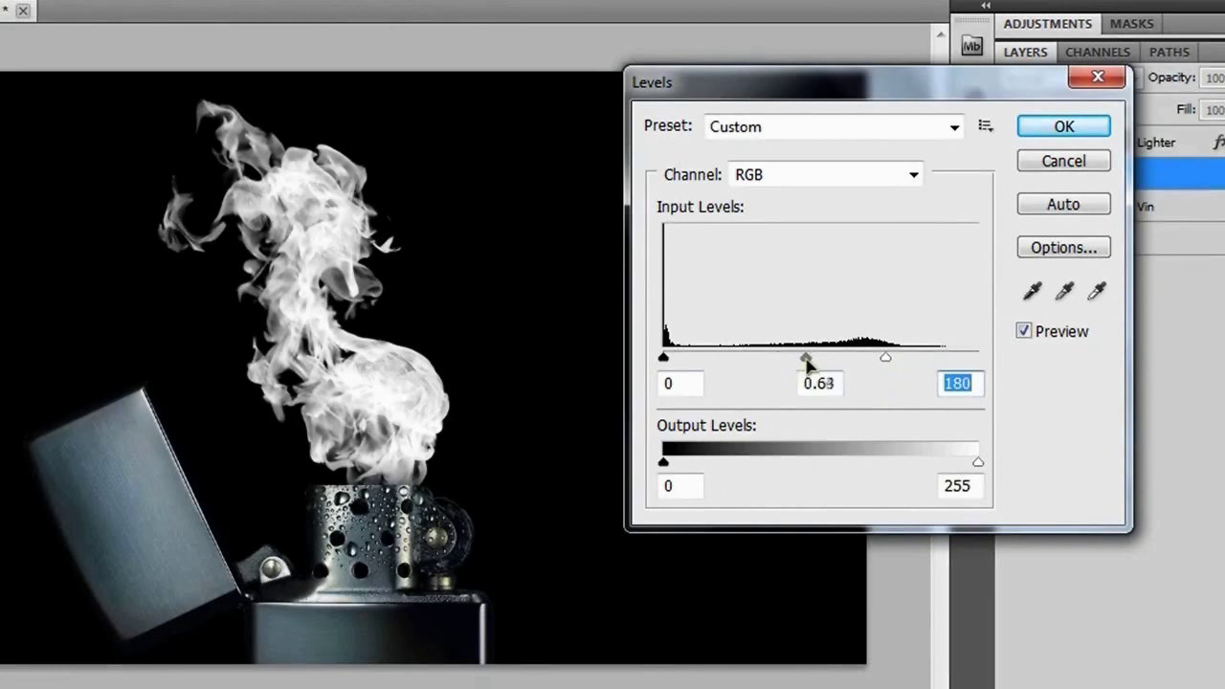
left_click_drag(807, 358, 824, 358)
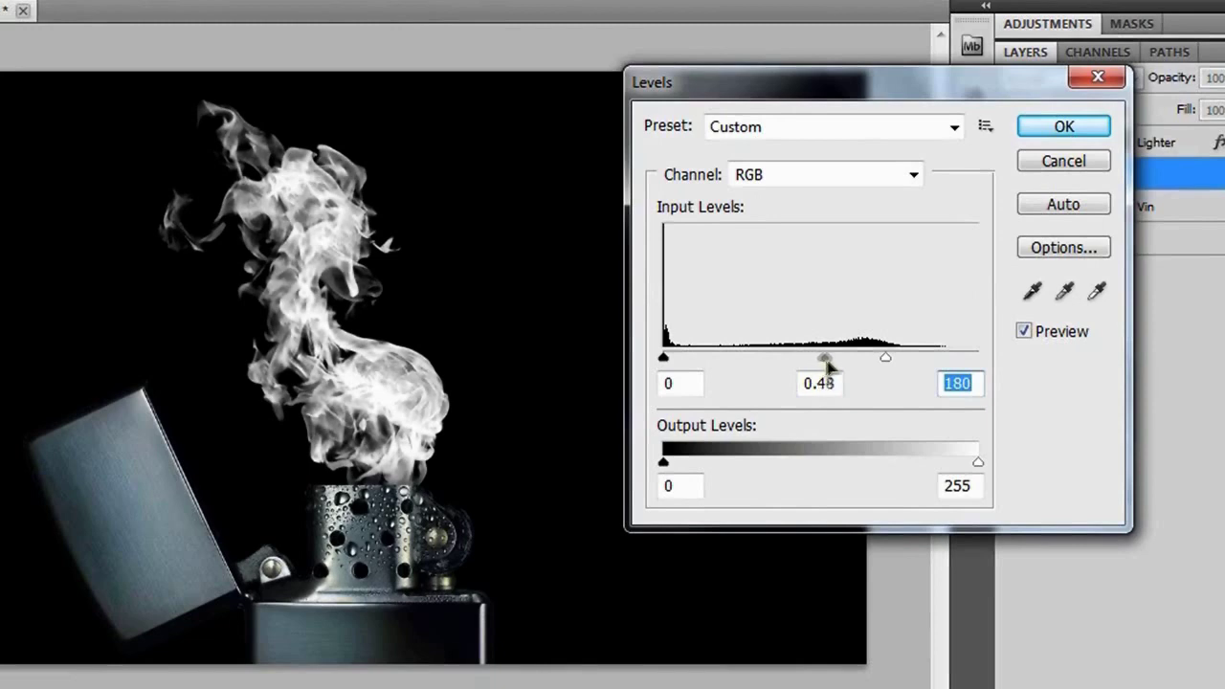
left_click_drag(825, 357, 830, 358)
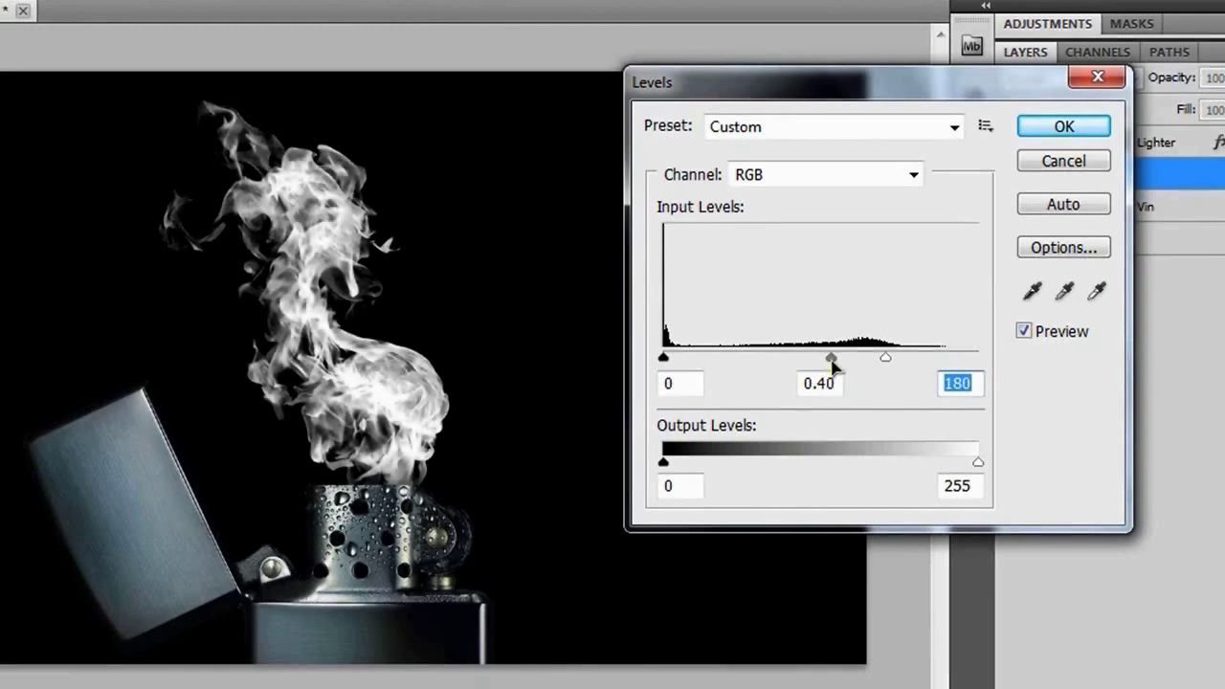
left_click(819, 383)
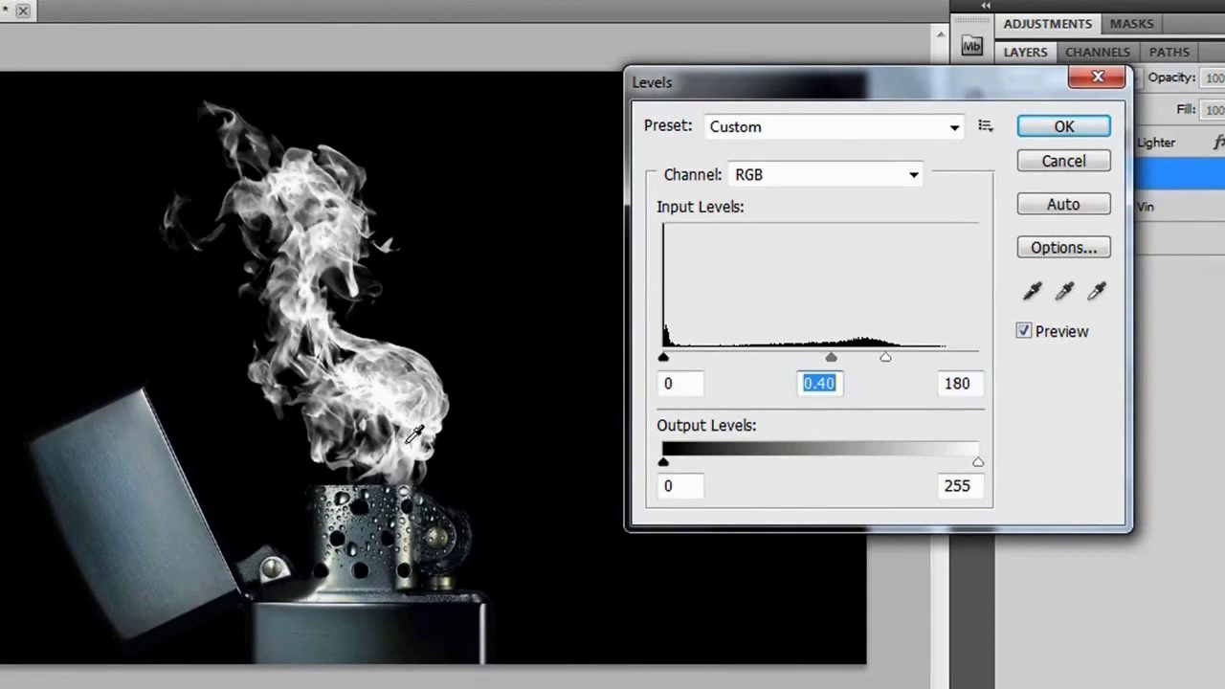
mouse_move(295, 176)
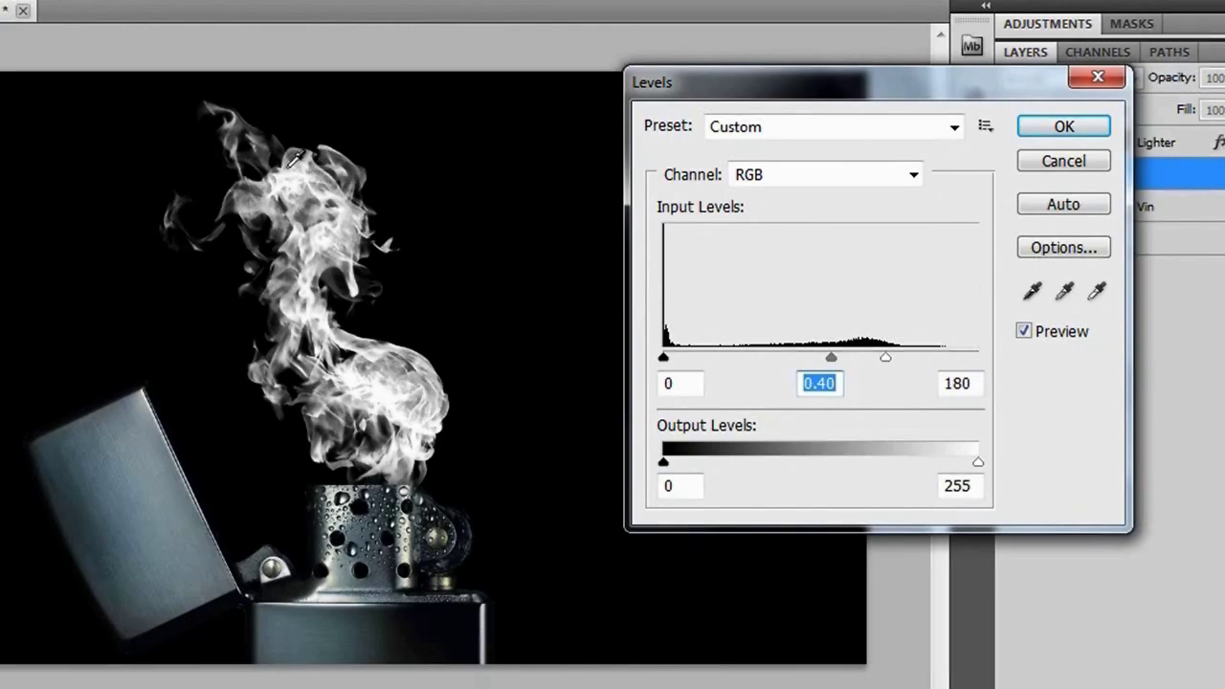
mouse_move(1137, 134)
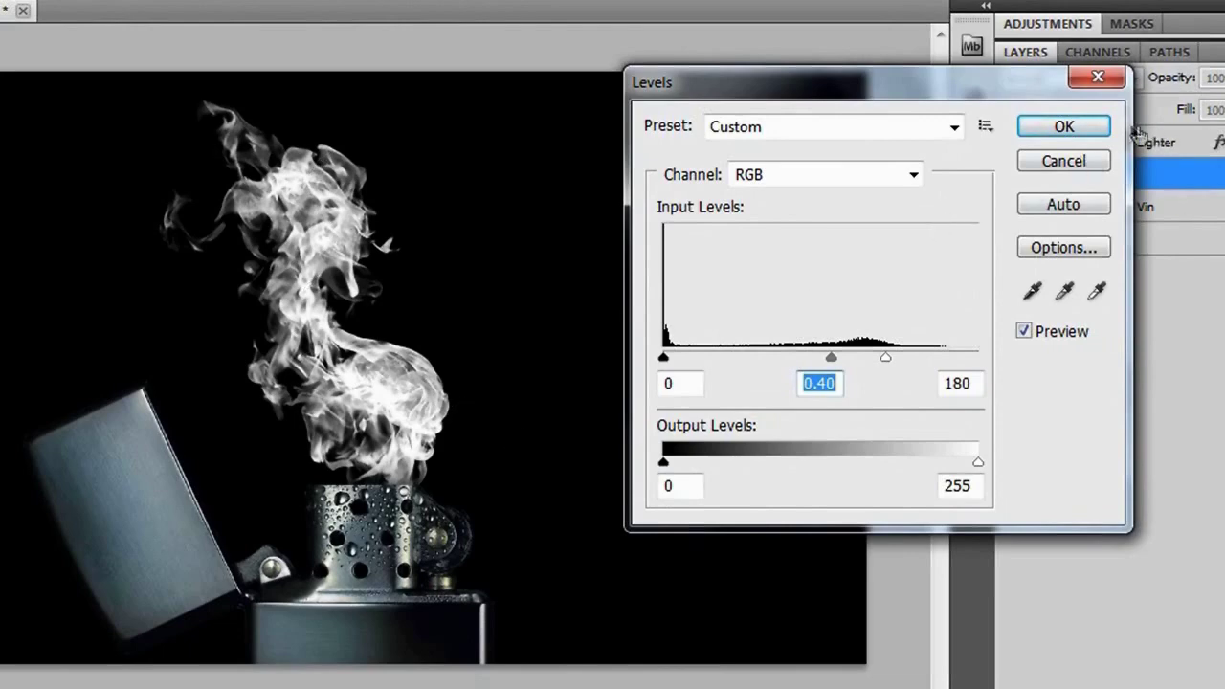
left_click(1064, 126)
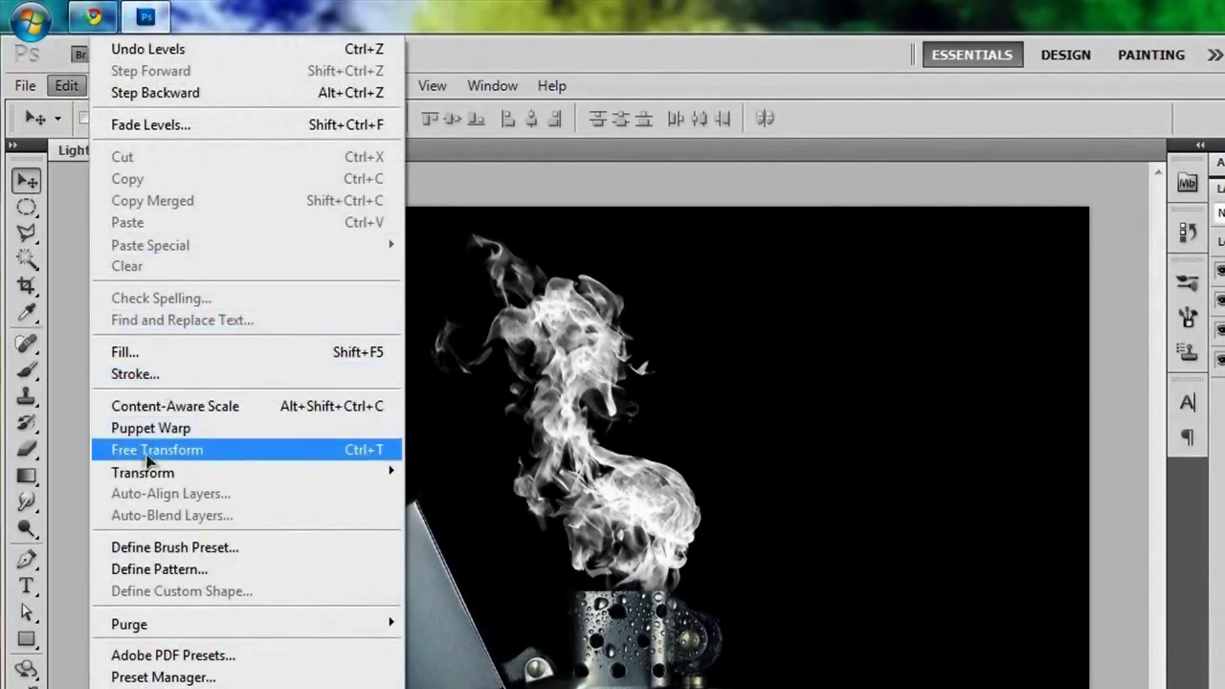
mouse_move(392, 465)
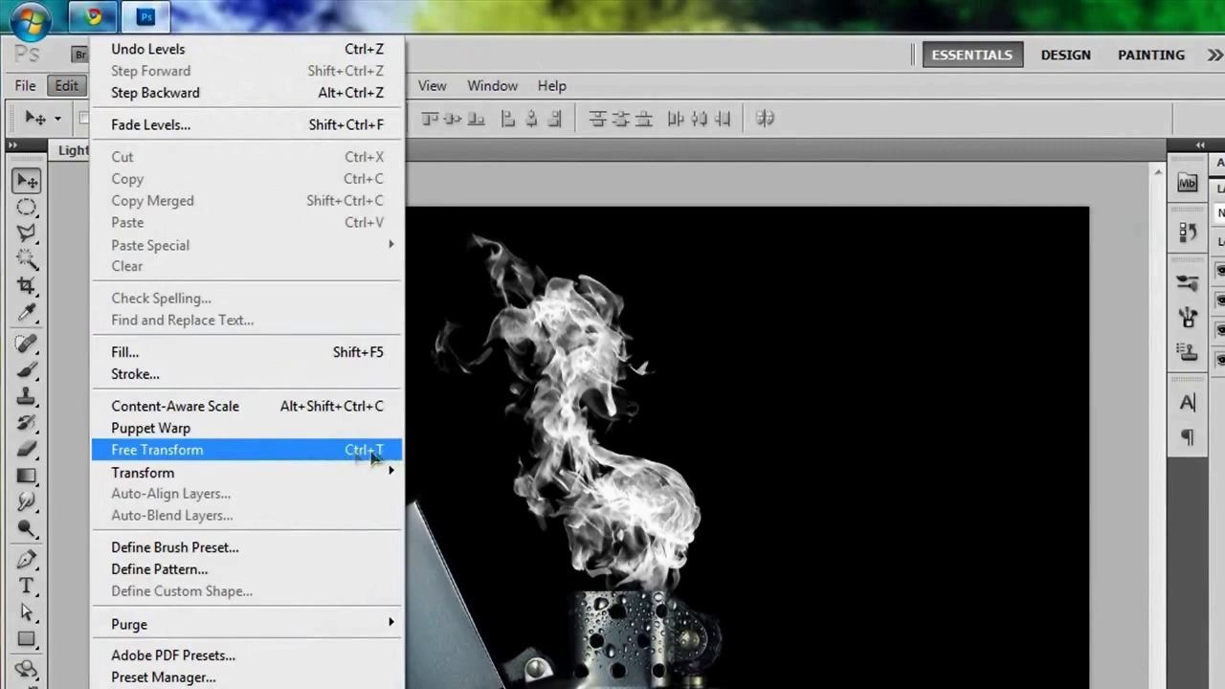
Step: Free Transform the smoke to 63.74% scale and 18.72° rotation and commit it
left_click(157, 449)
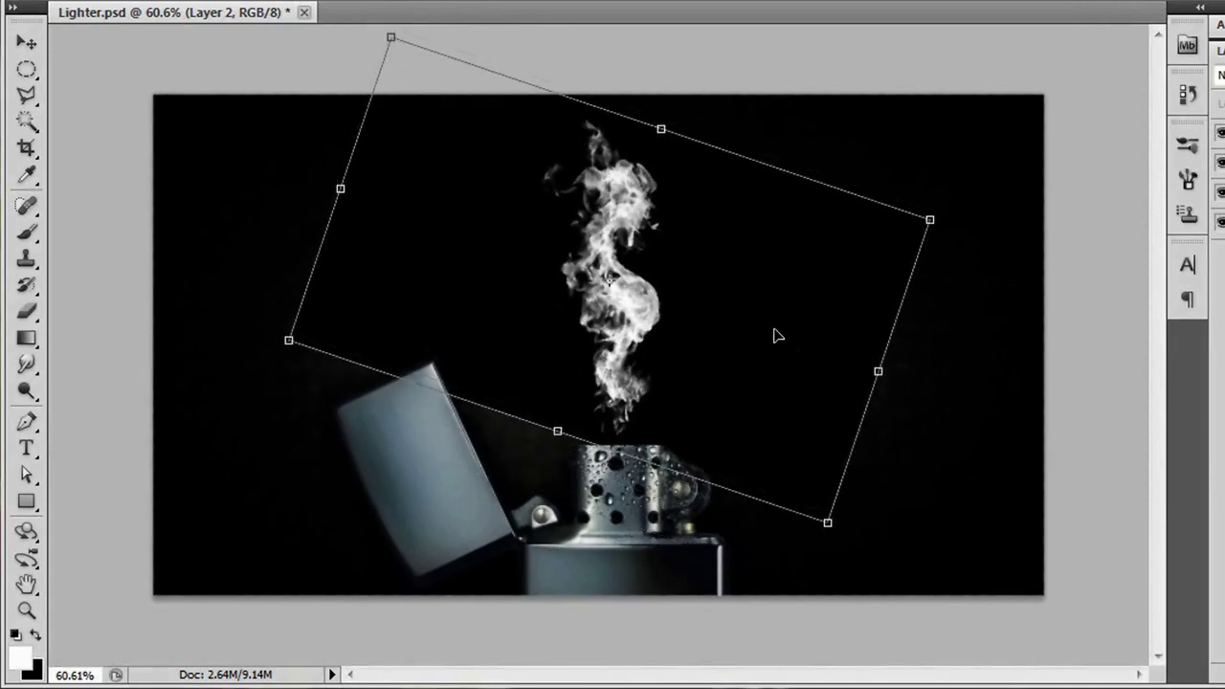
mouse_move(558, 200)
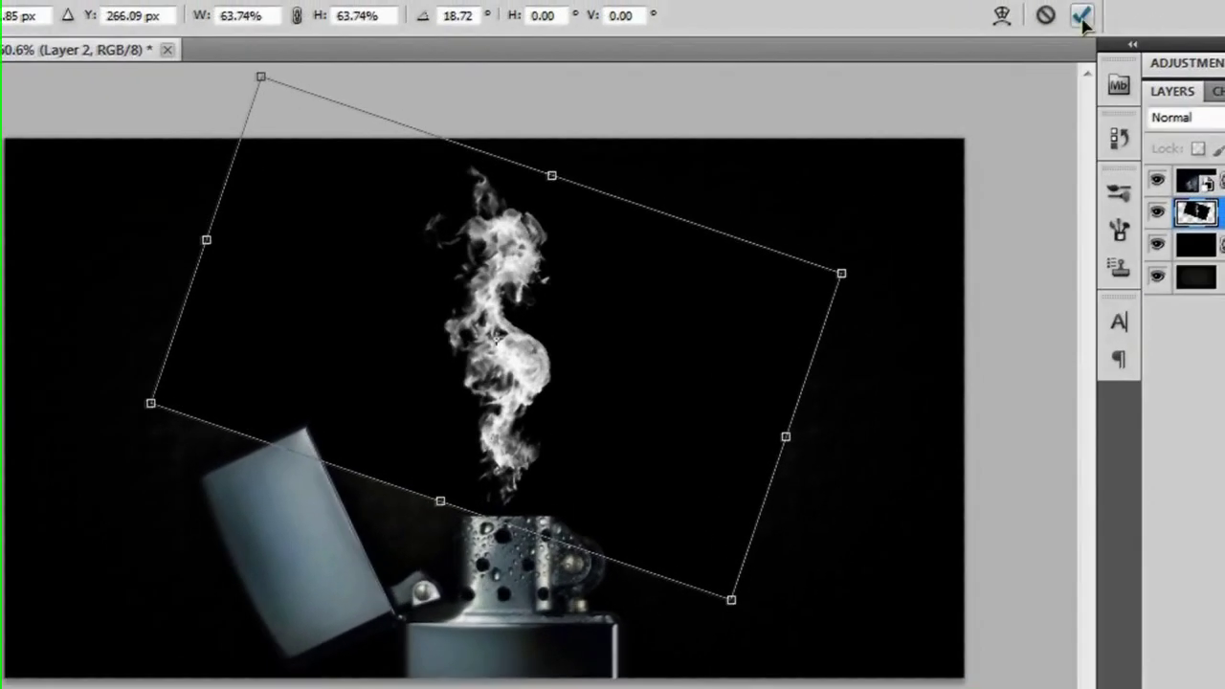
mouse_move(1079, 15)
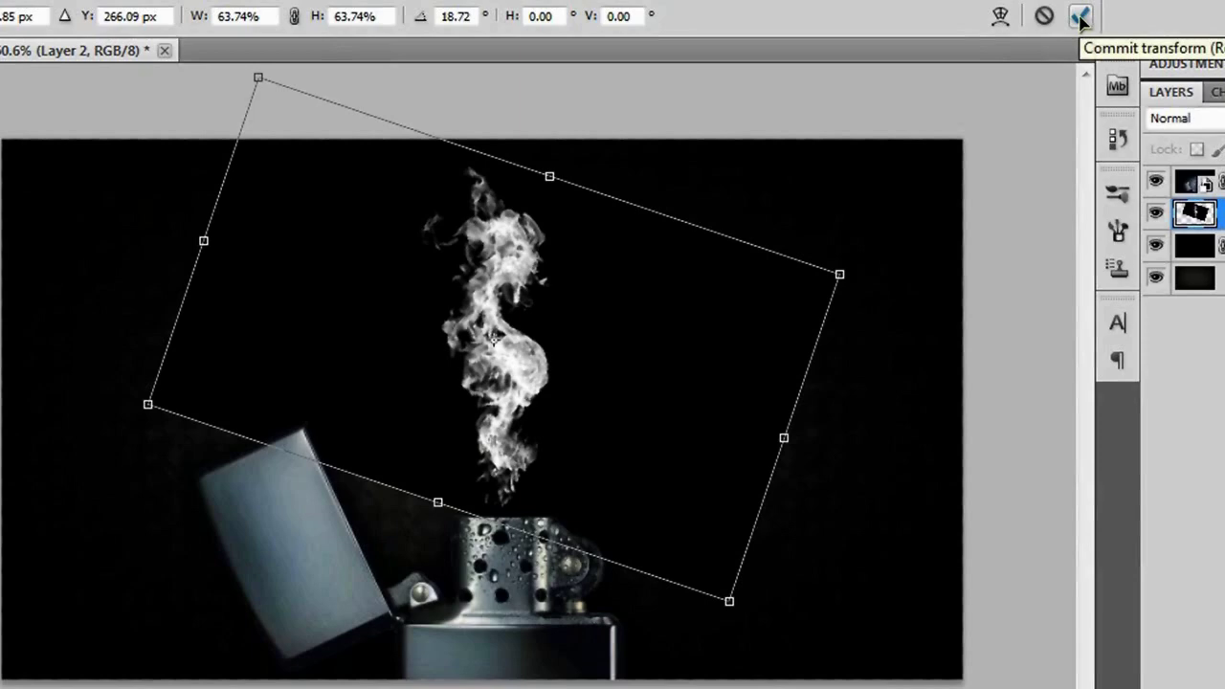
left_click(1075, 15)
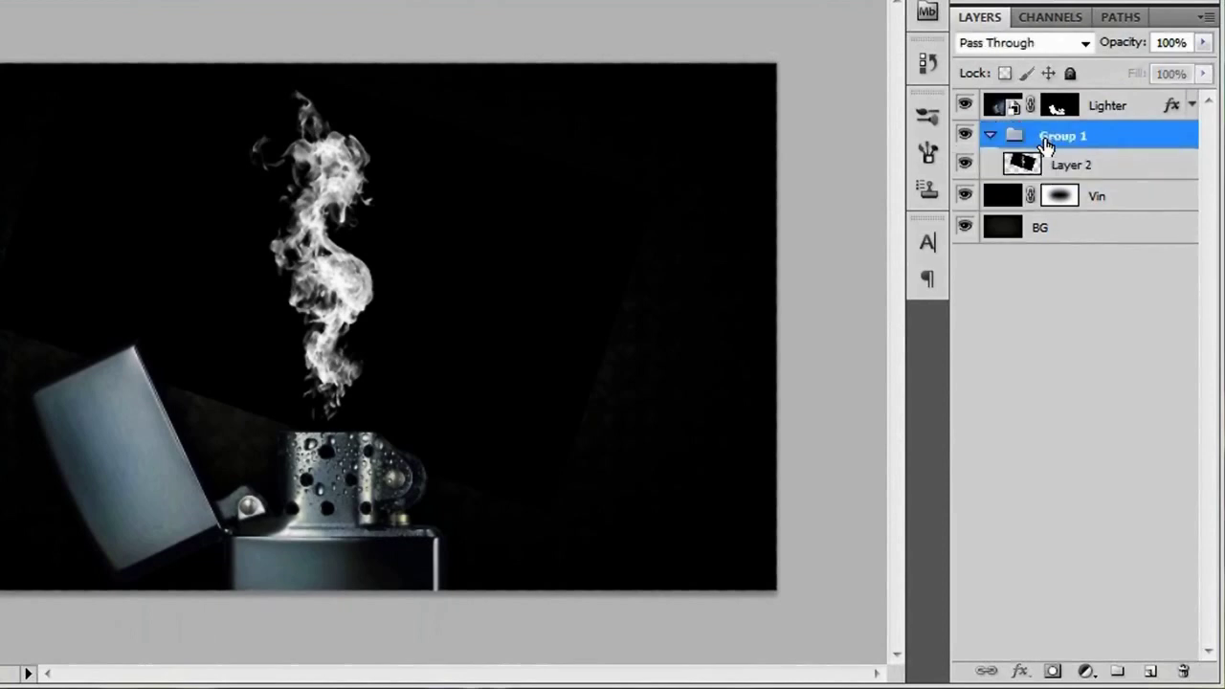
Step: Rename Group 1 to Fire and set its blend mode to Screen
double_click(1071, 134)
type("Fire")
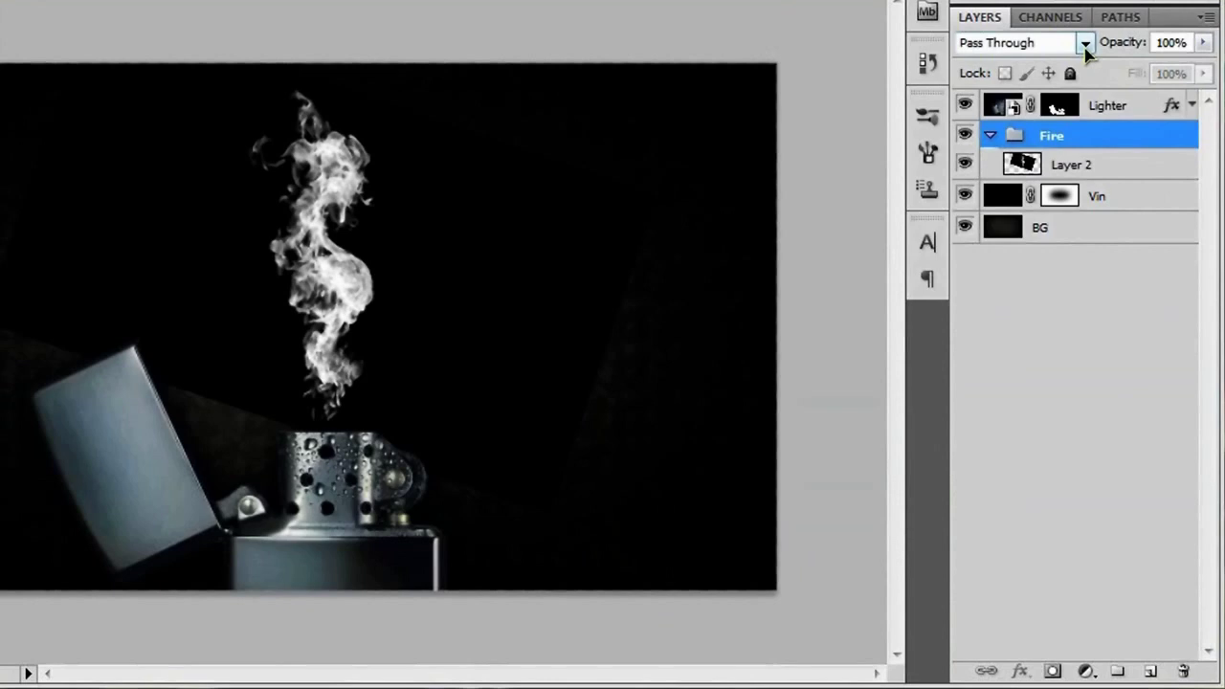
left_click(1083, 42)
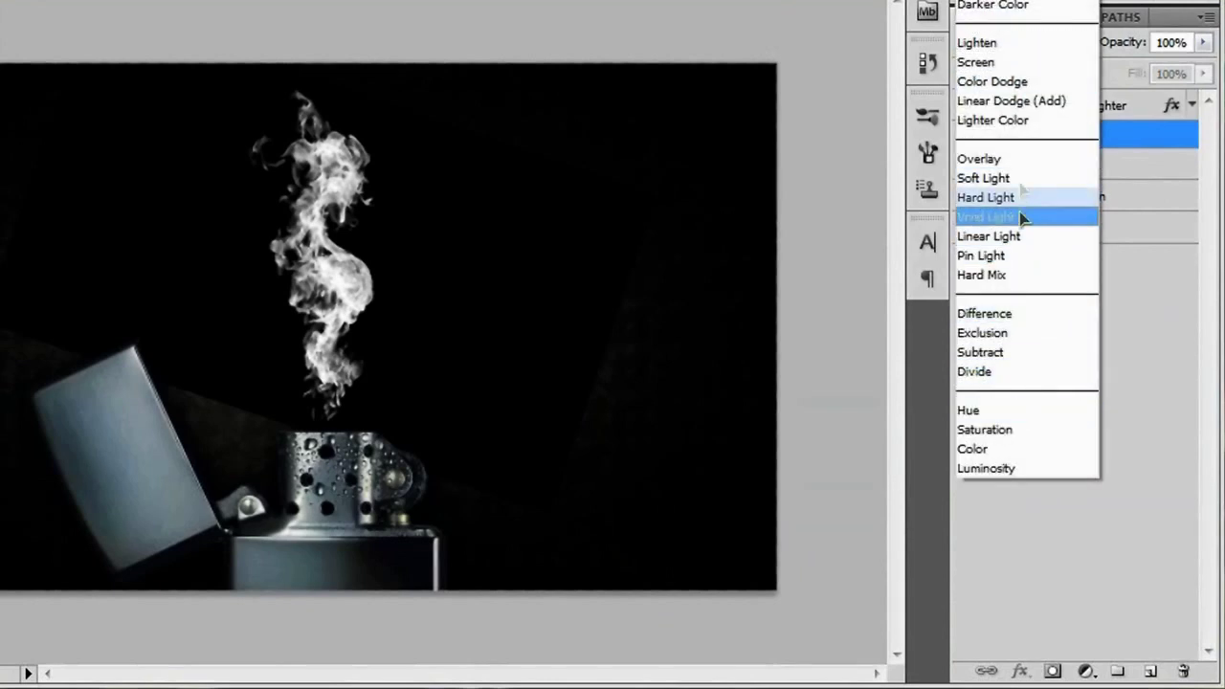
left_click(975, 62)
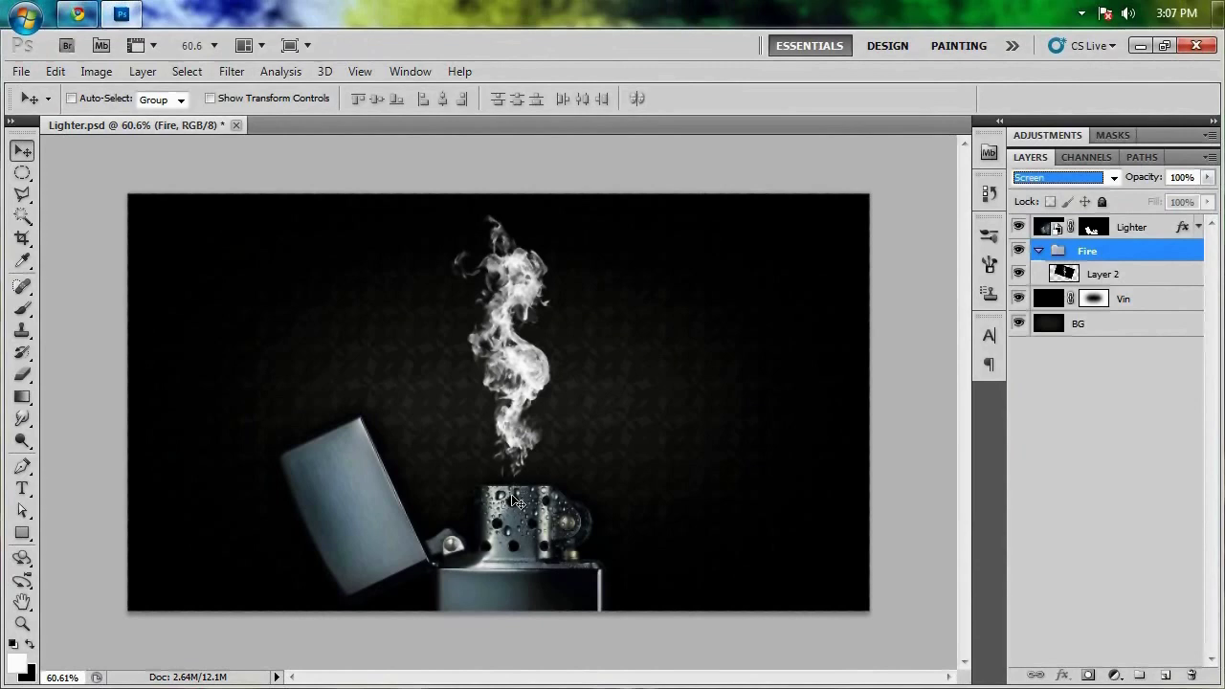
mouse_move(520, 421)
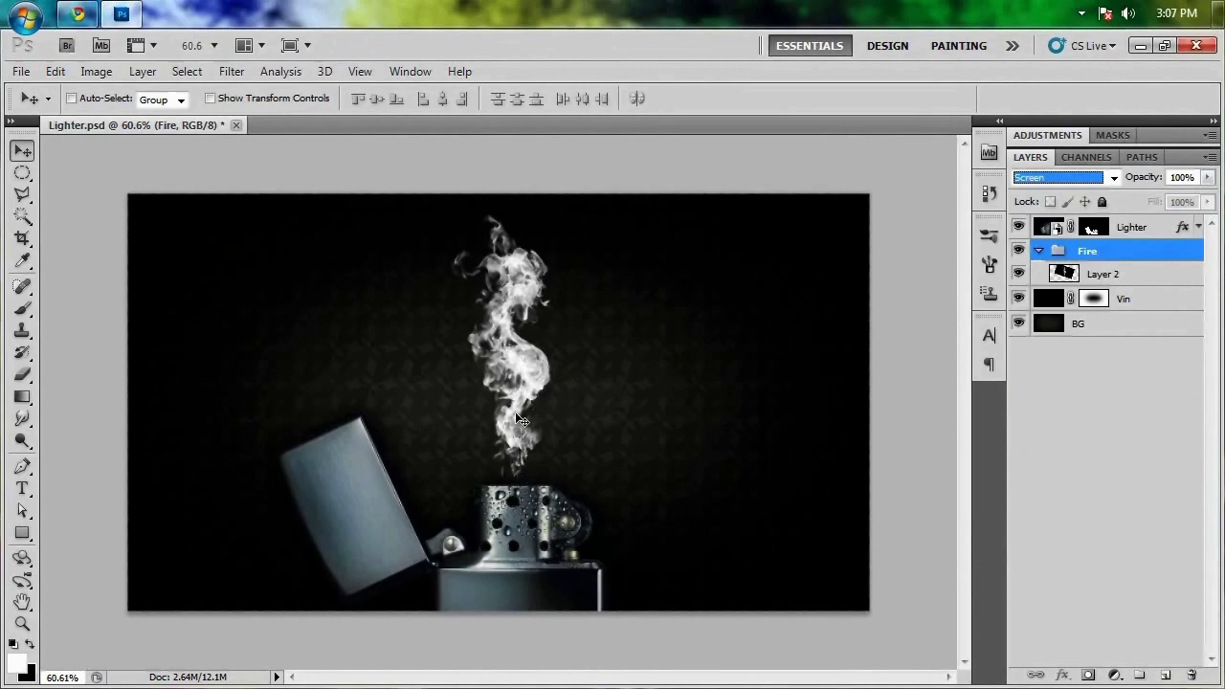
mouse_move(627, 493)
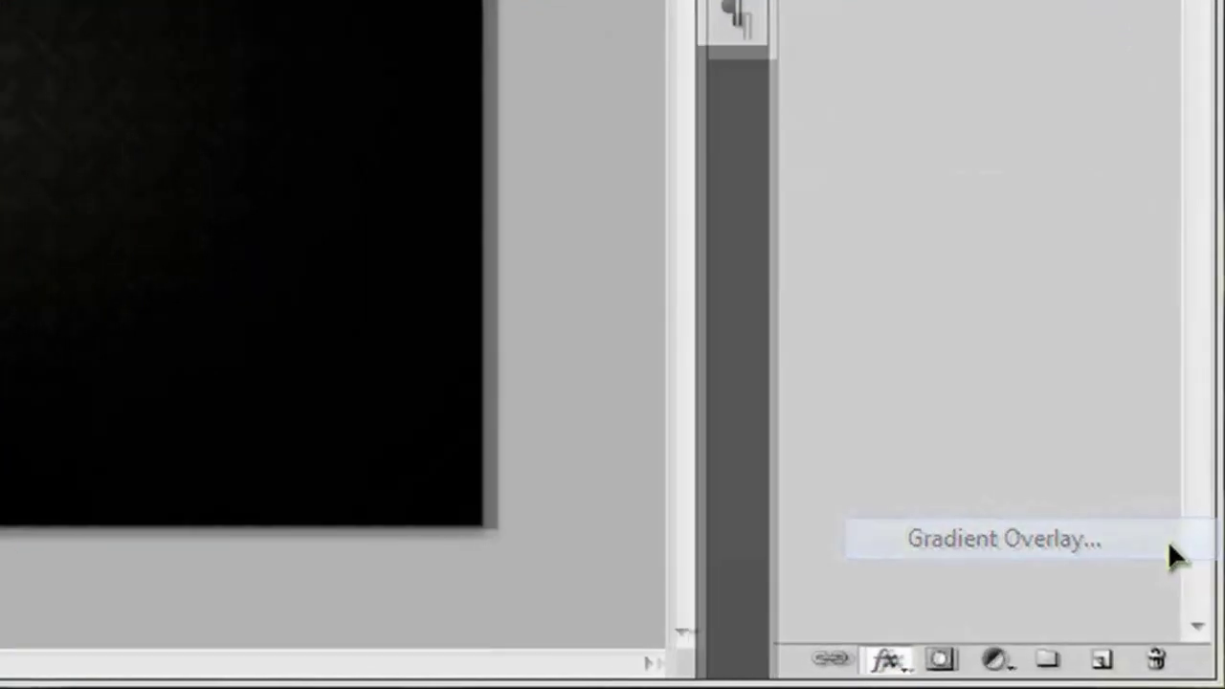
Step: Give Layer 2 a Spectrum gradient overlay in Color mode at about 60% scale
left_click(1003, 540)
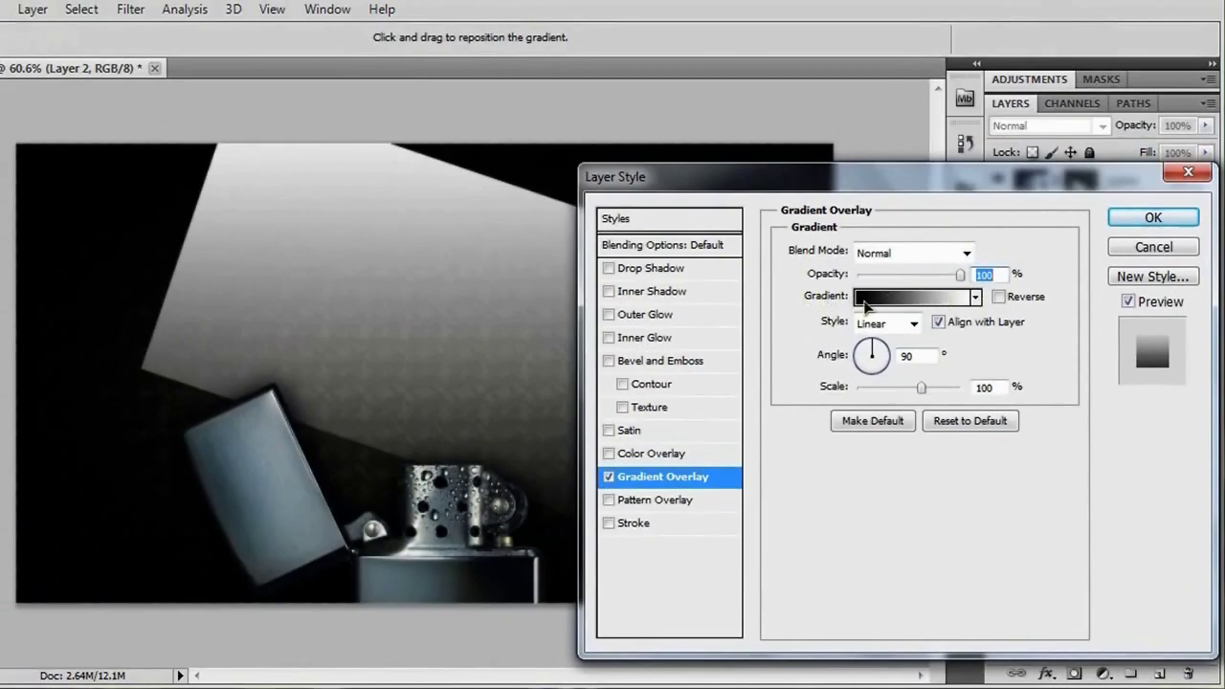
left_click(911, 296)
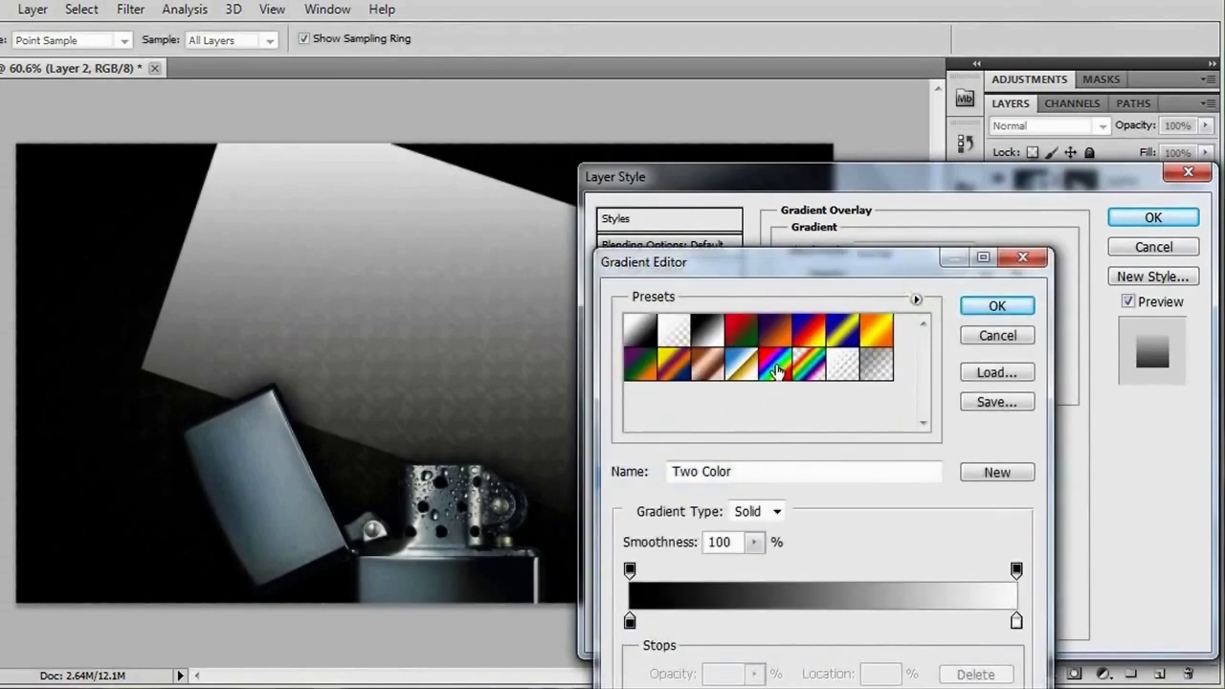
left_click(776, 367)
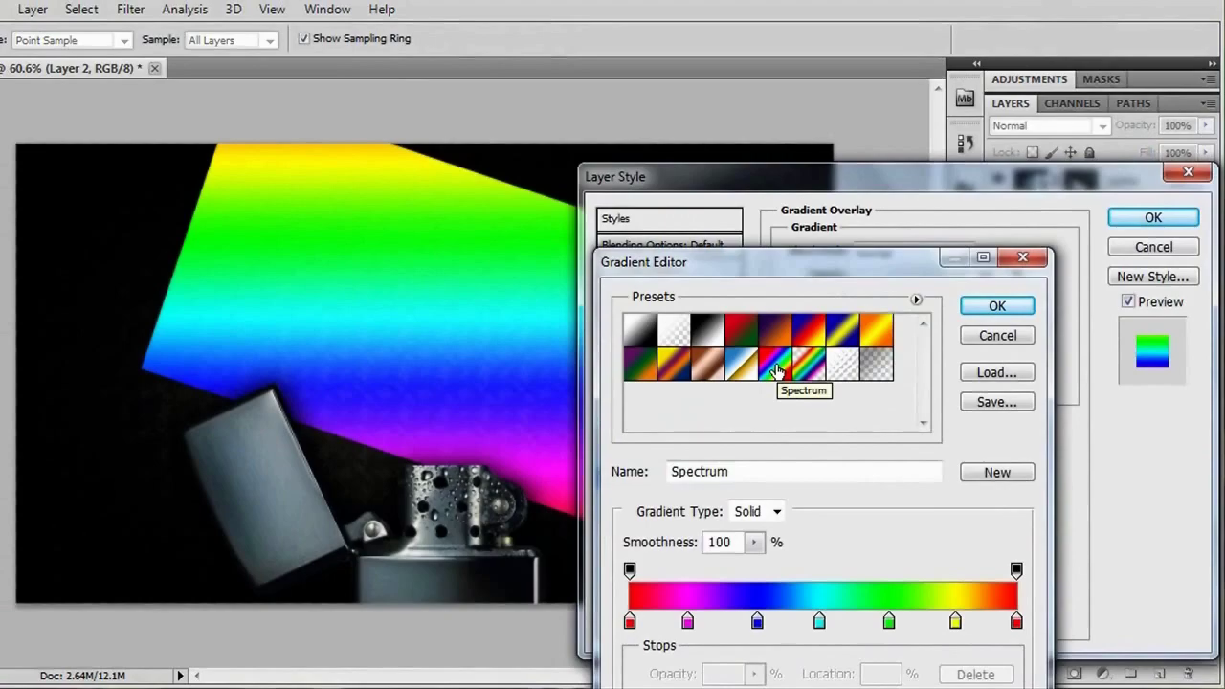
left_click(997, 306)
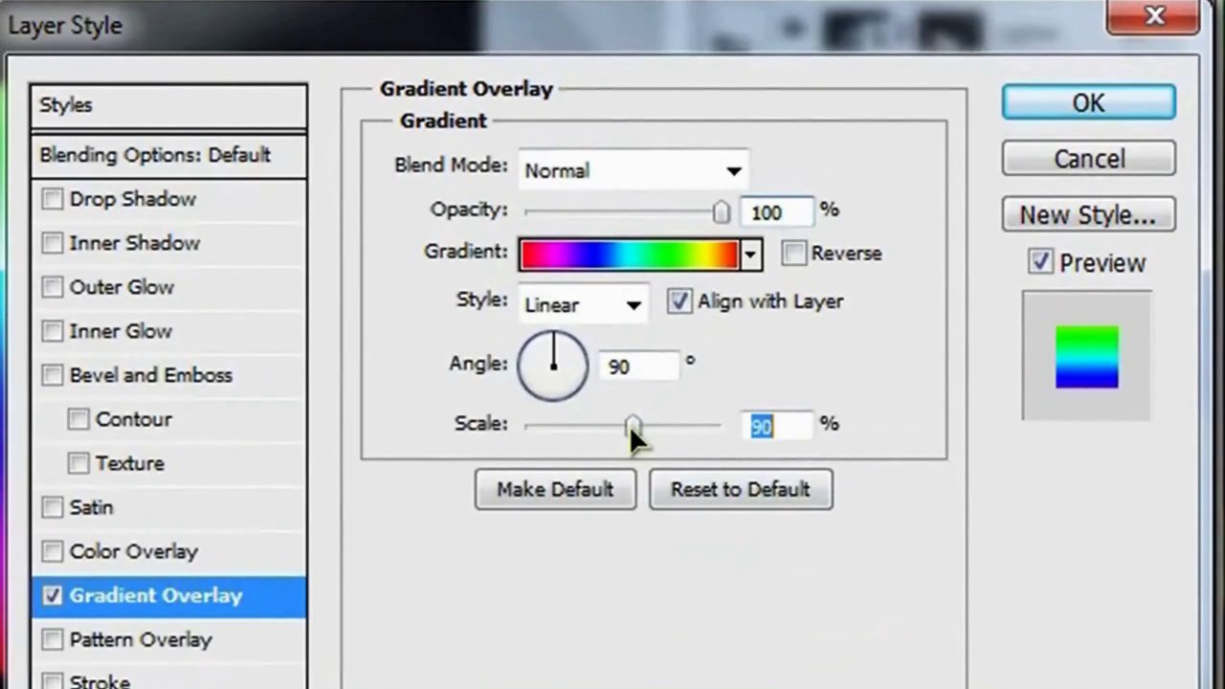
left_click_drag(631, 425, 589, 425)
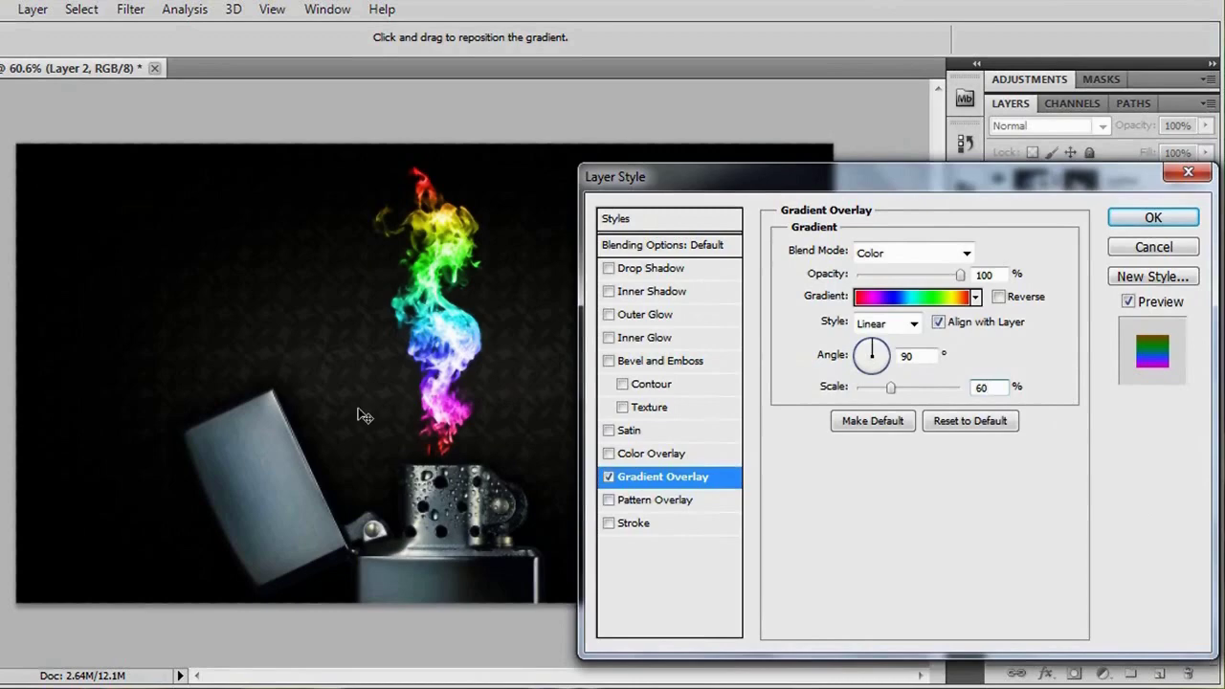
left_click(1152, 218)
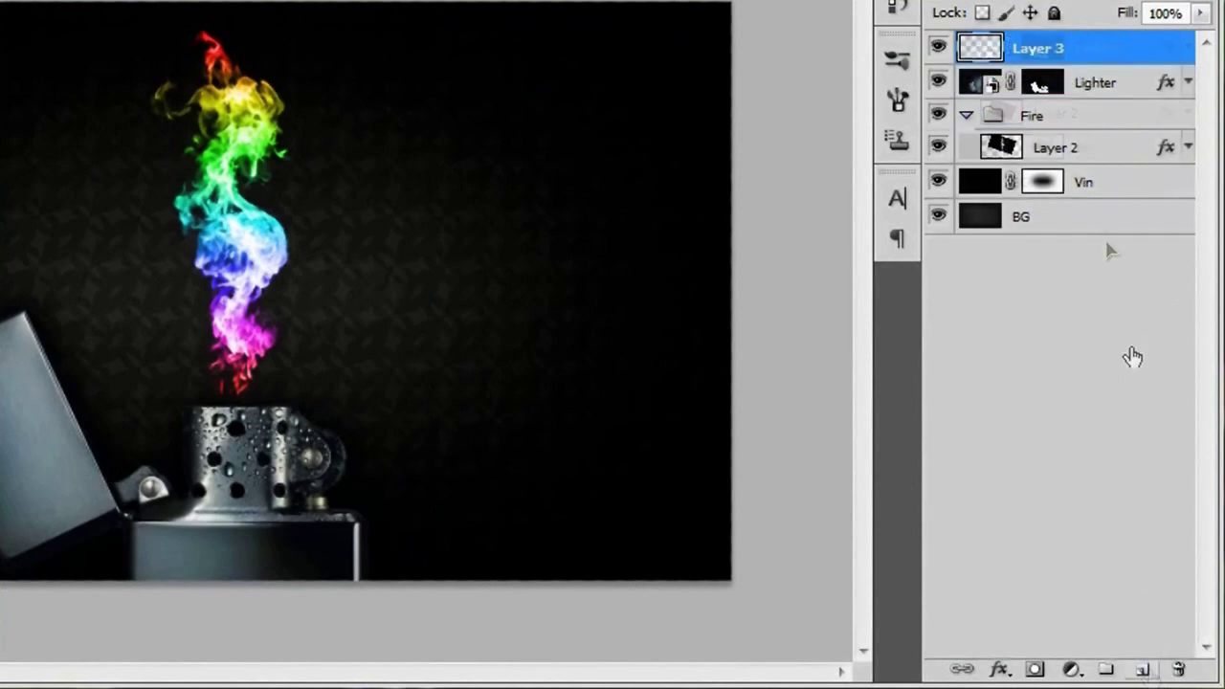
Step: Rename the new layer Glare and set the foreground colour to pure red #ff0000
double_click(1046, 47)
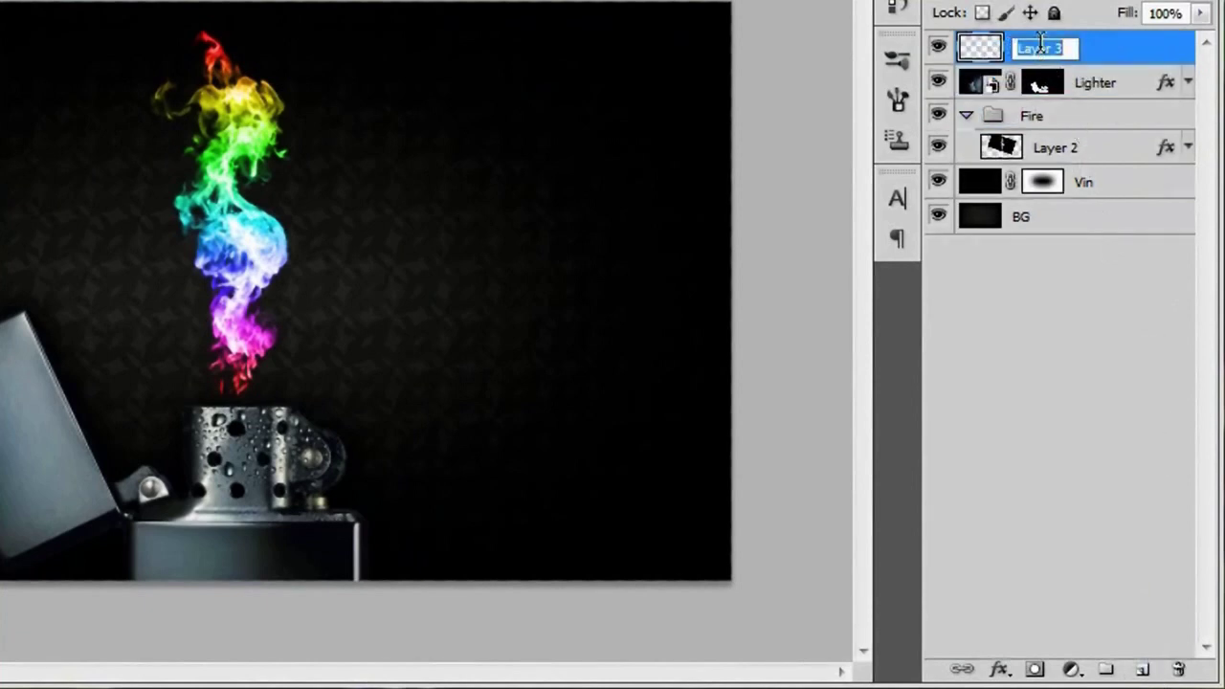
type("Glare")
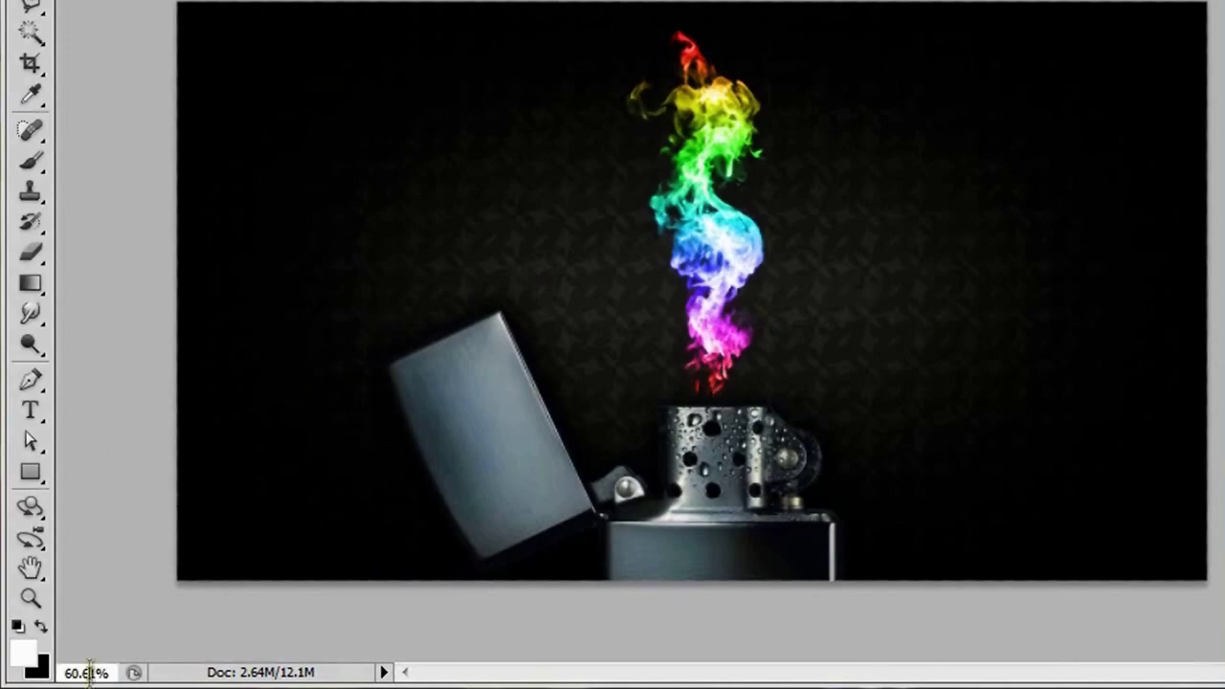
left_click(19, 642)
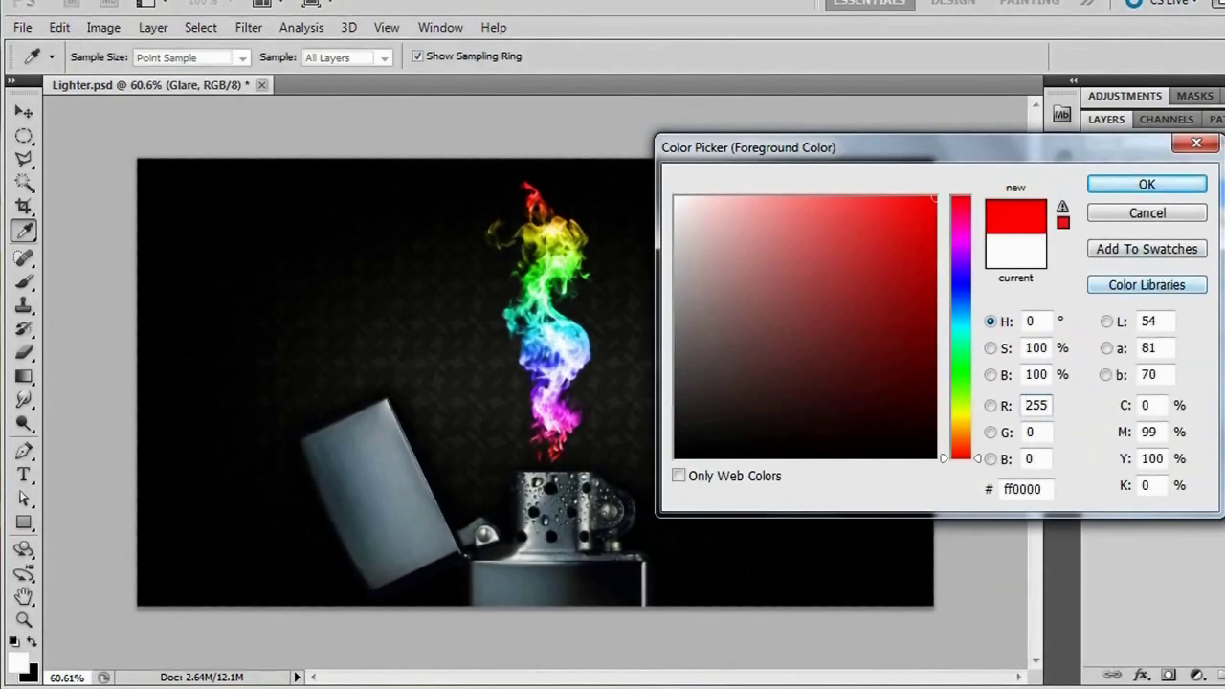
left_click(1146, 183)
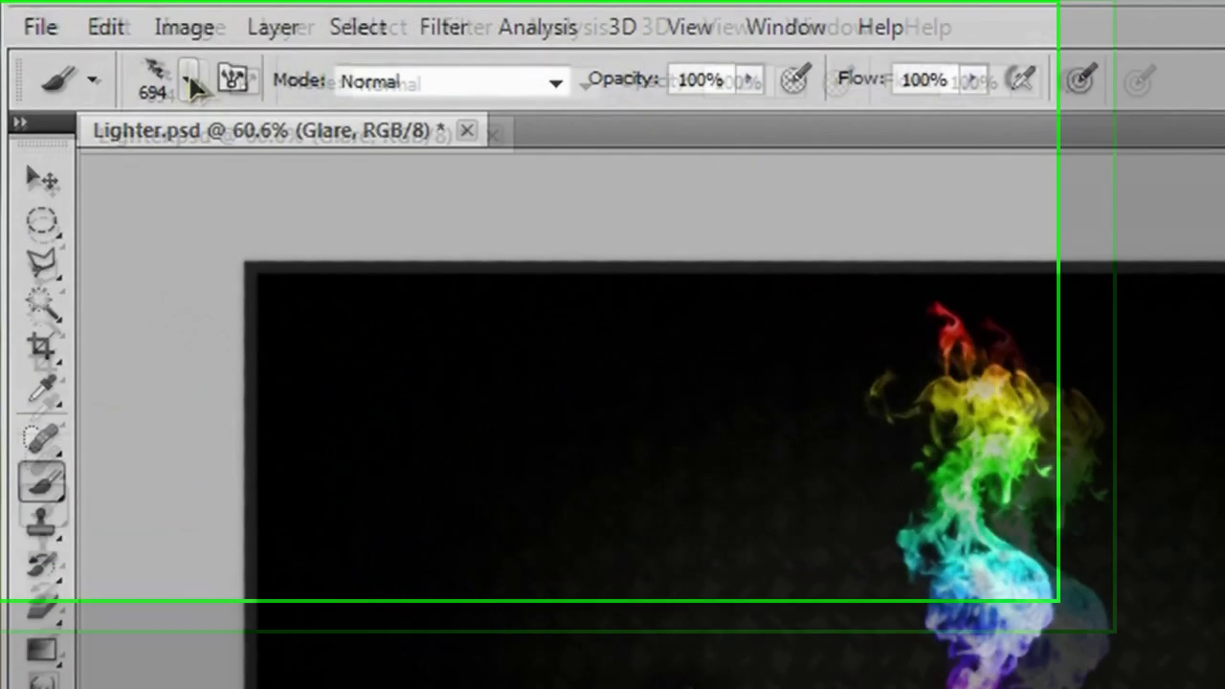
Step: Reset the brush presets to the default set, confirming the replacement
left_click(536, 160)
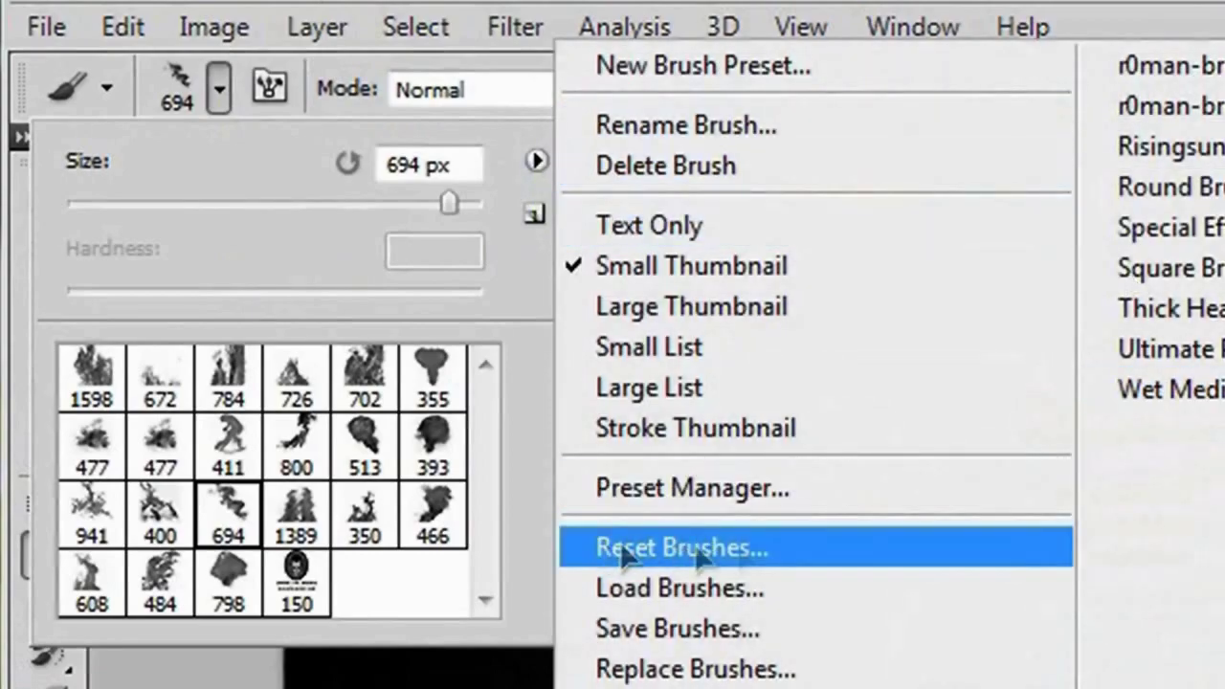
left_click(679, 548)
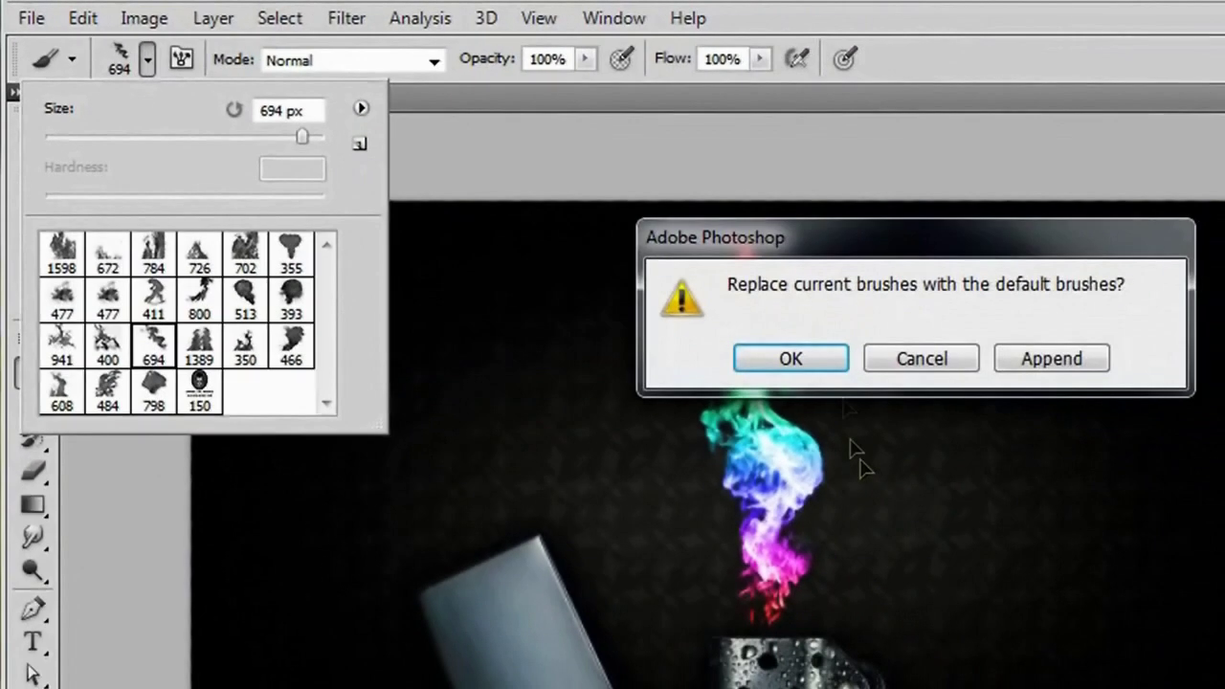
left_click(790, 358)
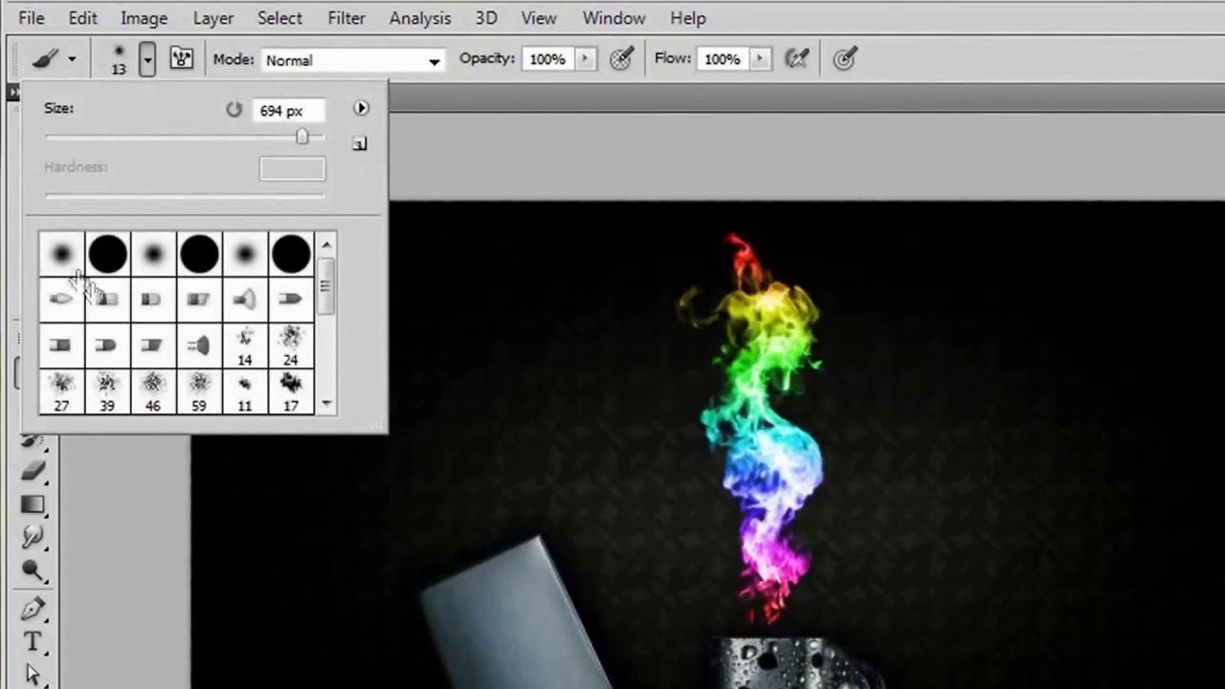
Step: Choose the soft round 0%-hardness brush and enlarge it to a medium size
left_click_drag(302, 138, 61, 138)
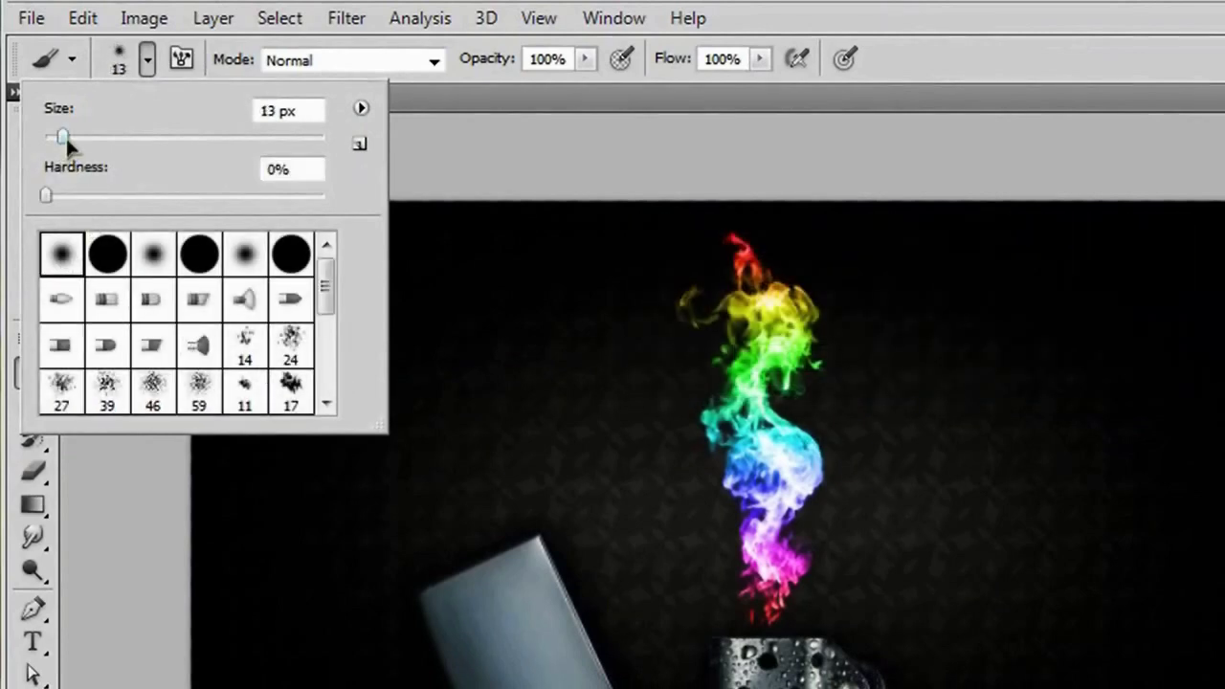
left_click_drag(61, 137, 145, 137)
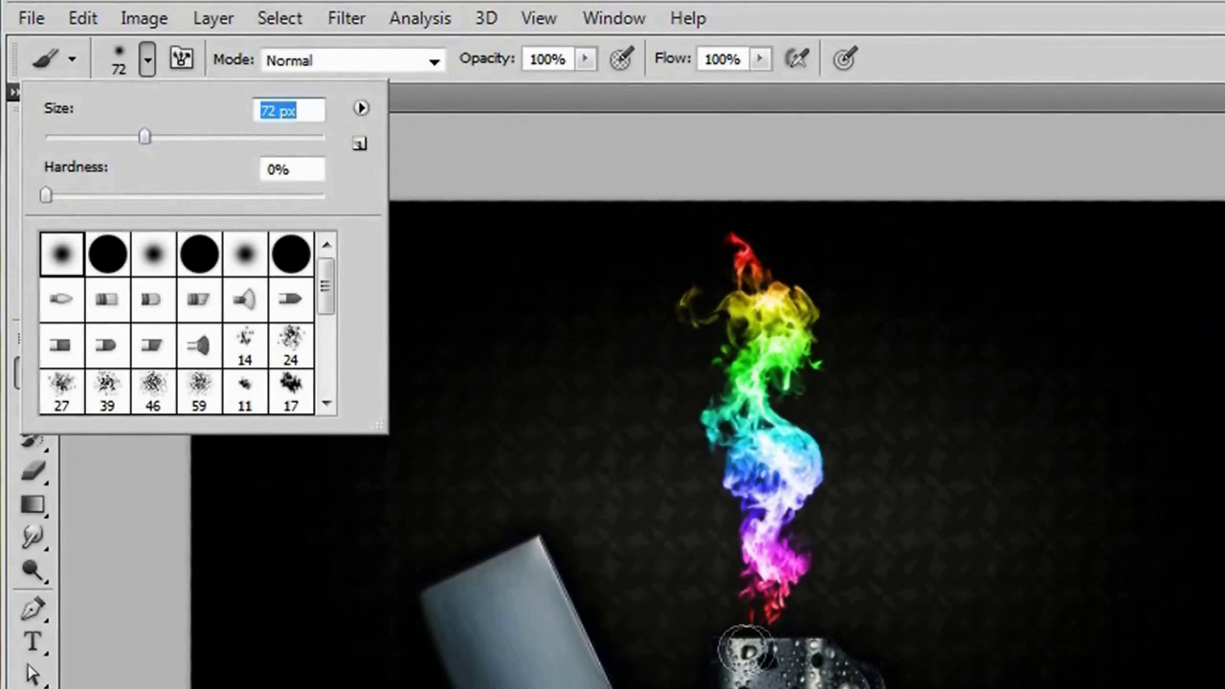
left_click_drag(145, 137, 145, 138)
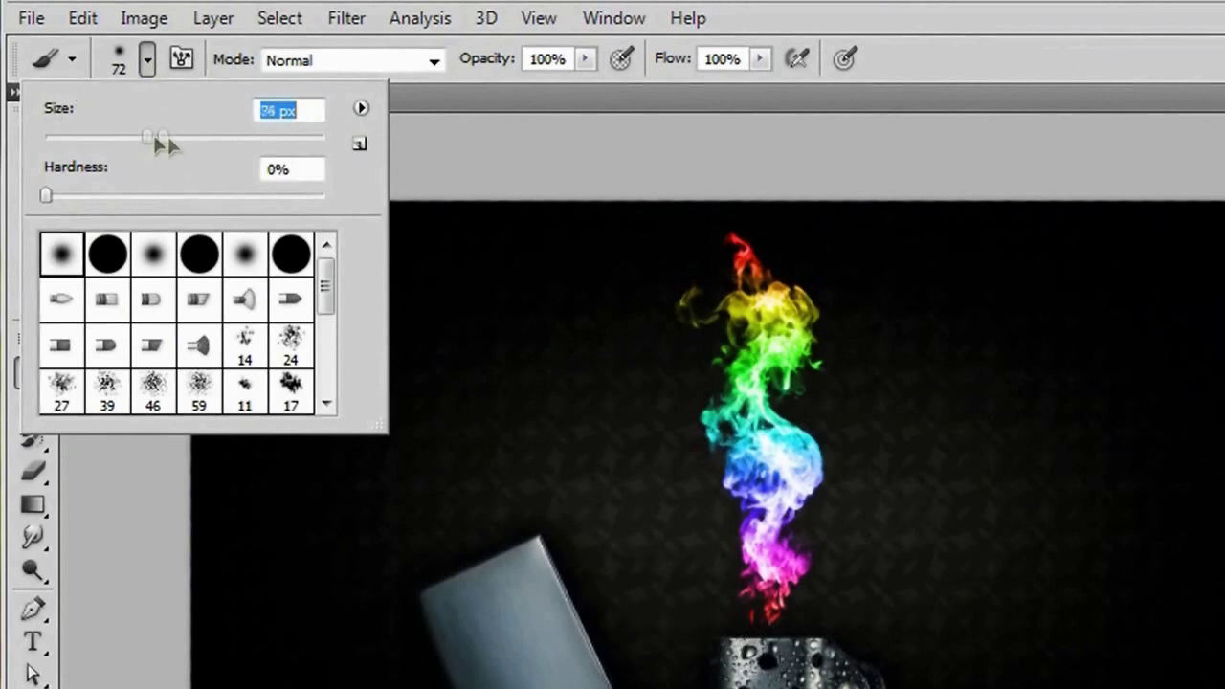
left_click_drag(145, 138, 199, 138)
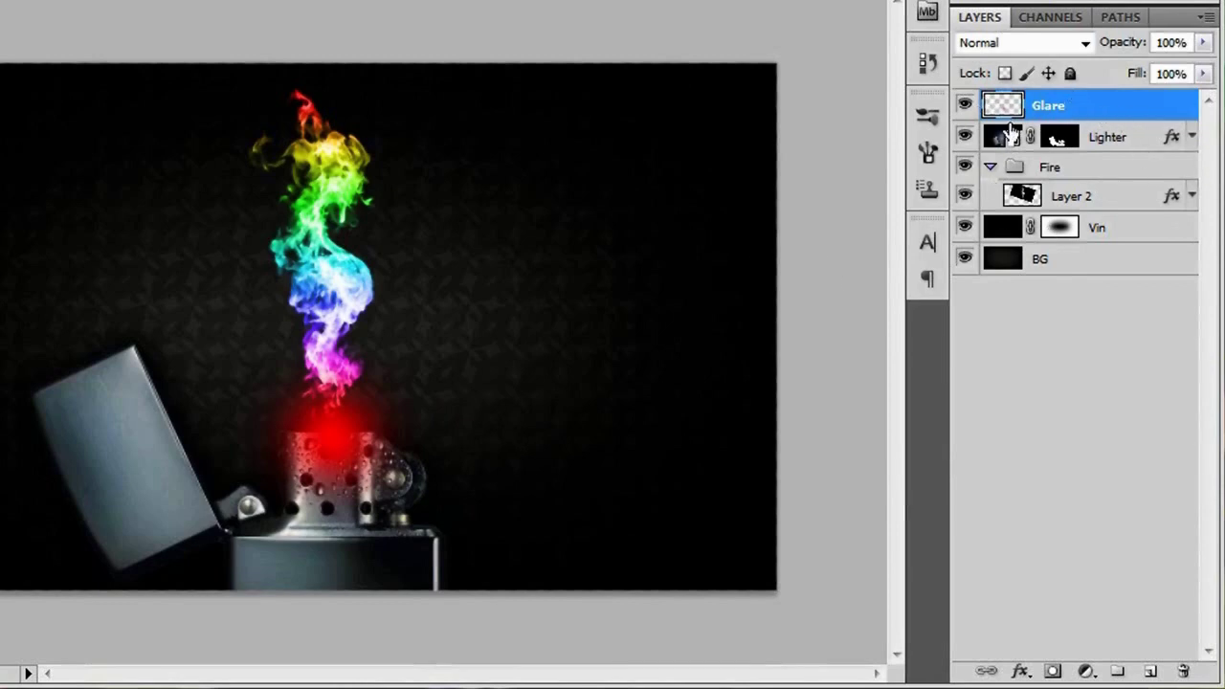
Step: Set the Glare layer to Color blend mode at 50% opacity
left_click(1024, 42)
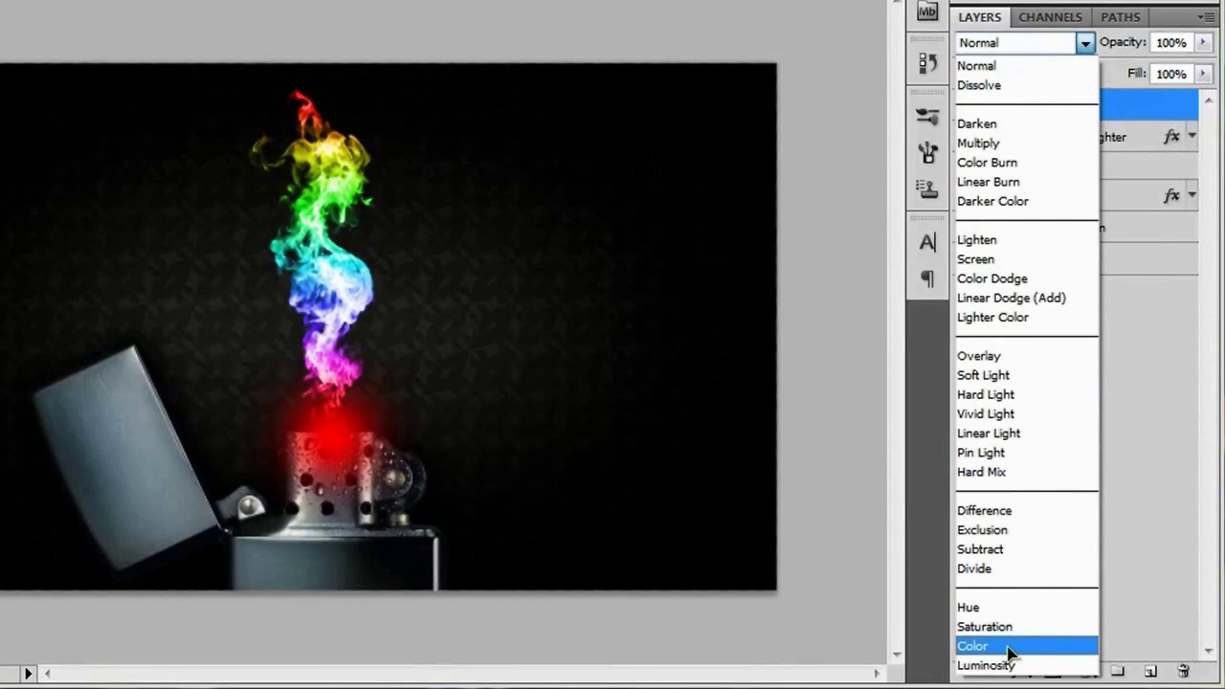
left_click(974, 645)
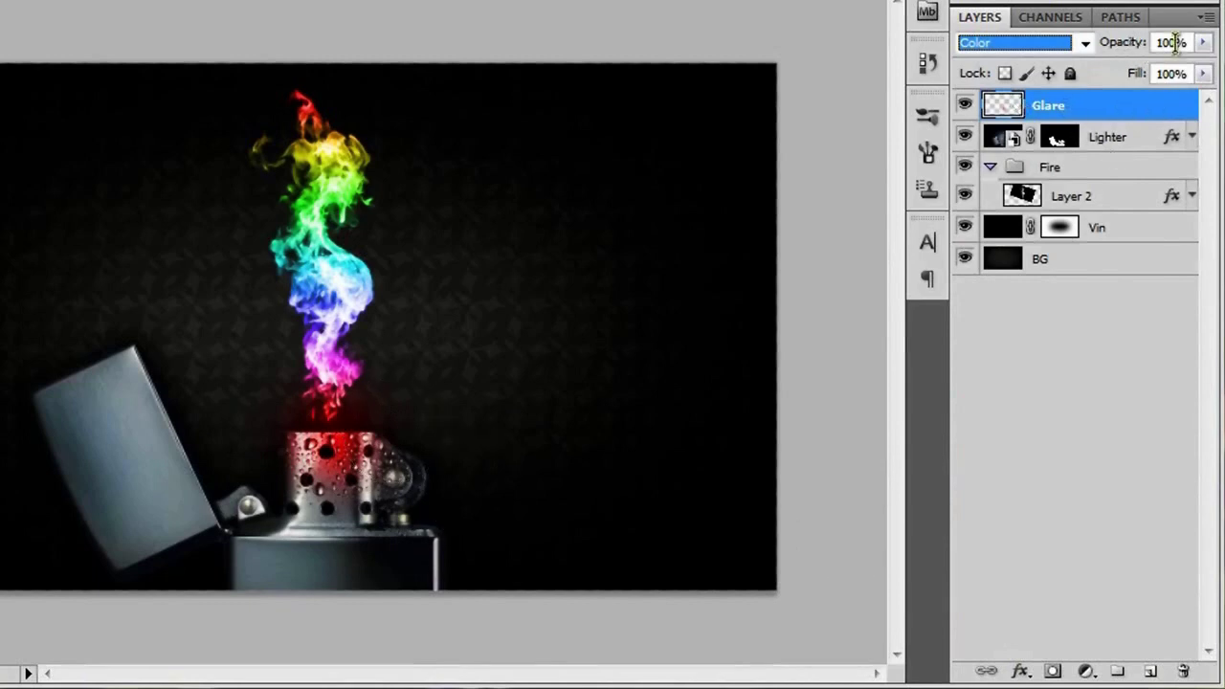
left_click(1171, 43)
type("50")
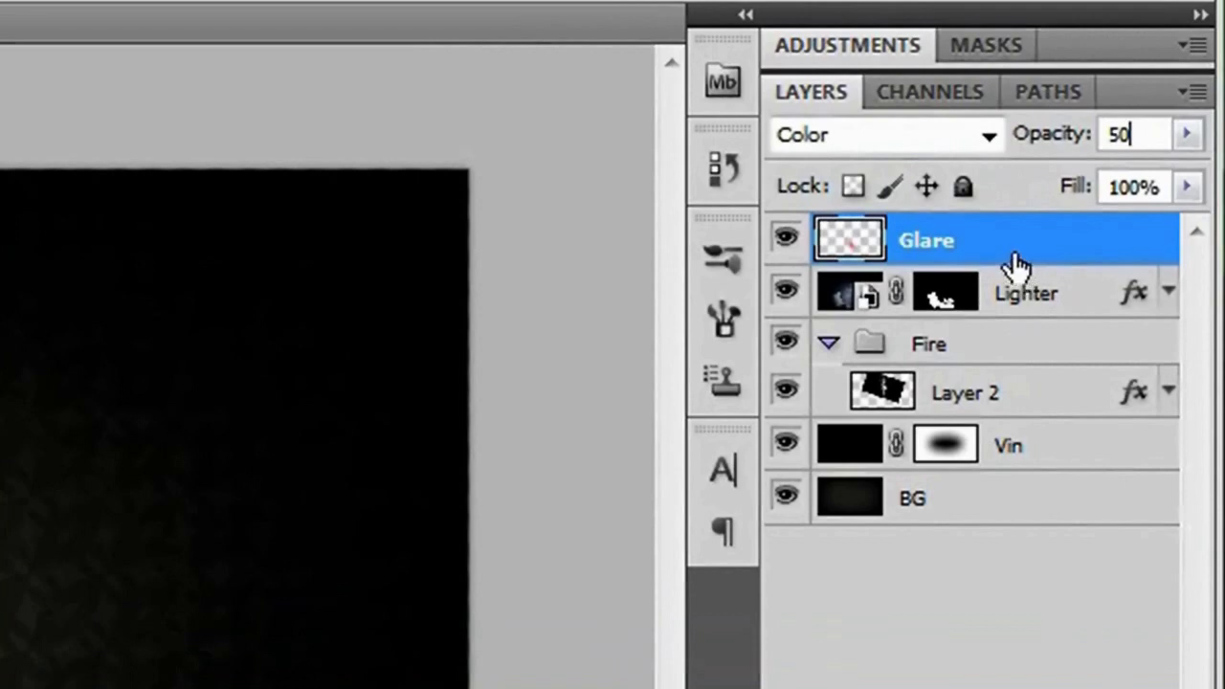
mouse_move(1011, 268)
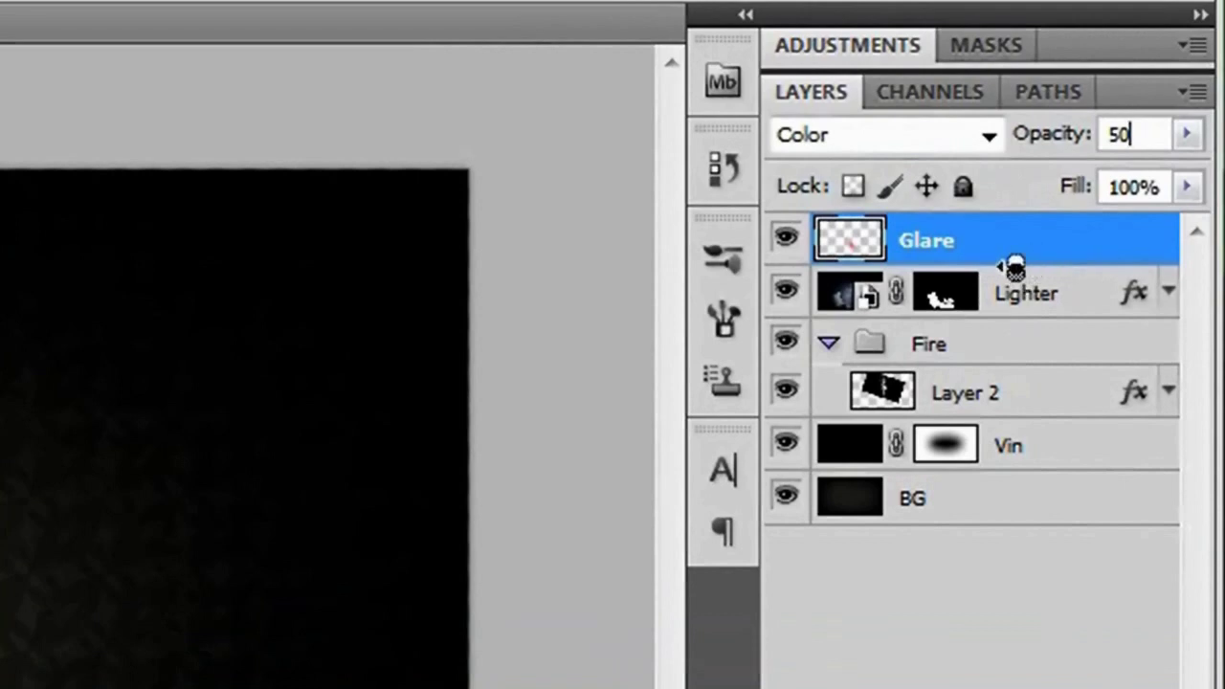